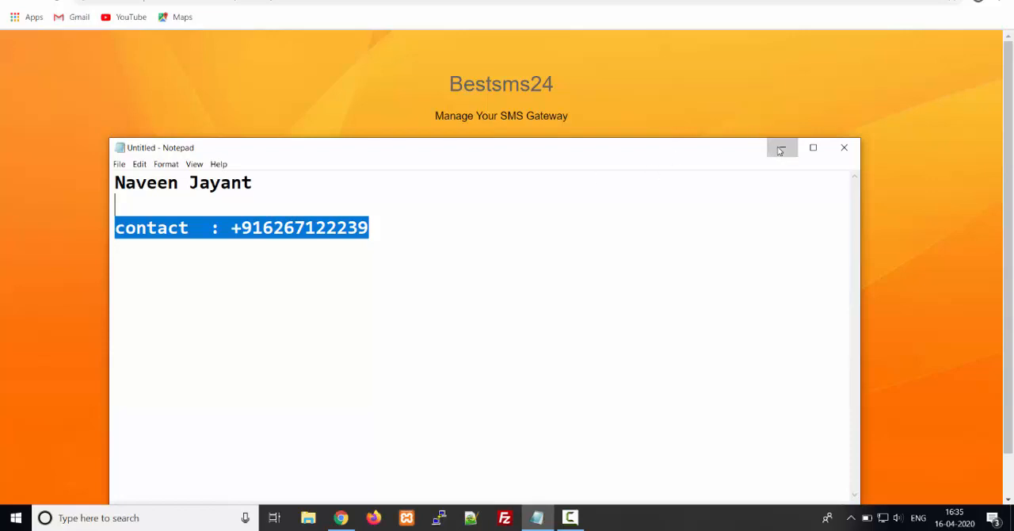
- Minimize Notepad and focus the Admin Username field on the admin login page
click(781, 147)
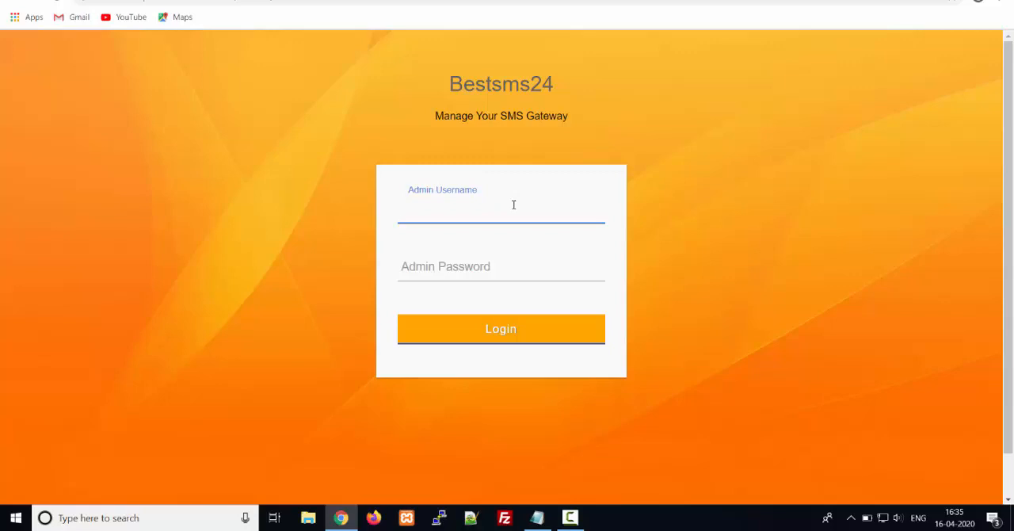
click(500, 209)
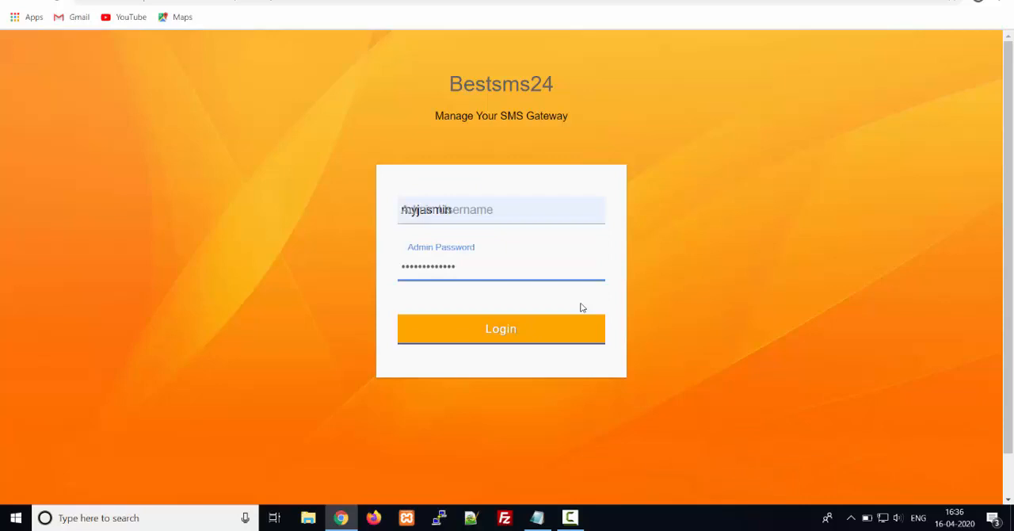
- Log in to the admin Dashboard and save the password in Chrome
click(500, 329)
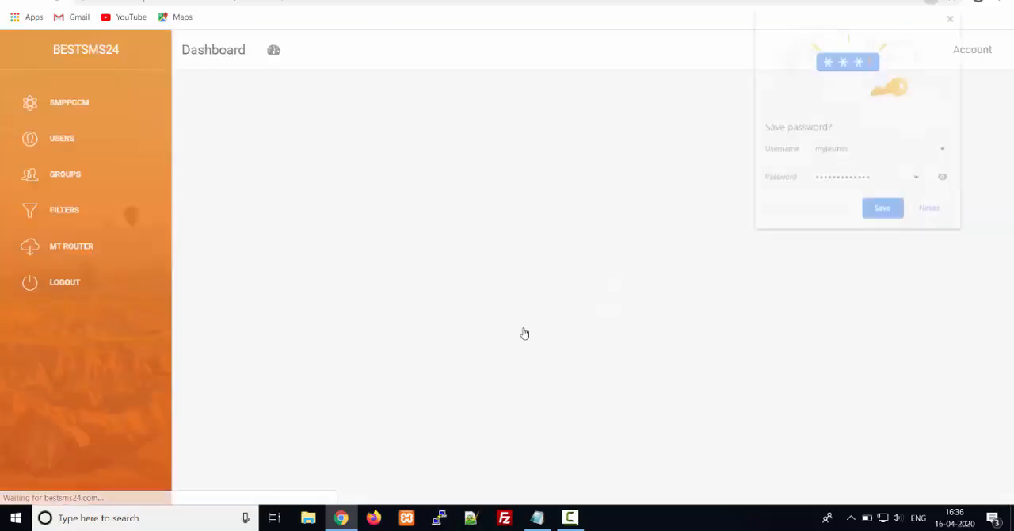
click(881, 207)
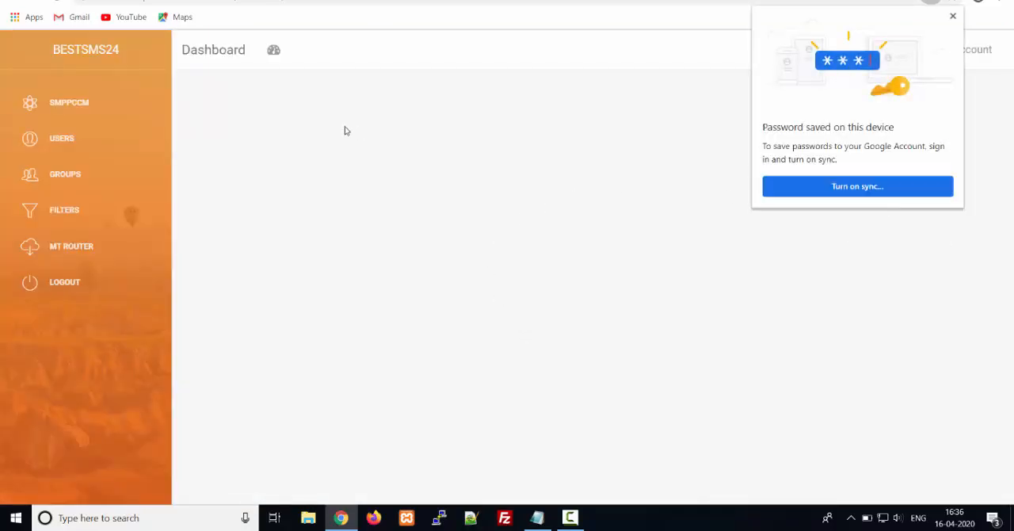
click(953, 16)
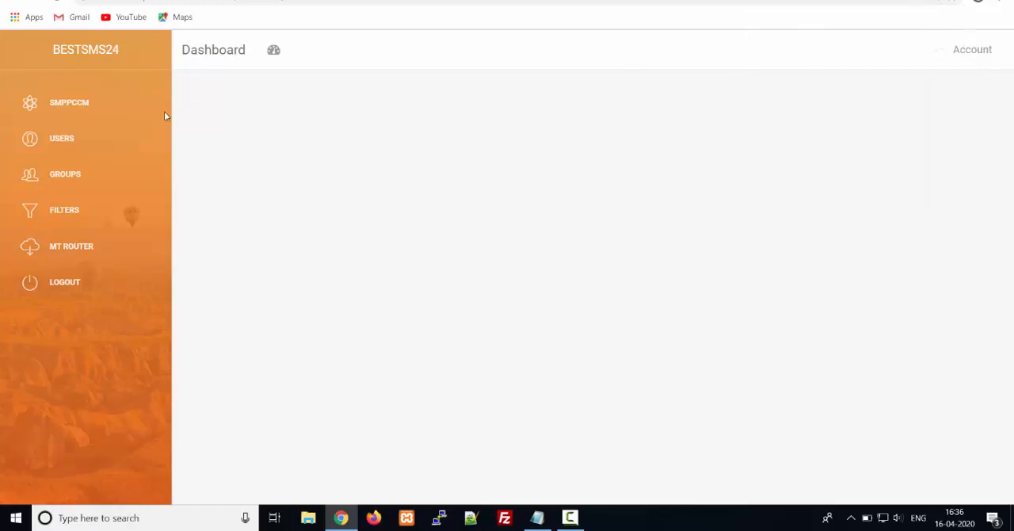
mouse_move(182, 120)
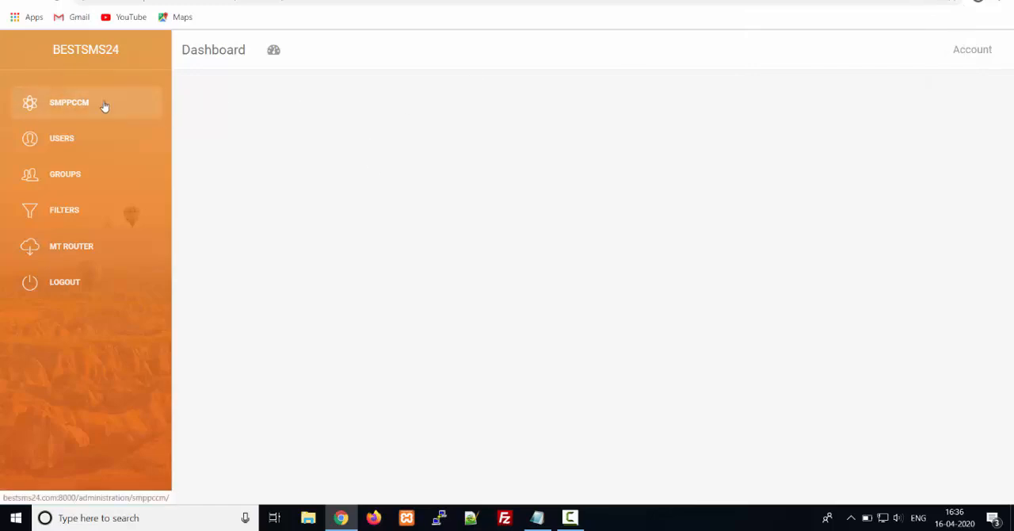
- Preview SMPPCCM's Add New form (host 'myjasmin') and OurSmsSupplier's service form, closing both
click(69, 102)
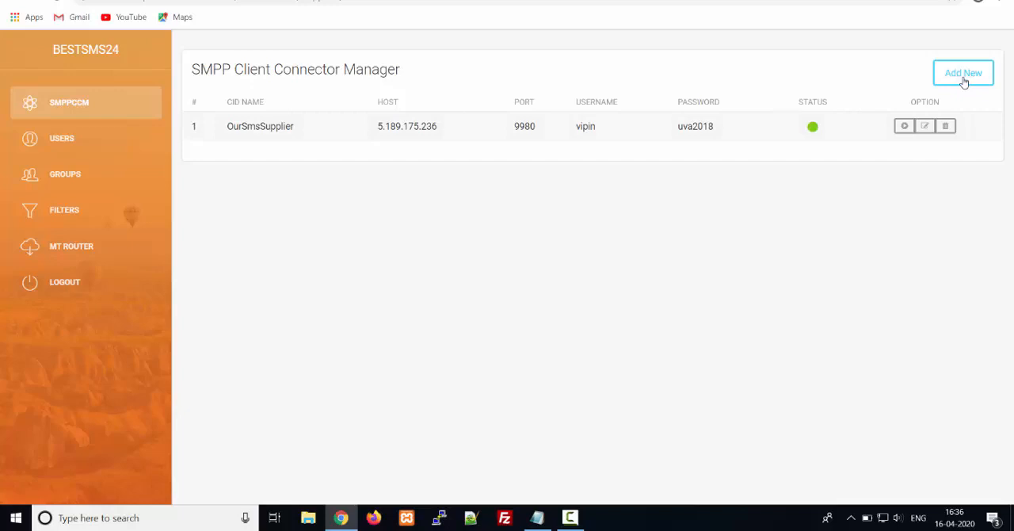
mouse_move(873, 76)
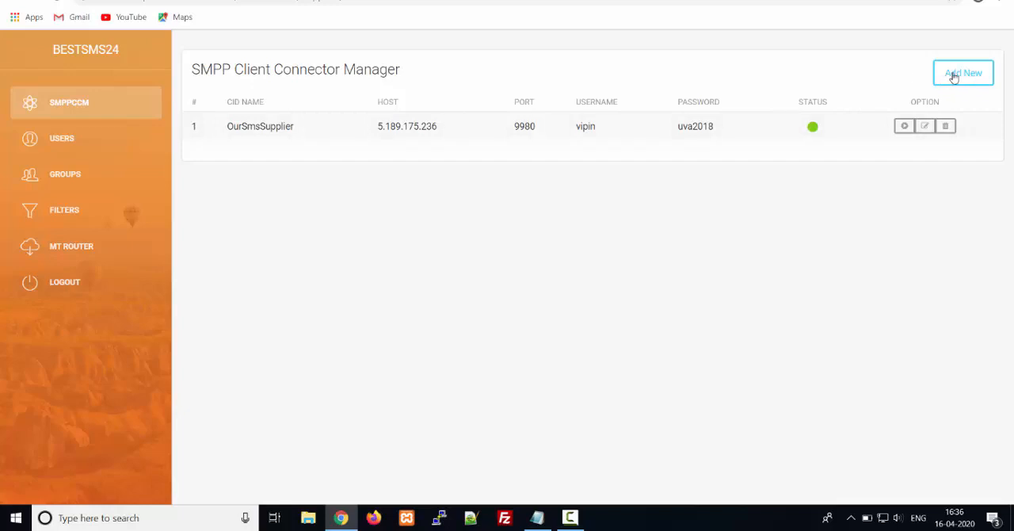
click(962, 72)
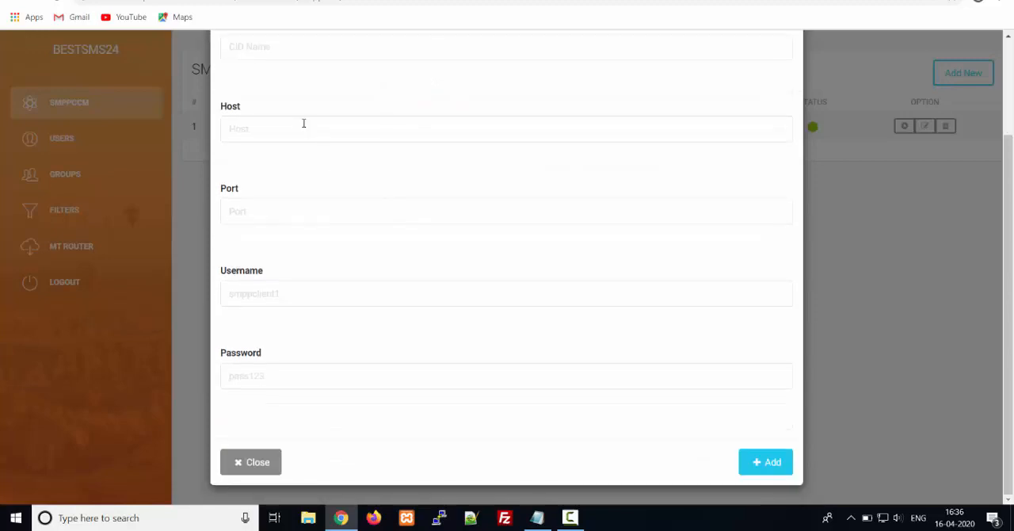
click(506, 129)
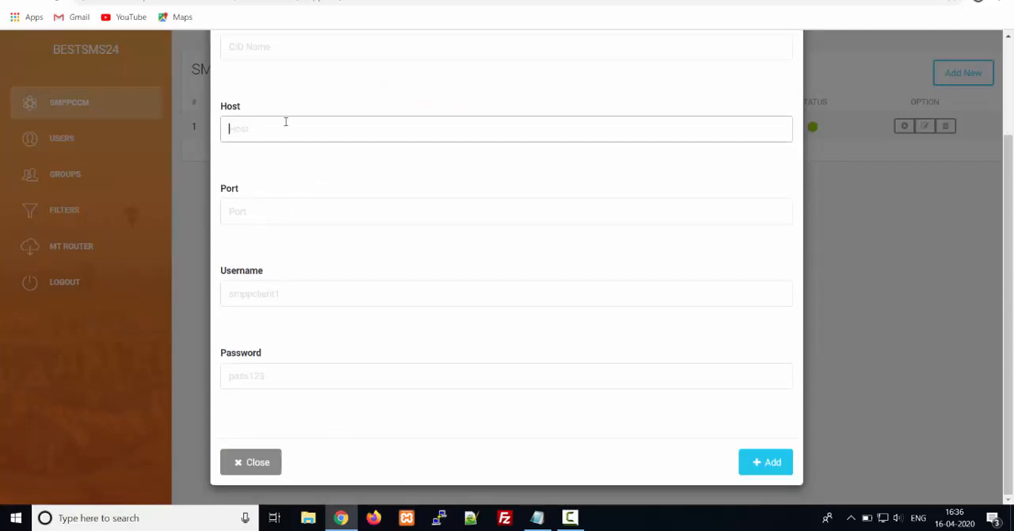
text(myjasmin)
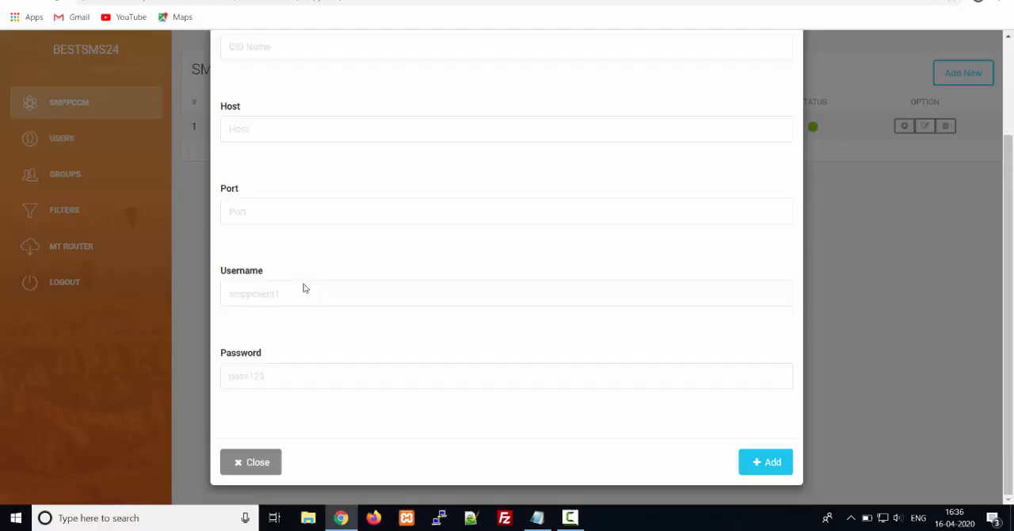
click(250, 462)
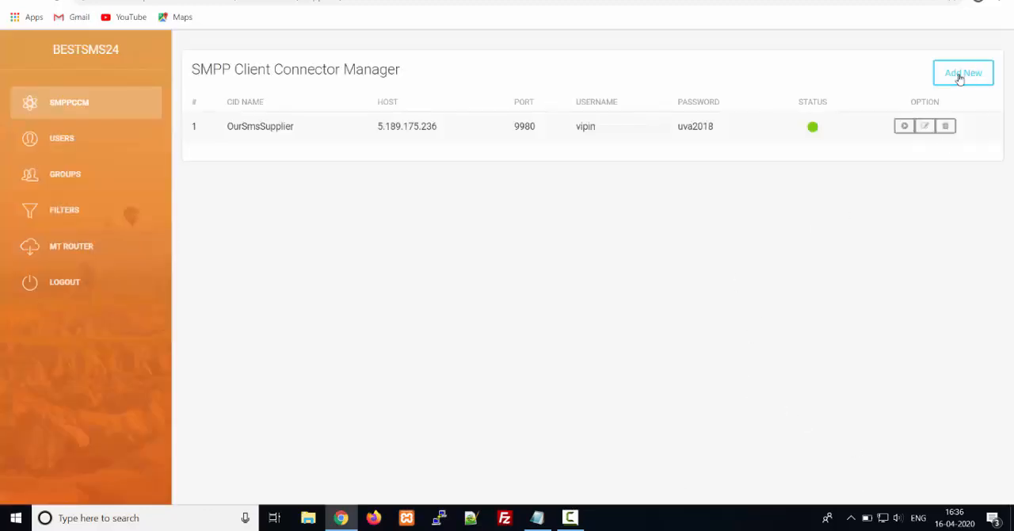
click(904, 126)
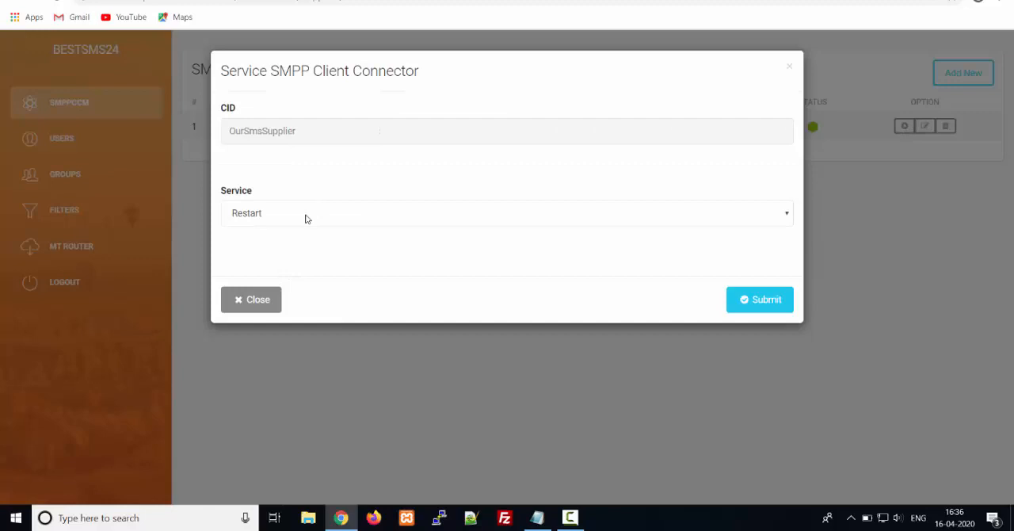
click(507, 212)
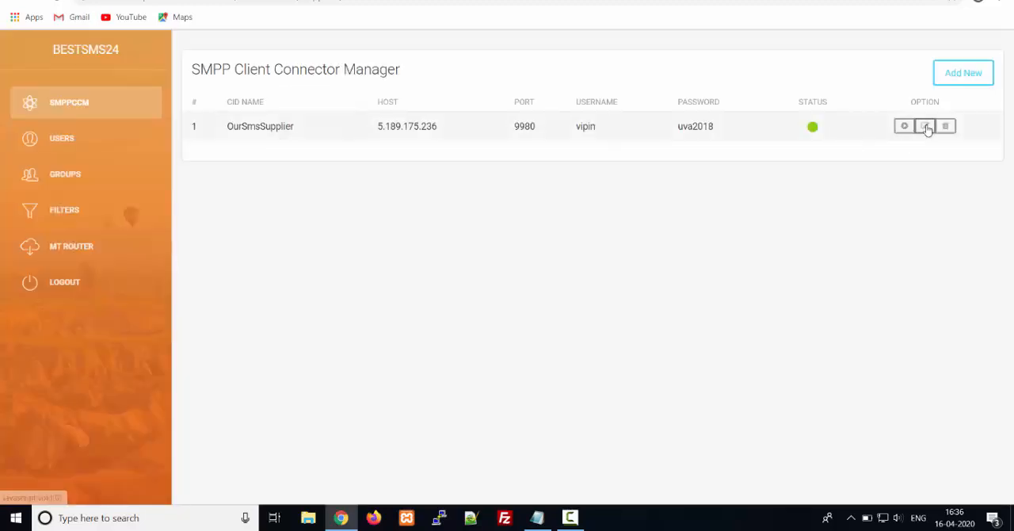
- Open OurSmsSupplier's Edit SMPP Client Connector form and scroll through to Src. TON
click(926, 126)
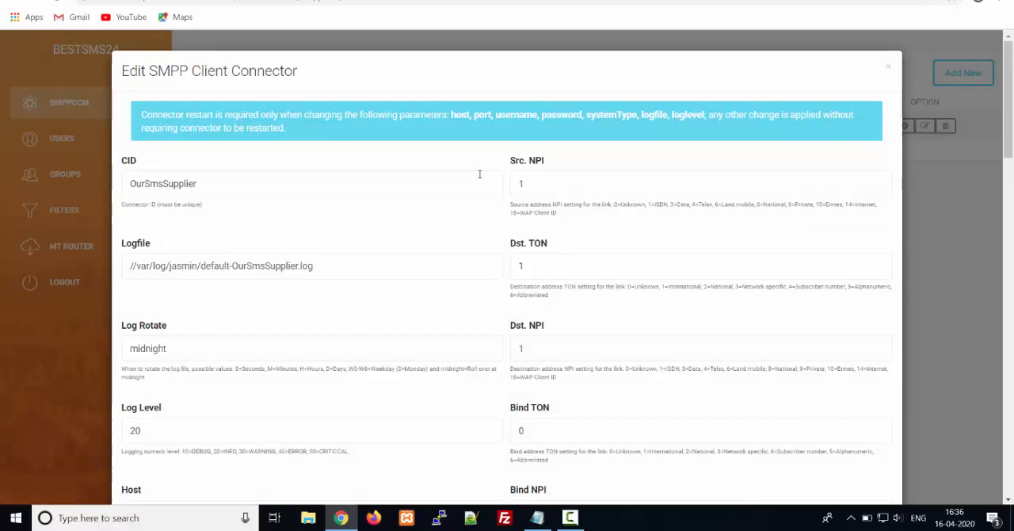
scroll(down, 3)
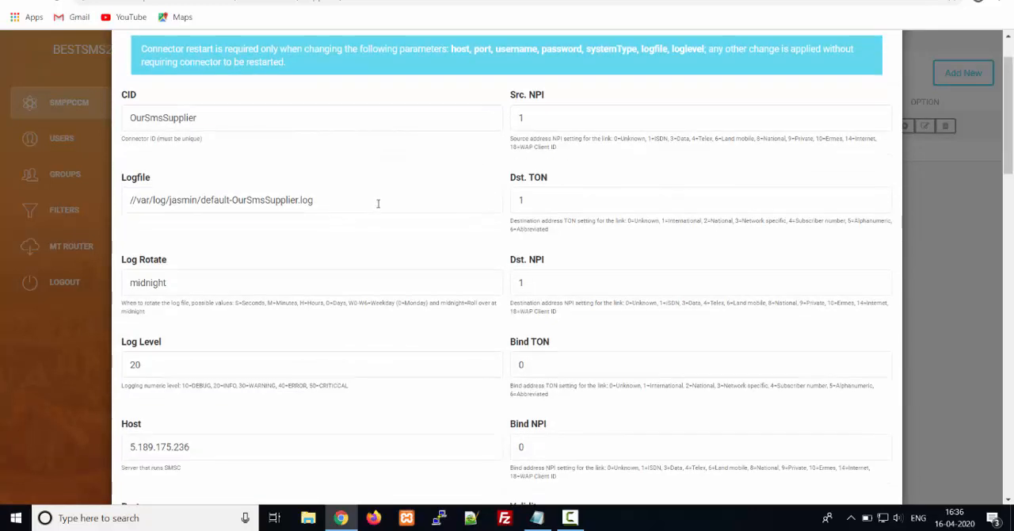
scroll(down, 3)
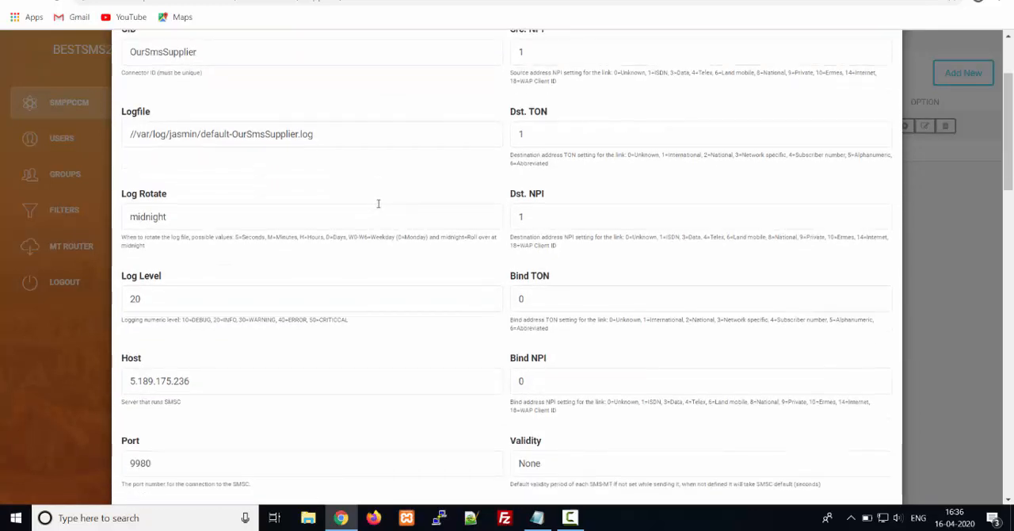
scroll(down, 3)
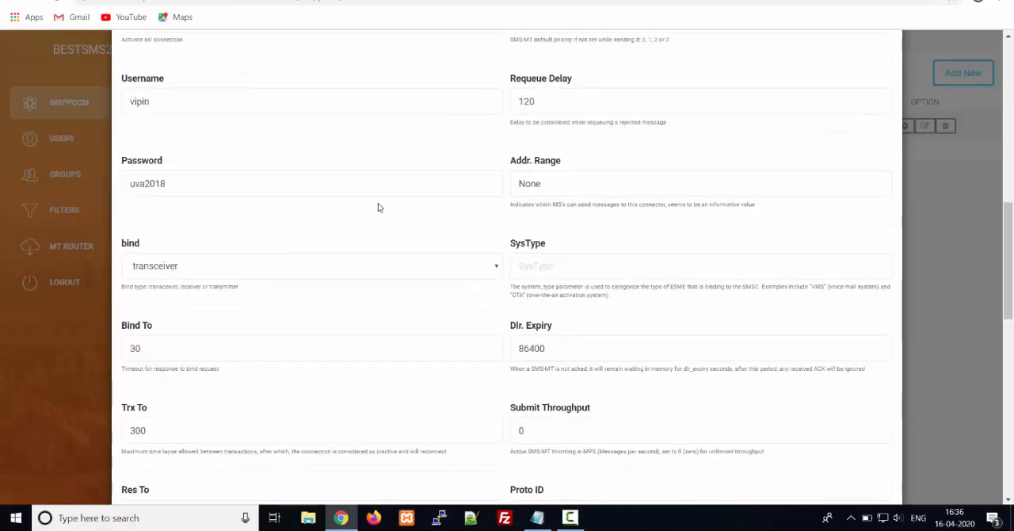
scroll(up, 3)
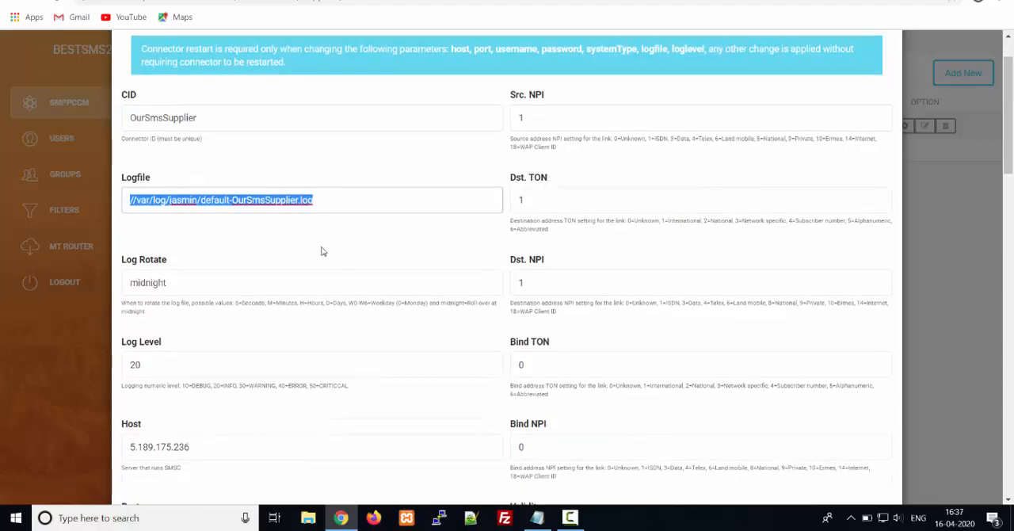
scroll(down, 3)
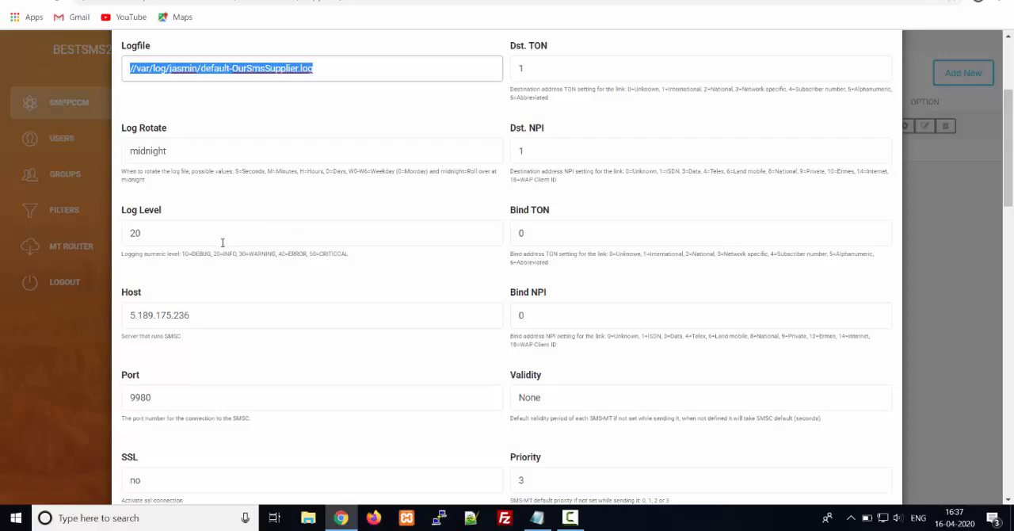
scroll(down, 3)
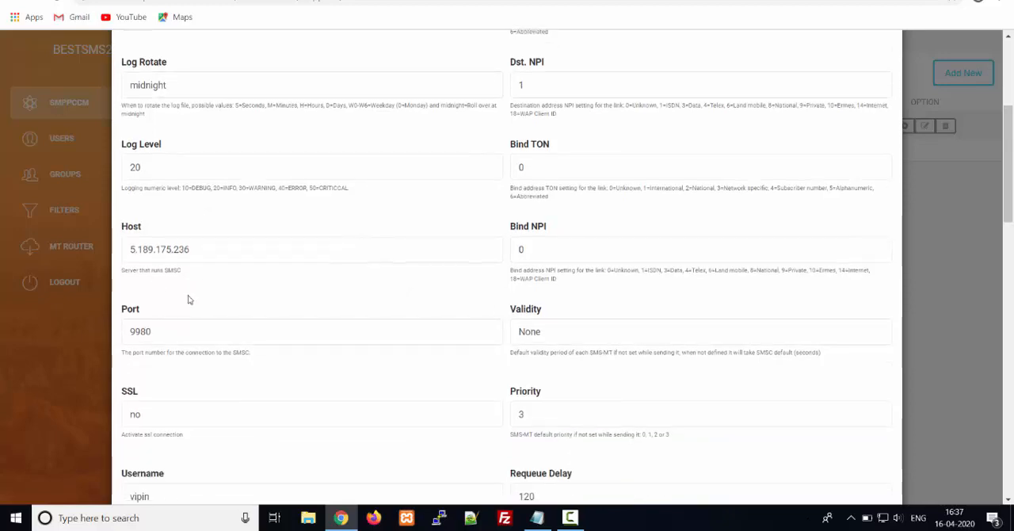
scroll(down, 3)
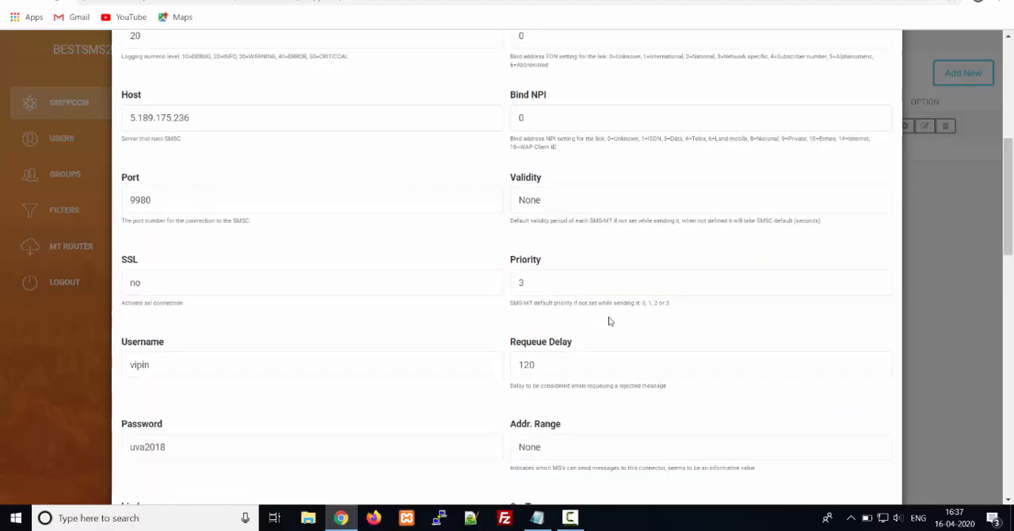
scroll(down, 3)
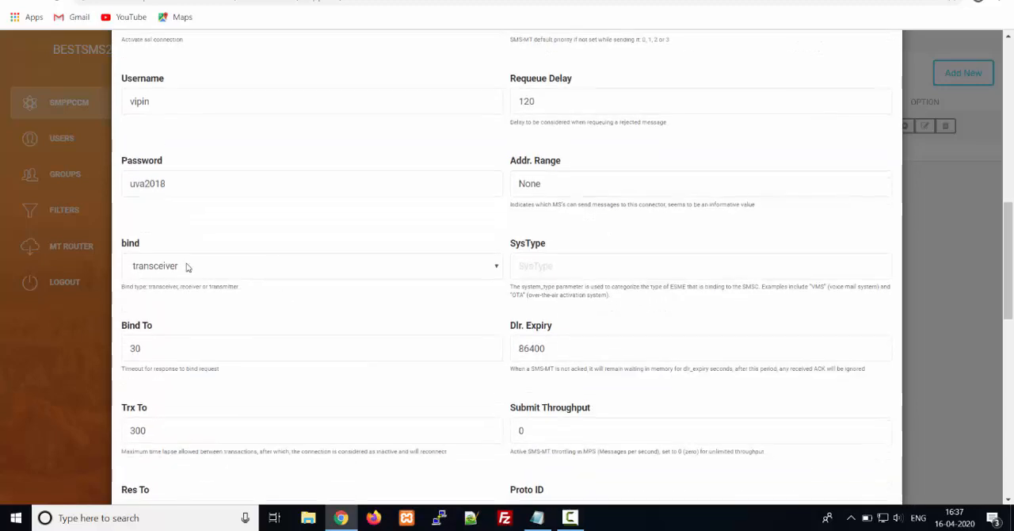
mouse_move(293, 217)
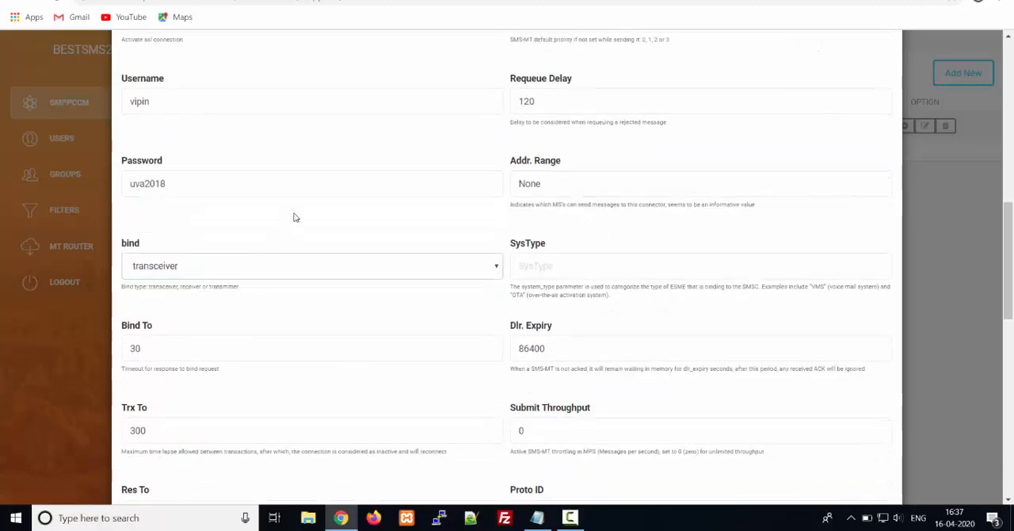
scroll(down, 3)
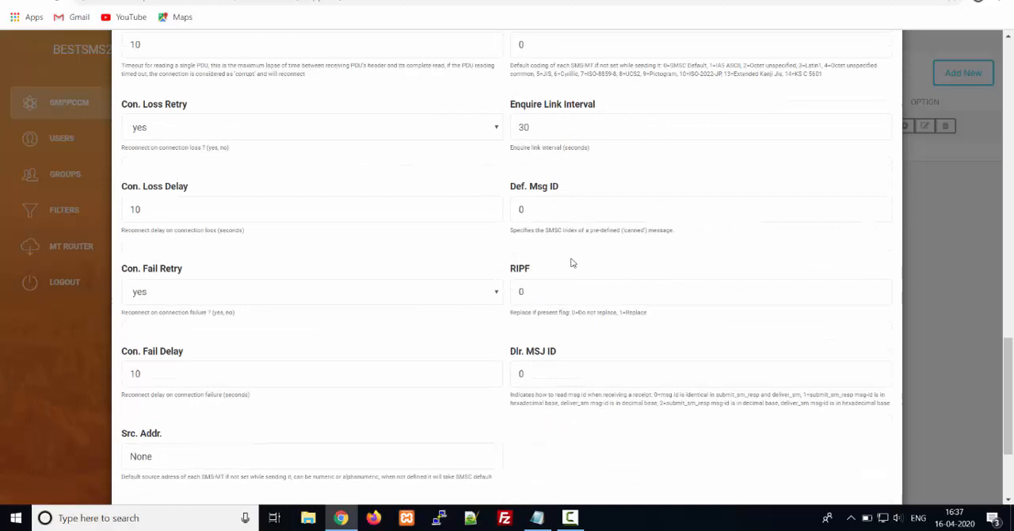
scroll(down, 3)
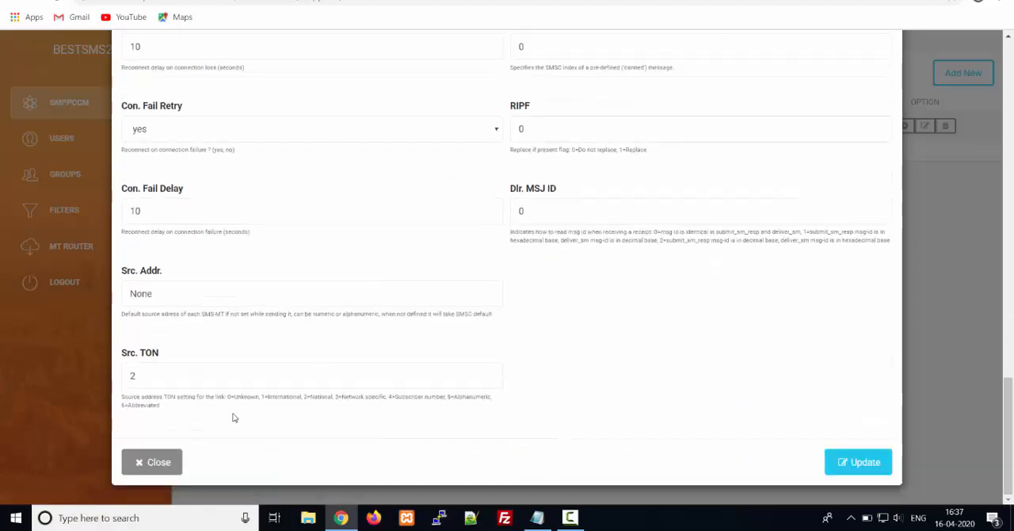
- Show the Users page listing four accounts, including smsroutes, kannel and tester
click(152, 461)
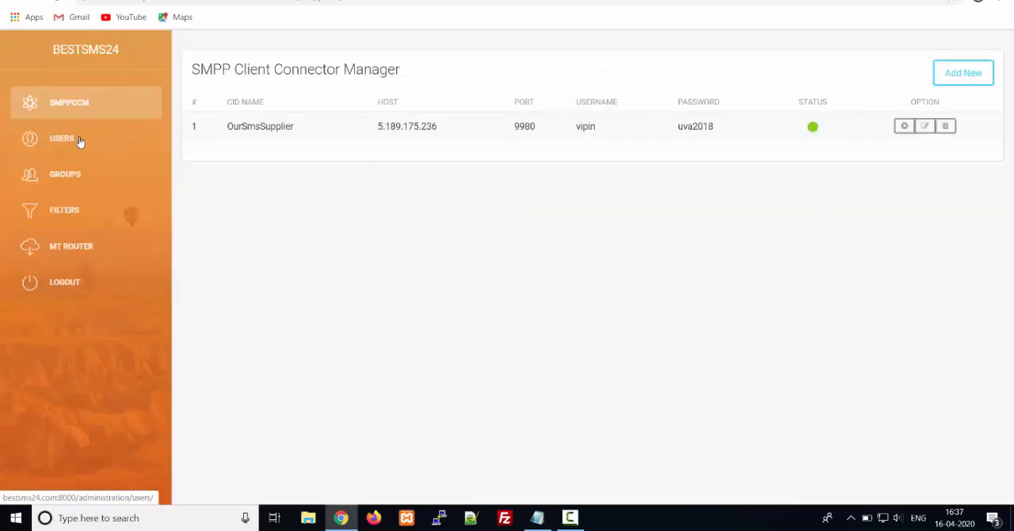
mouse_move(79, 138)
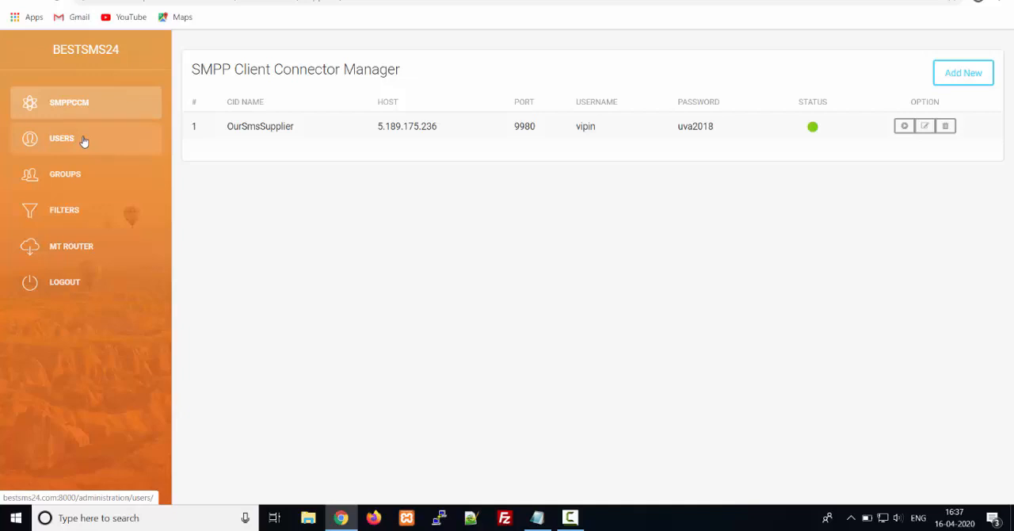
click(62, 138)
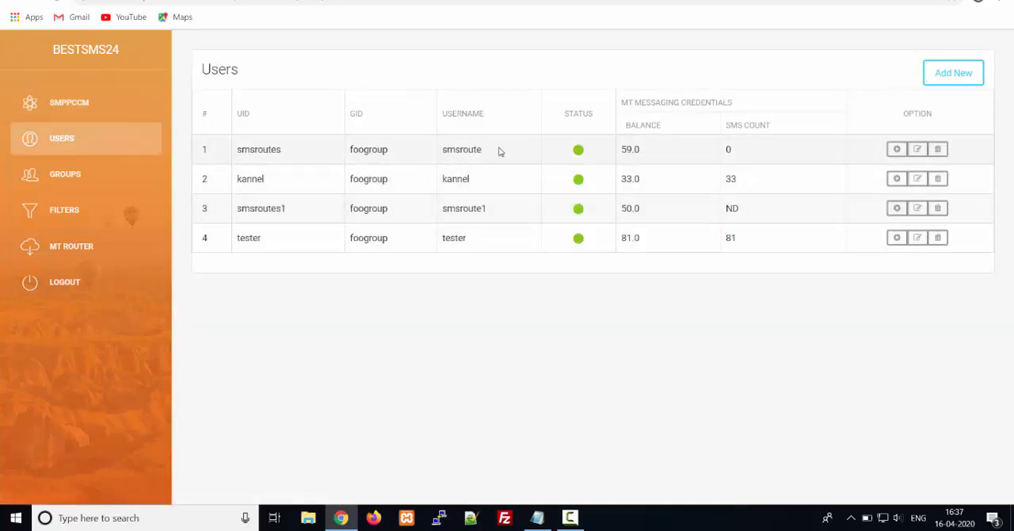
mouse_move(435, 178)
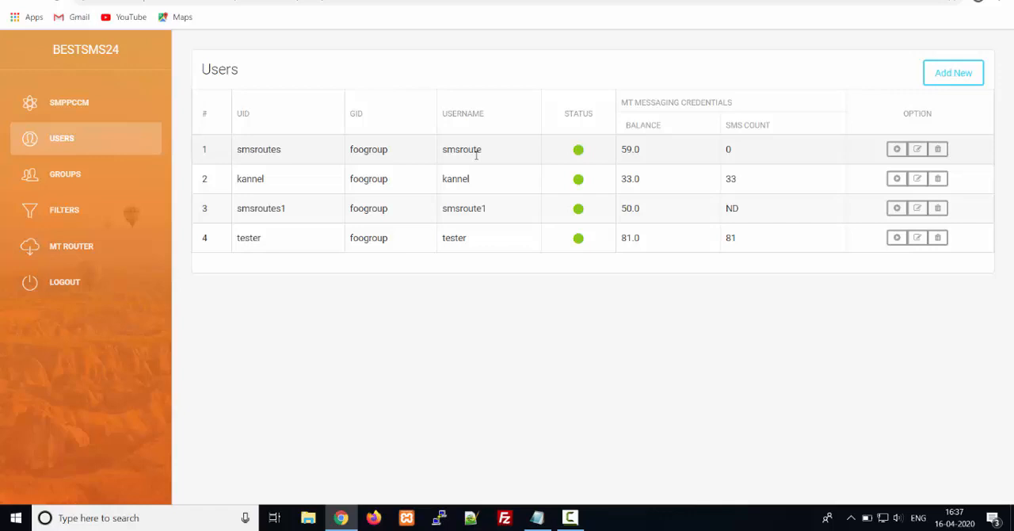
mouse_move(903, 114)
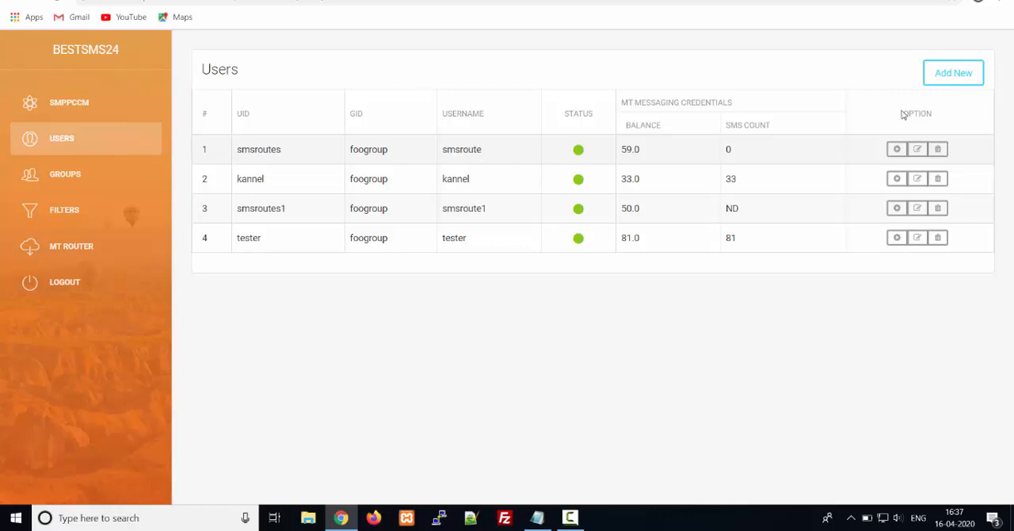
click(953, 72)
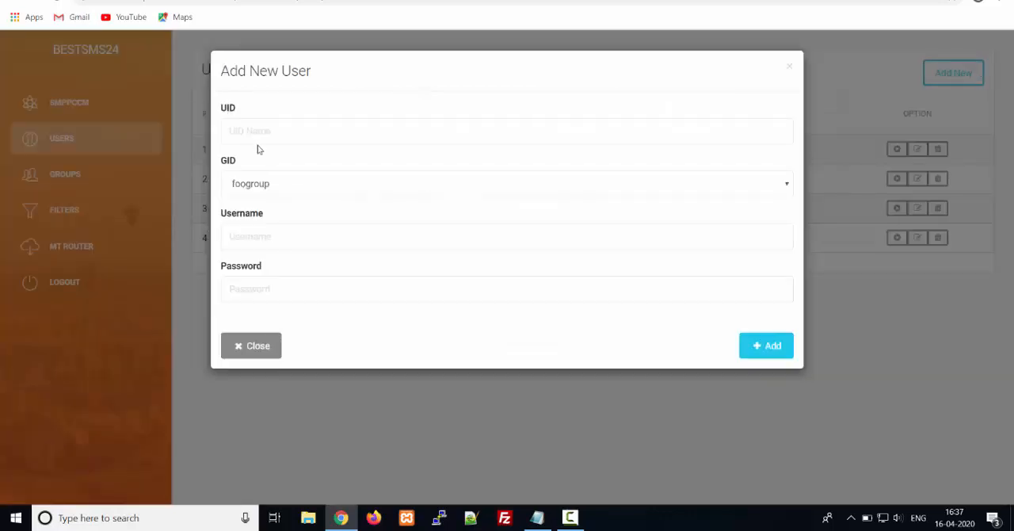
click(507, 183)
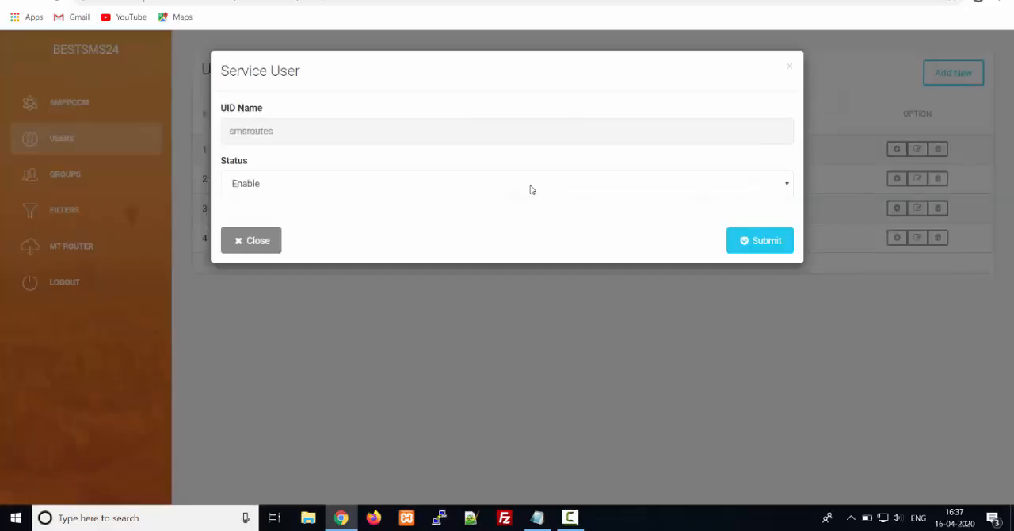
click(251, 240)
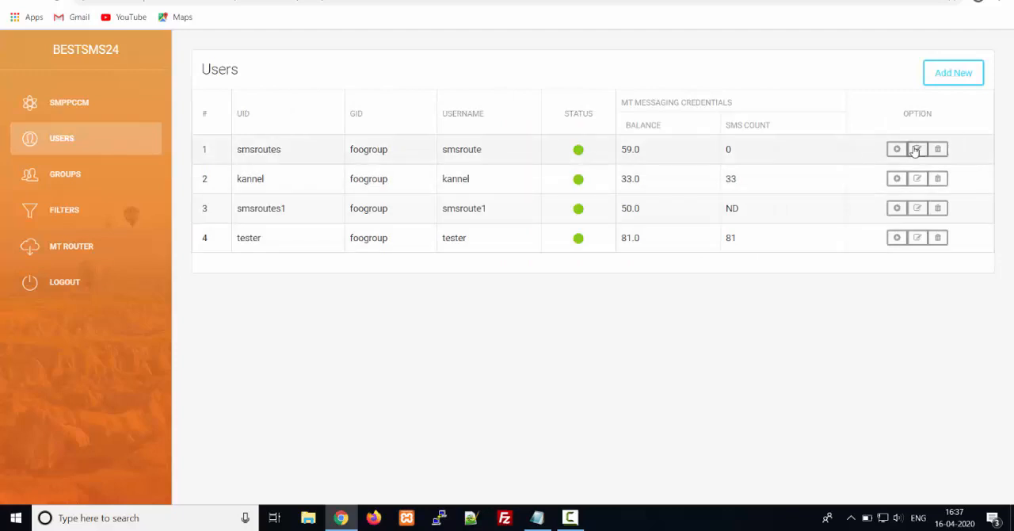
- Open smsroutes' Edit User dialog, highlight HTTP Throughput, and scroll down to Default Value
click(917, 148)
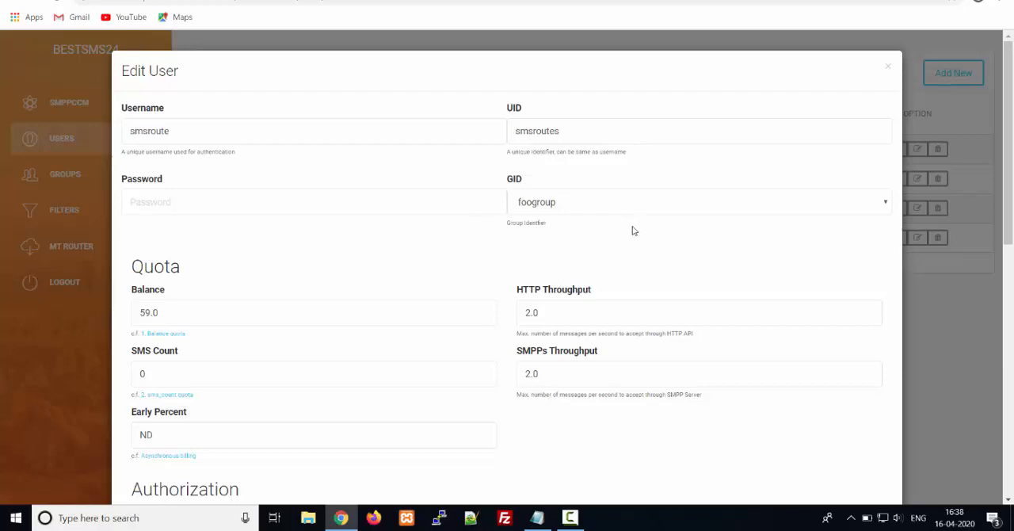
mouse_move(599, 213)
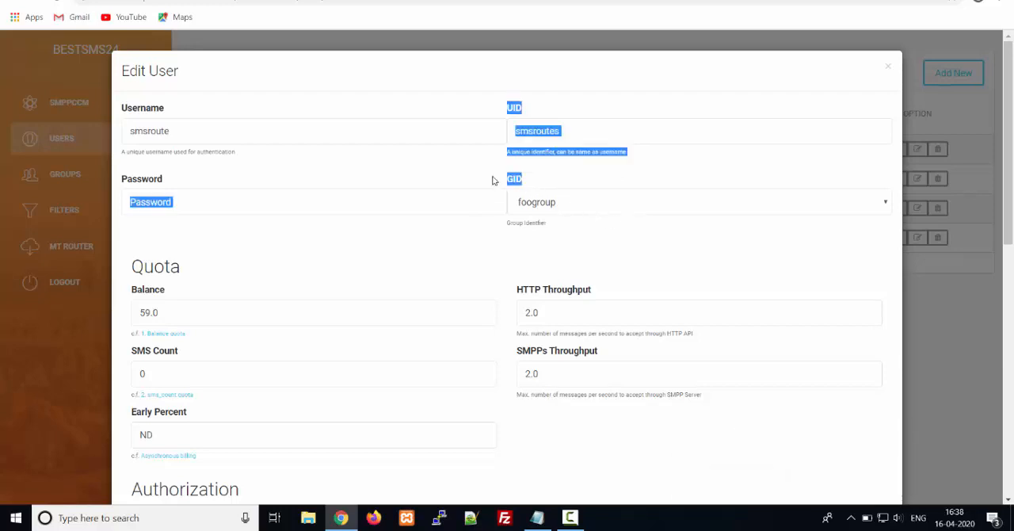
click(243, 242)
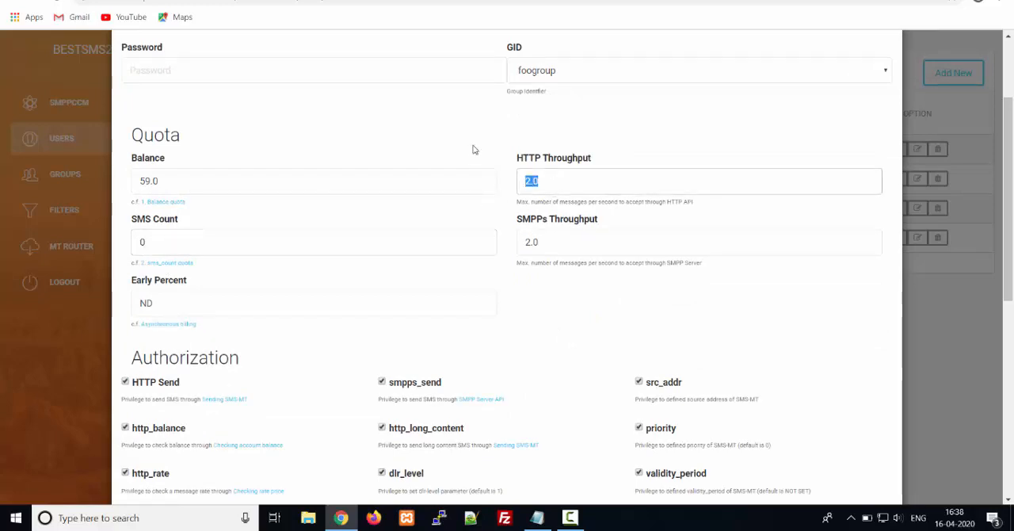
double_click(553, 158)
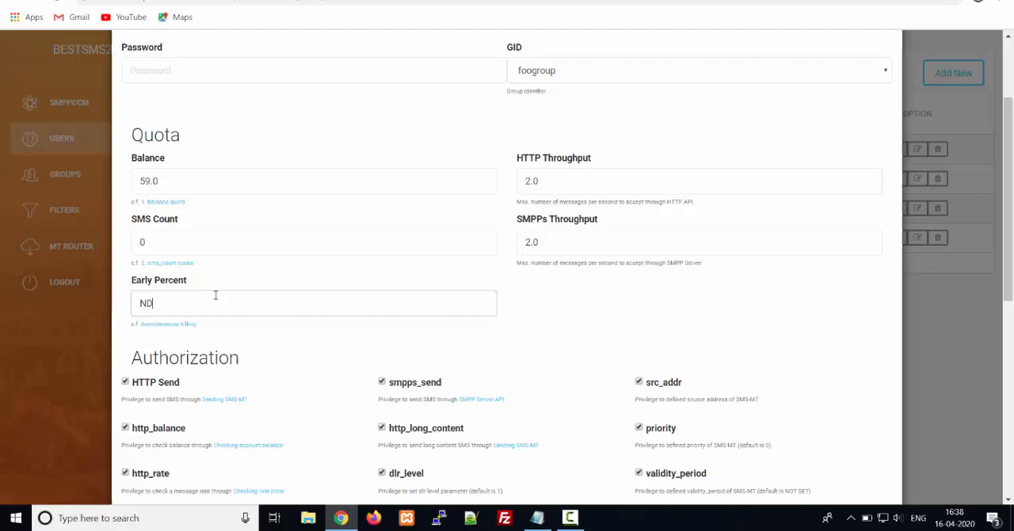
scroll(down, 3)
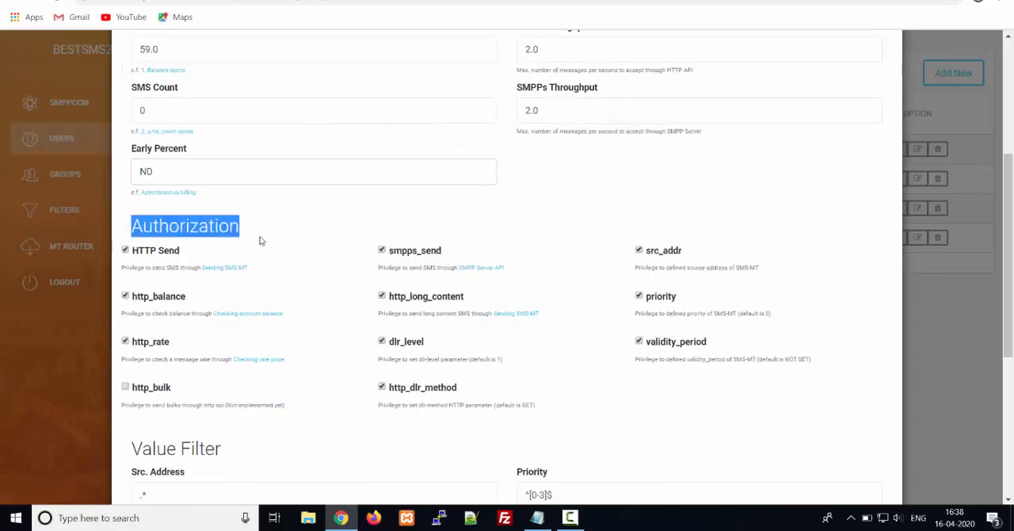
mouse_move(321, 247)
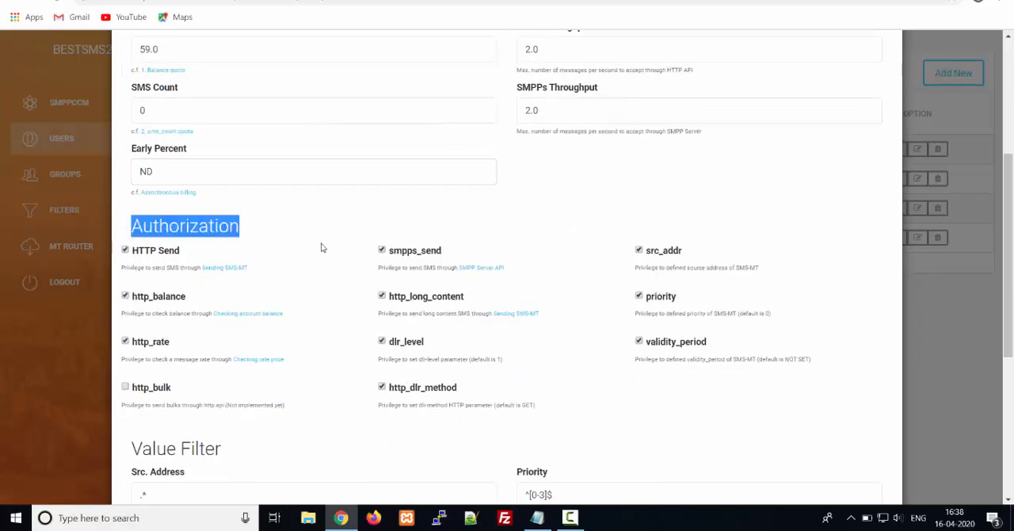
scroll(down, 3)
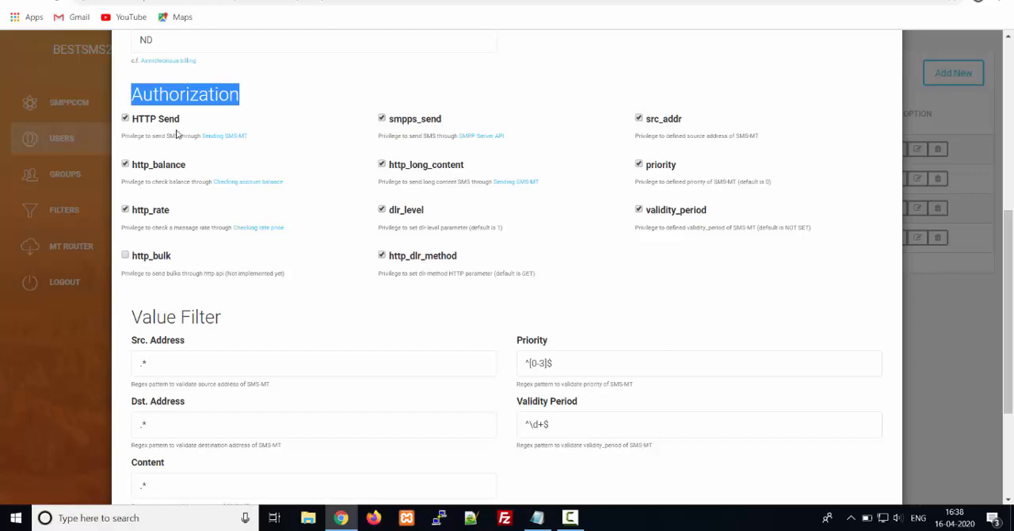
mouse_move(158, 127)
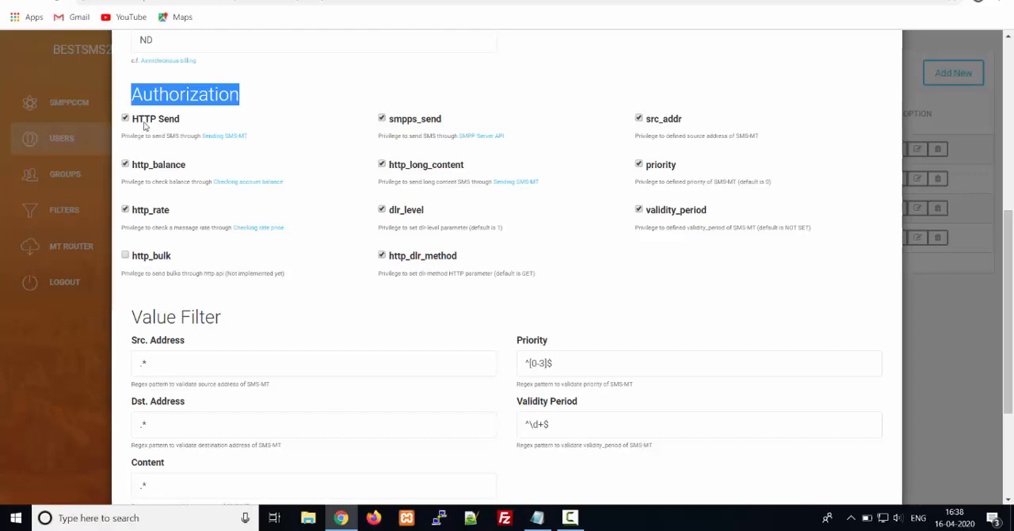
mouse_move(375, 130)
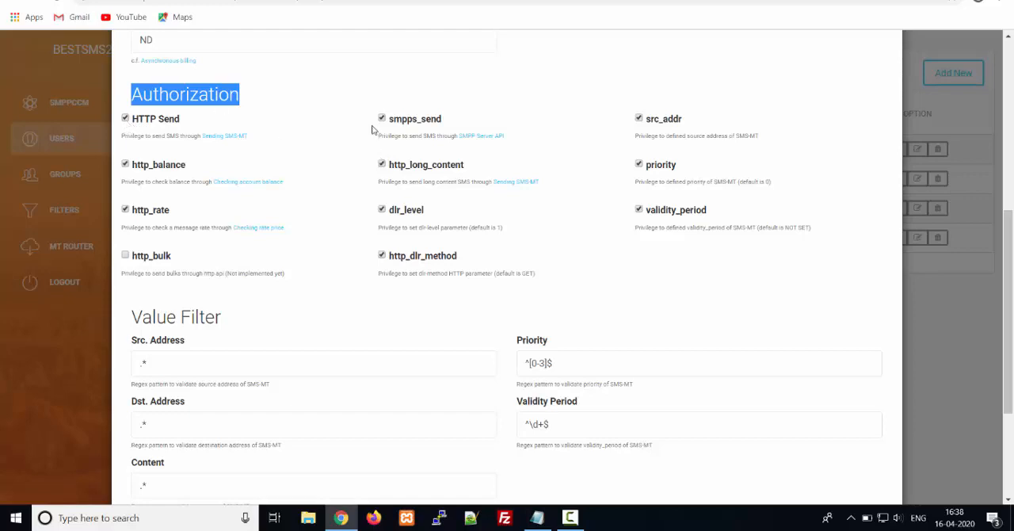
mouse_move(433, 123)
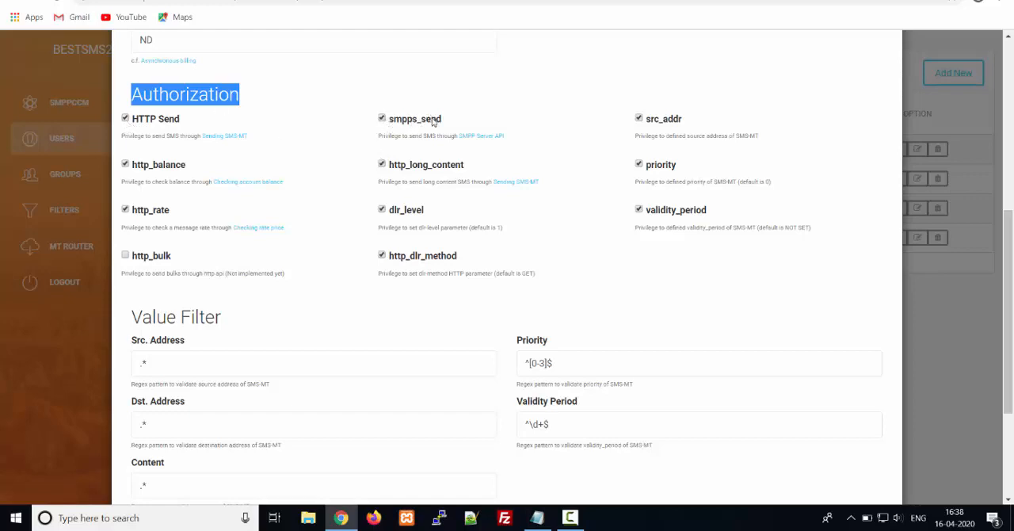
mouse_move(476, 224)
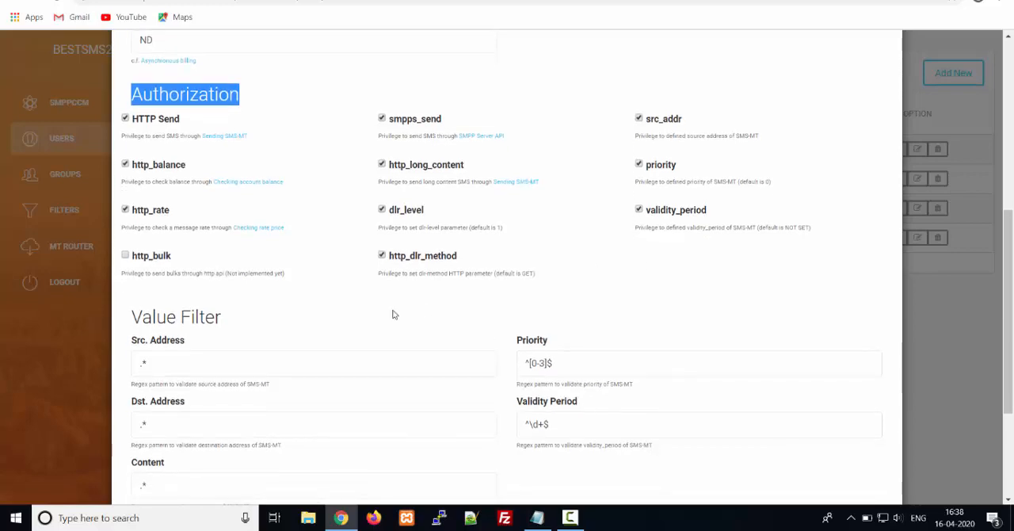
scroll(down, 3)
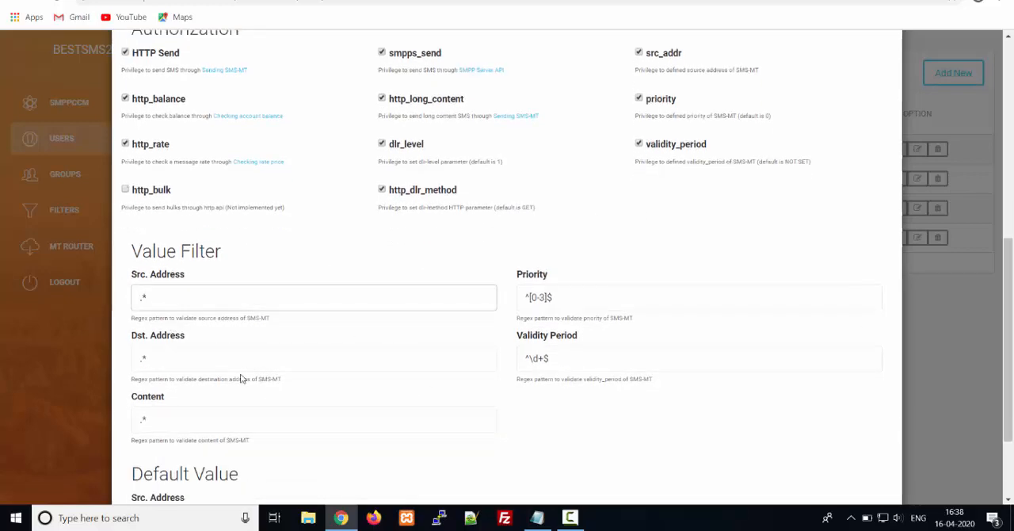
scroll(down, 3)
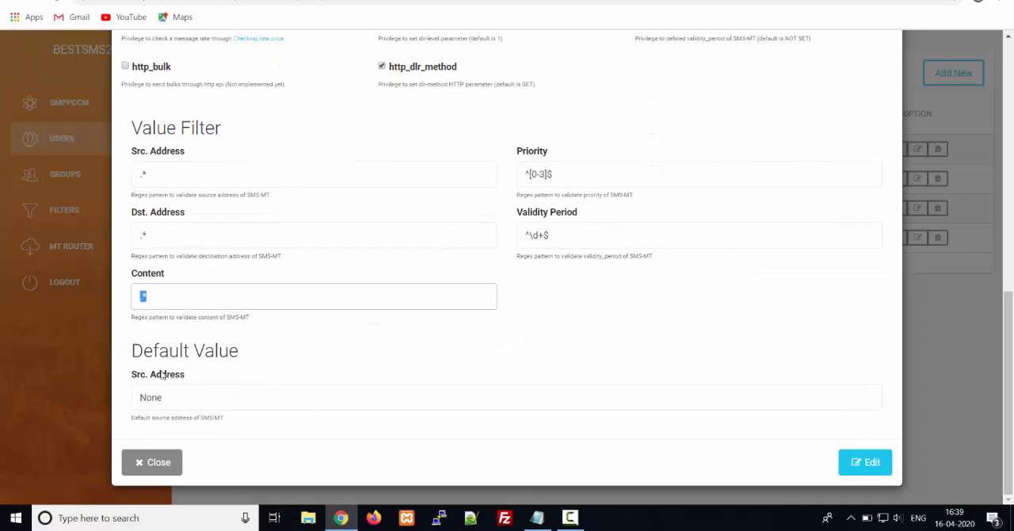
scroll(up, 3)
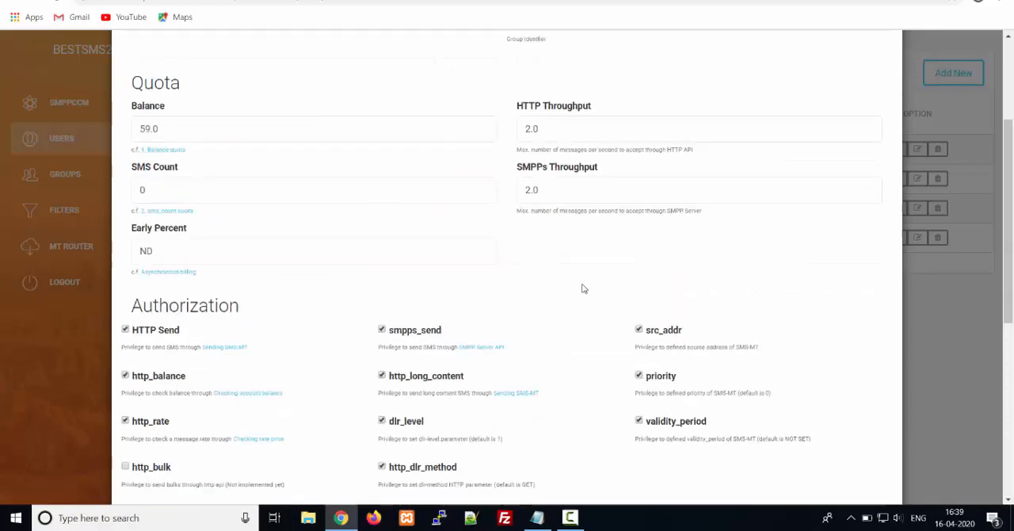
scroll(down, 3)
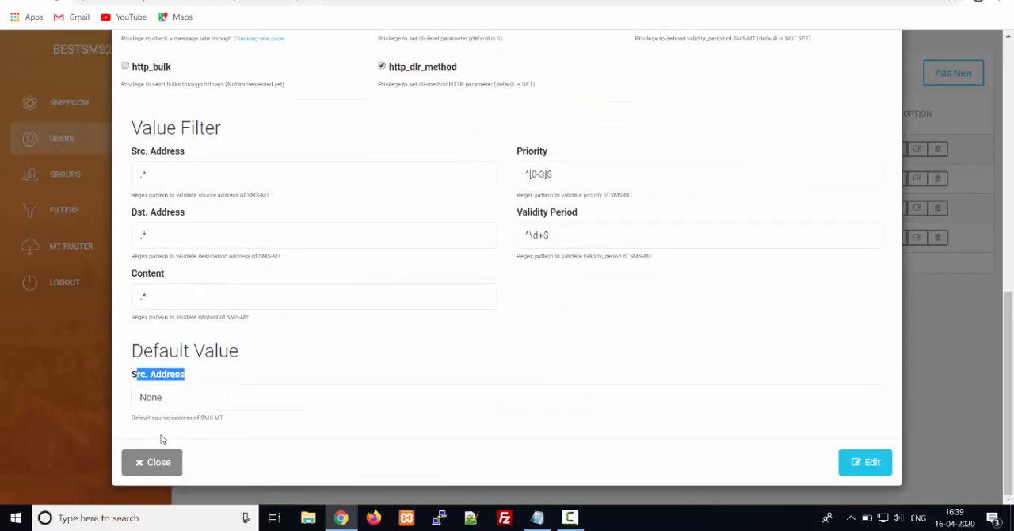
- Close the user form unchanged and preview the Groups page's Add New form
click(152, 461)
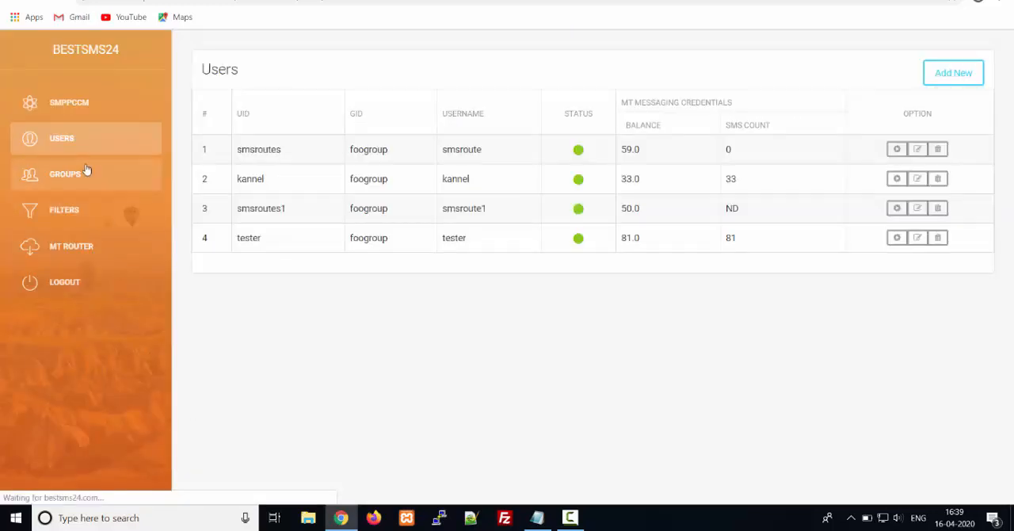
click(65, 173)
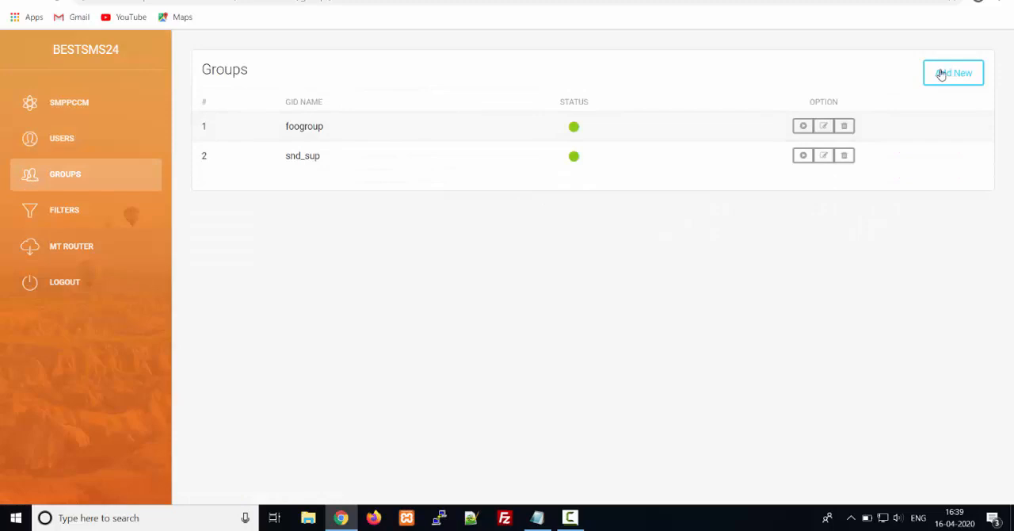
click(953, 72)
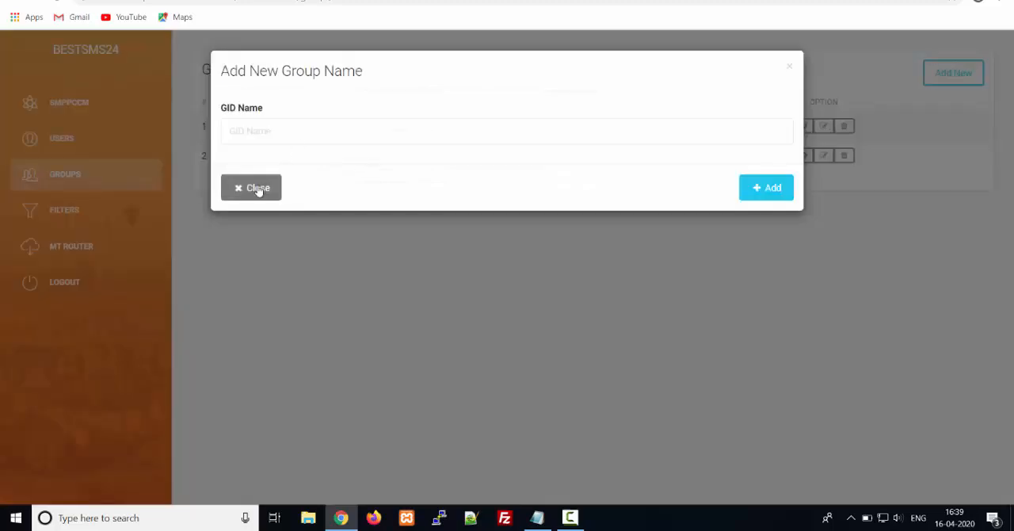
click(251, 188)
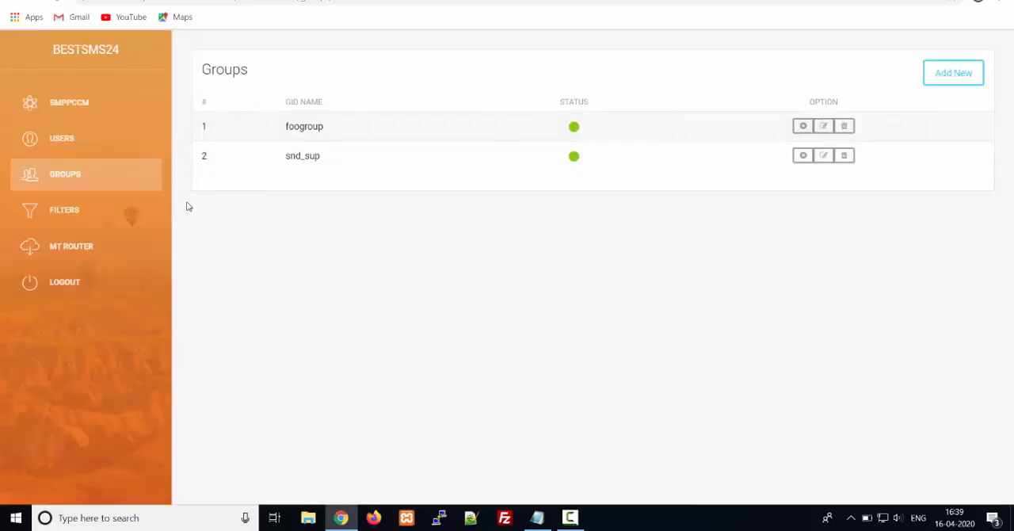
- On Filters, browse the new filter's Type options twice, then cancel without adding
click(65, 209)
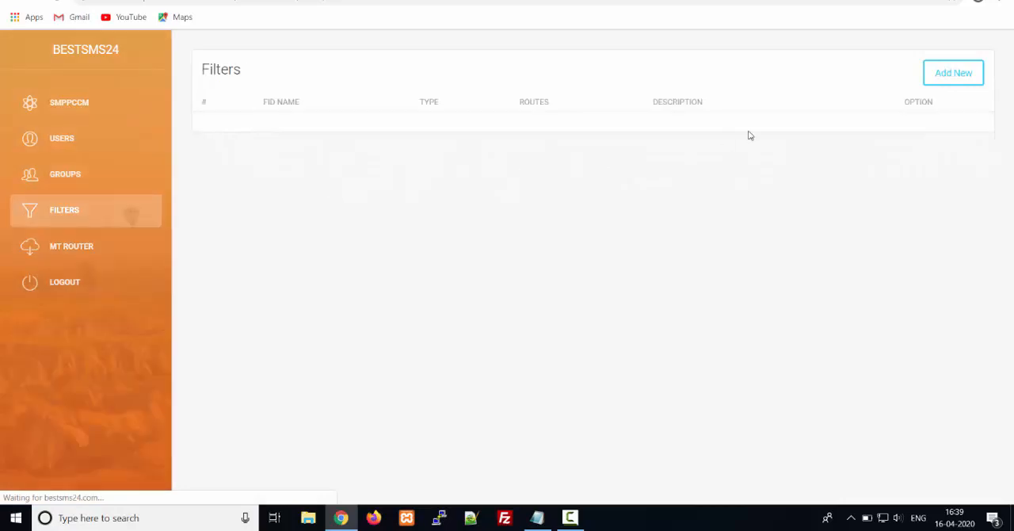
click(953, 72)
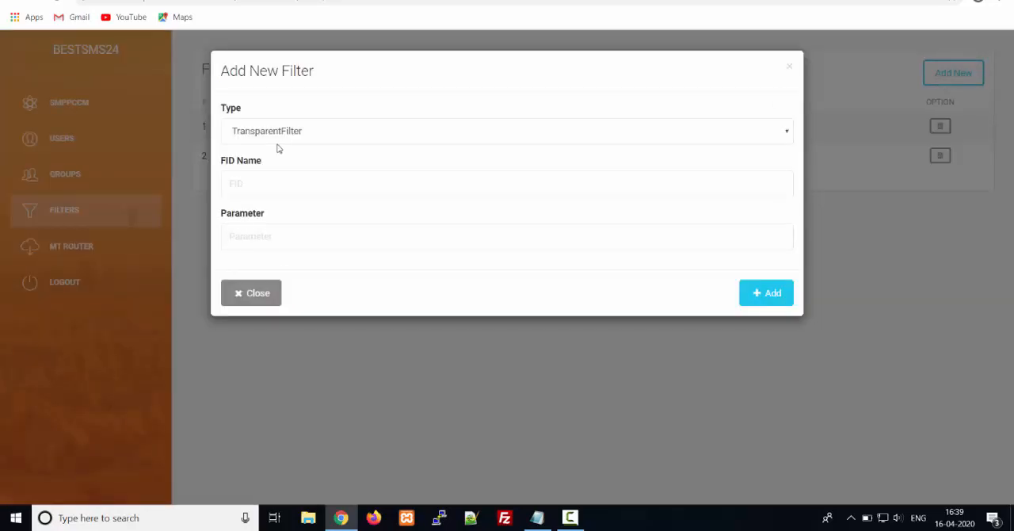
click(507, 131)
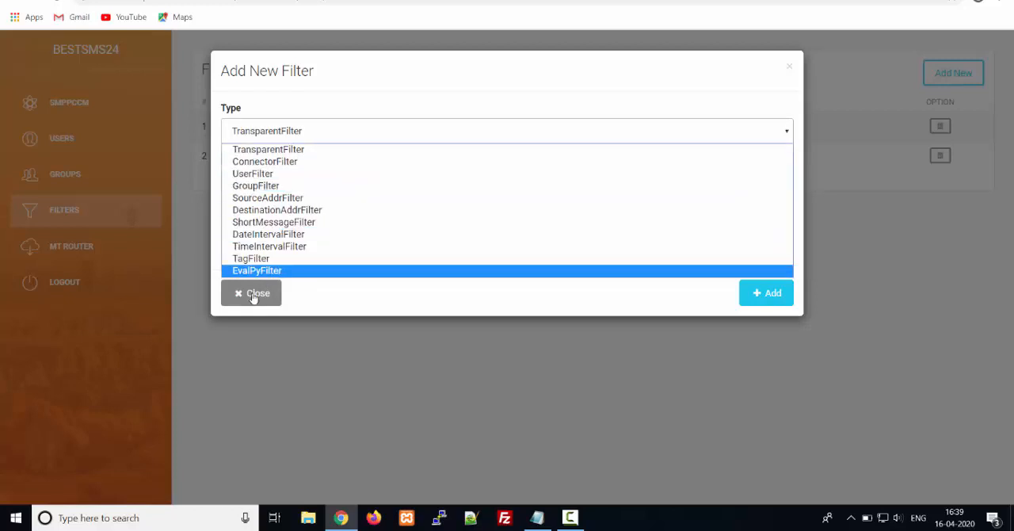
click(268, 149)
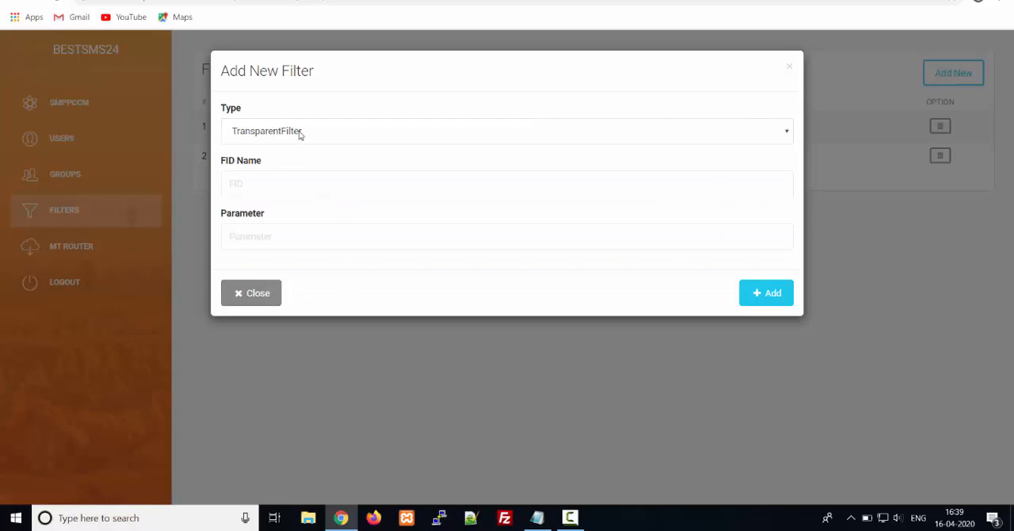
click(507, 130)
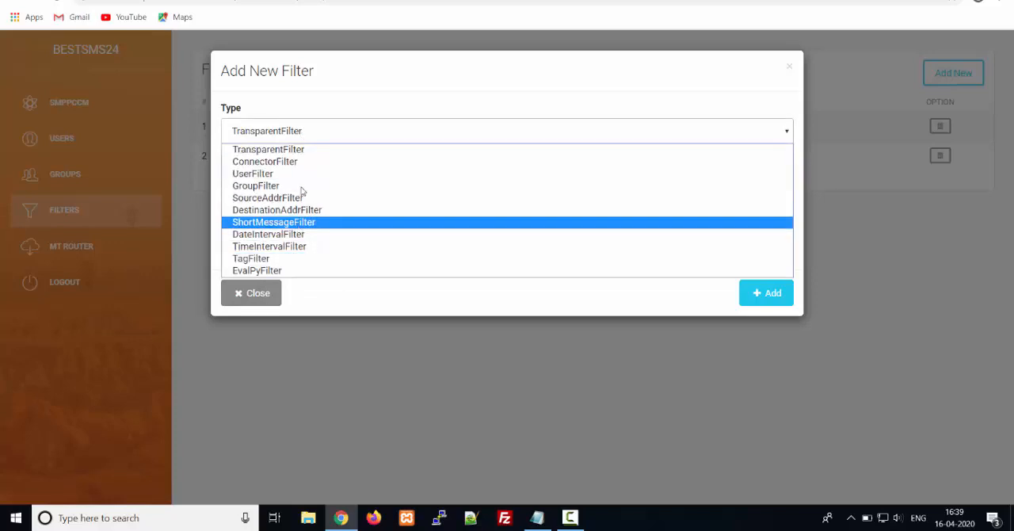
click(268, 149)
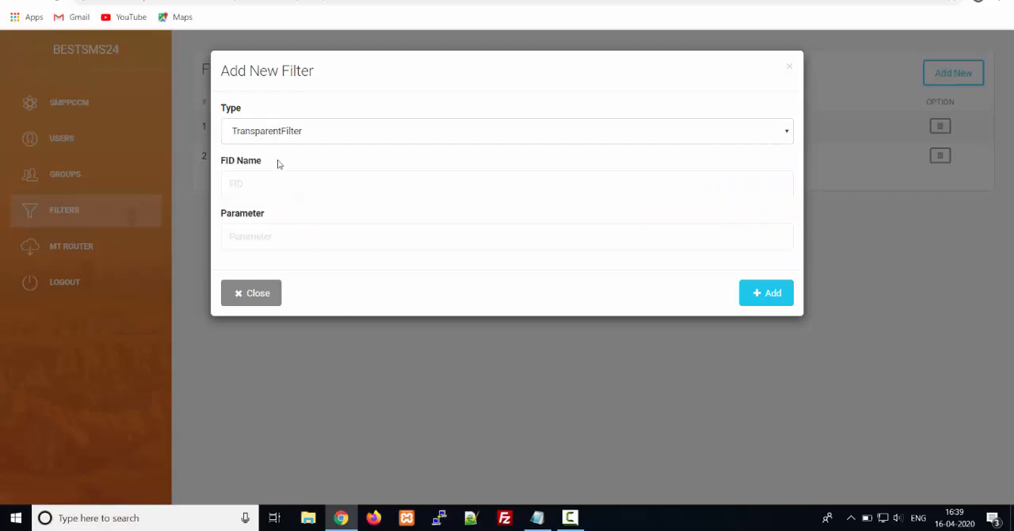
mouse_move(263, 278)
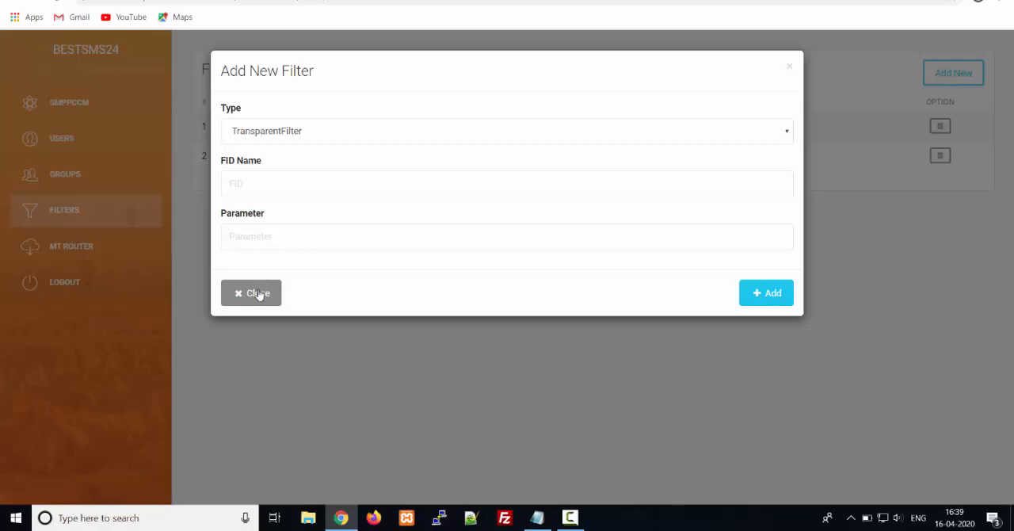
click(251, 292)
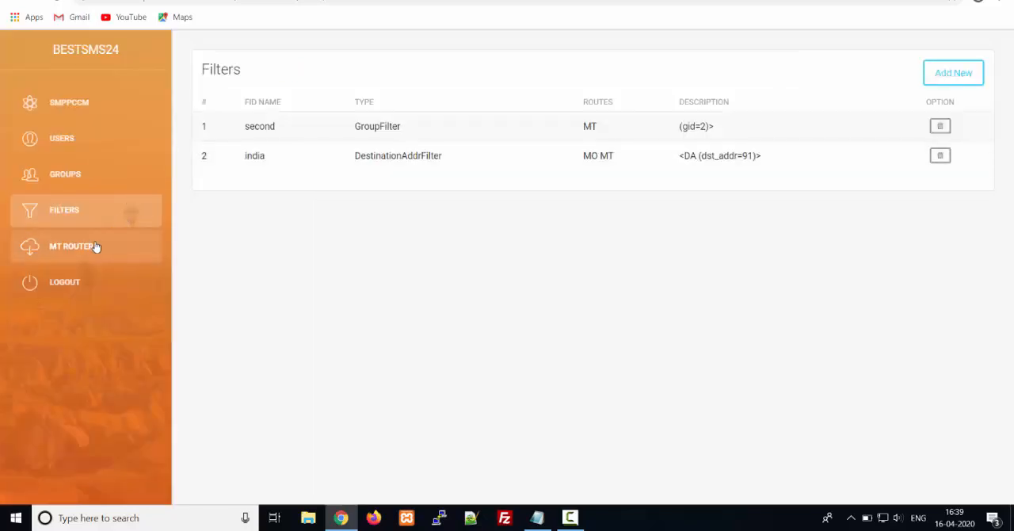
- Open MT Router and highlight the StaticMTRoute's Filters value
click(71, 246)
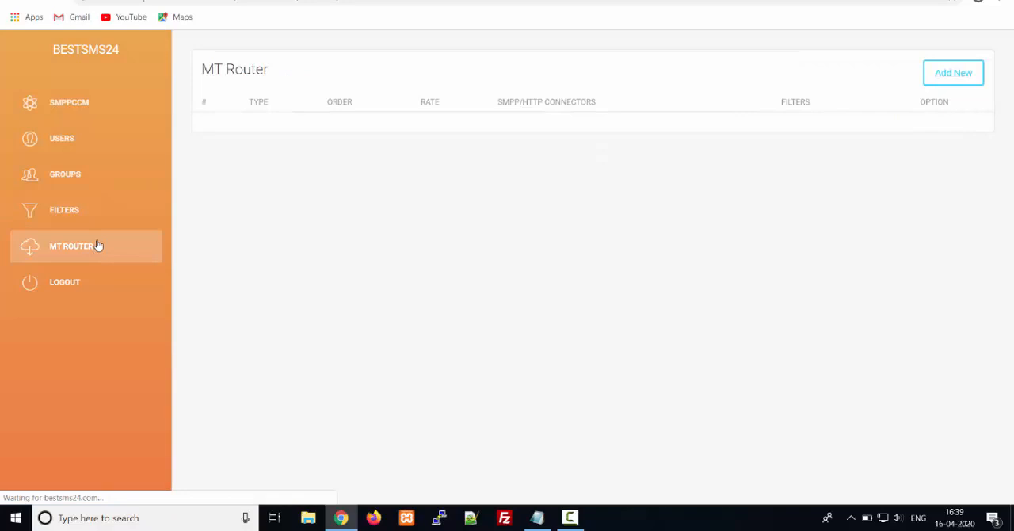
click(71, 245)
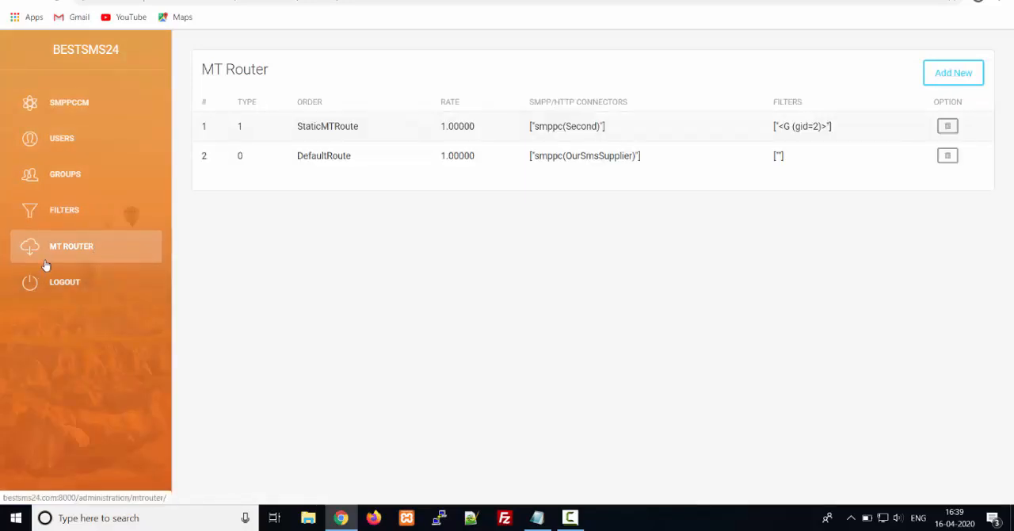
mouse_move(190, 249)
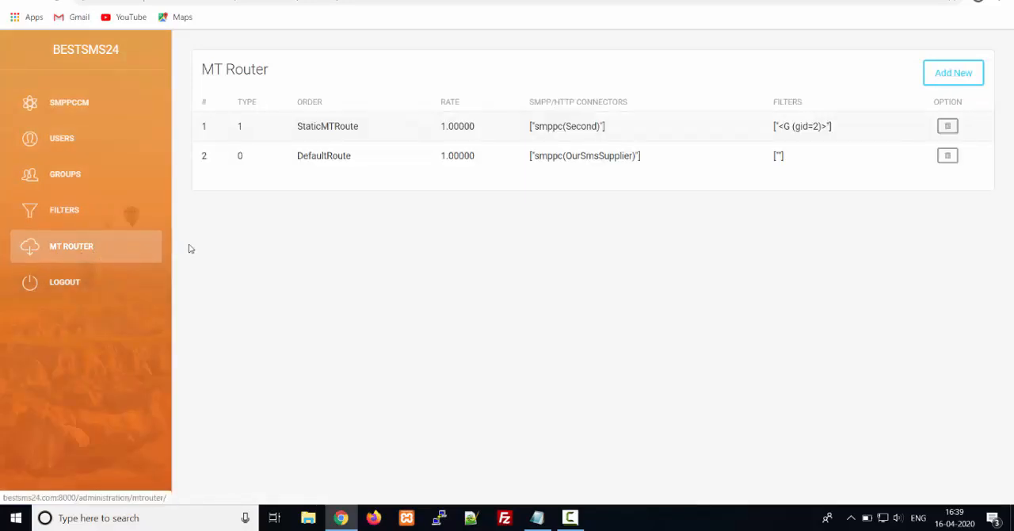
mouse_move(85, 102)
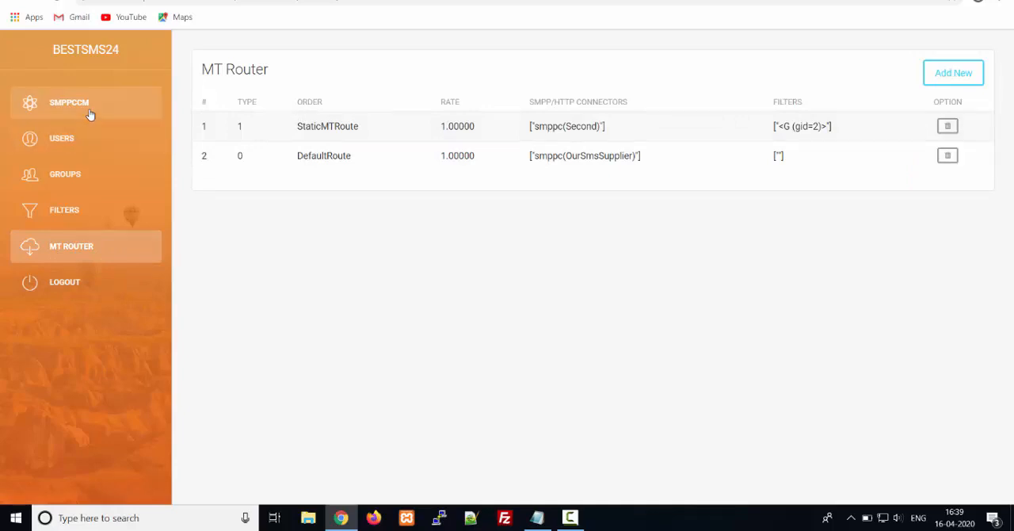
mouse_move(108, 108)
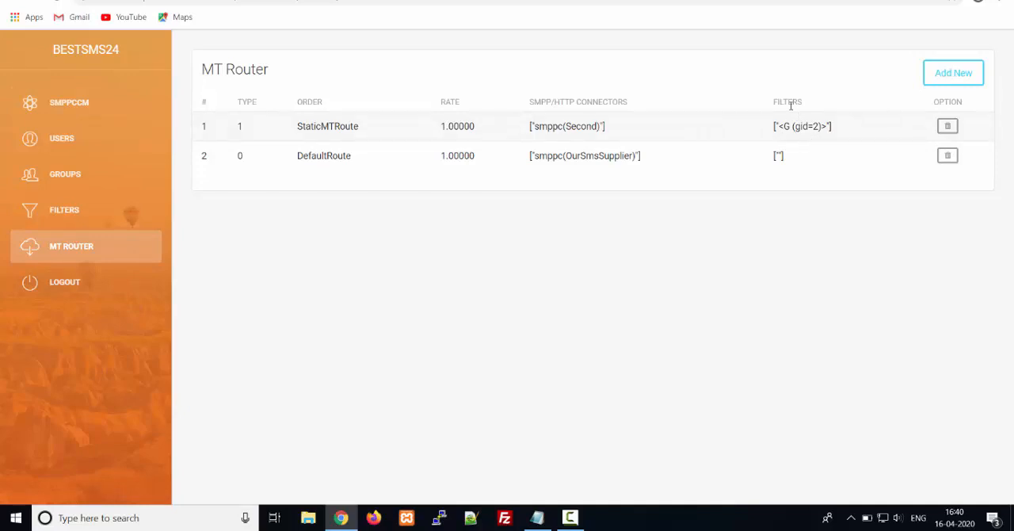
double_click(802, 126)
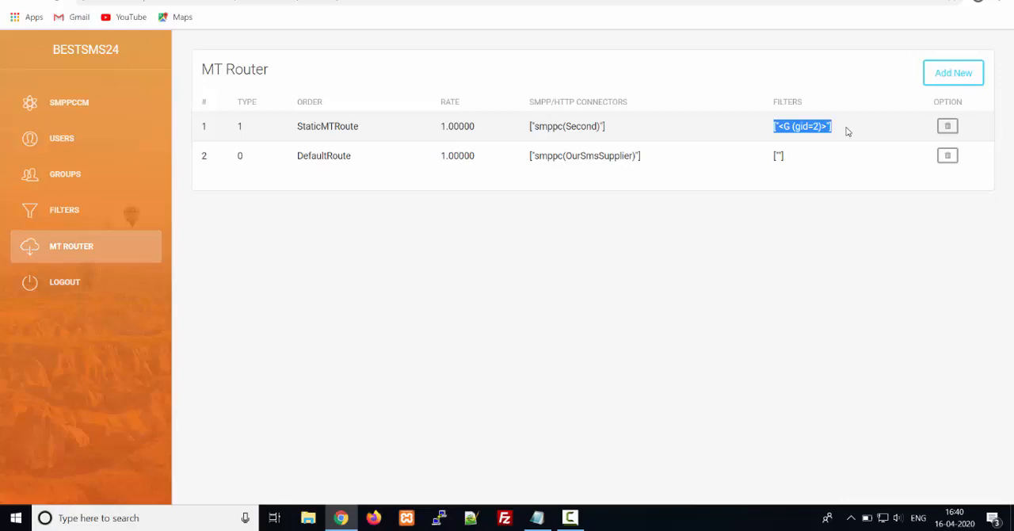
mouse_move(566, 261)
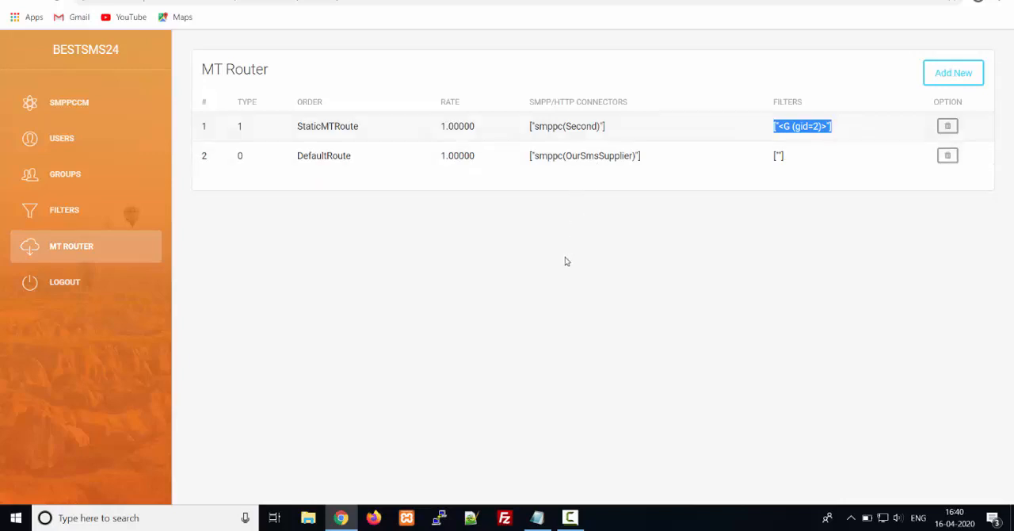
mouse_move(721, 288)
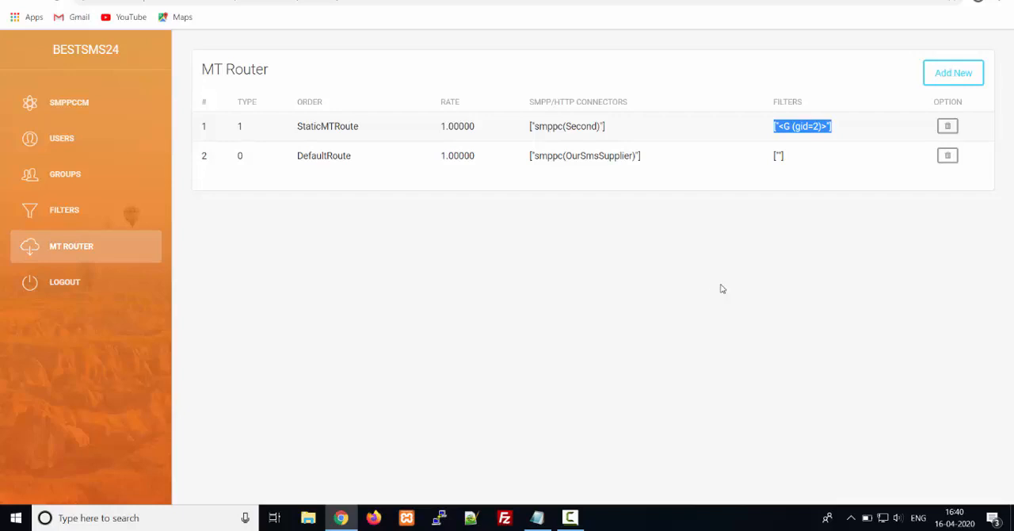
mouse_move(632, 266)
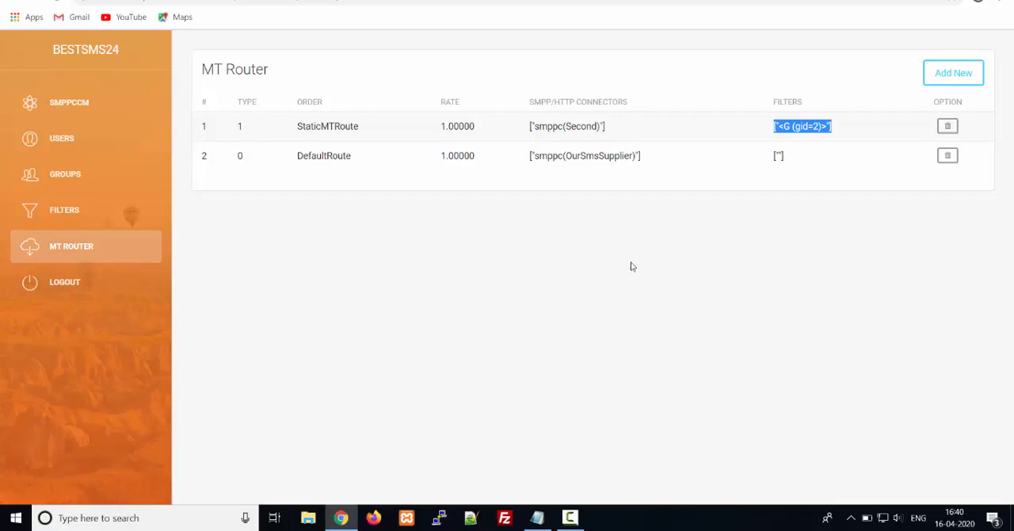
mouse_move(554, 298)
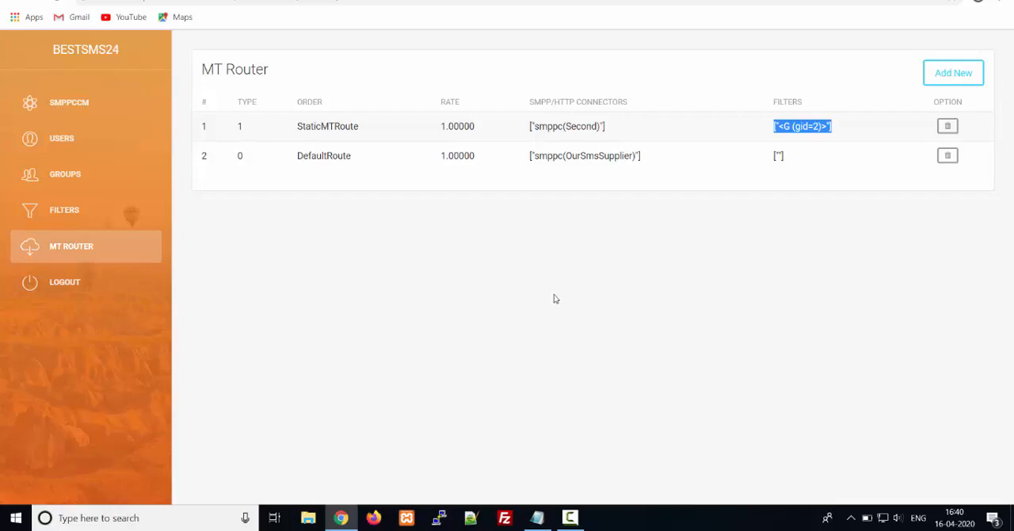
mouse_move(581, 272)
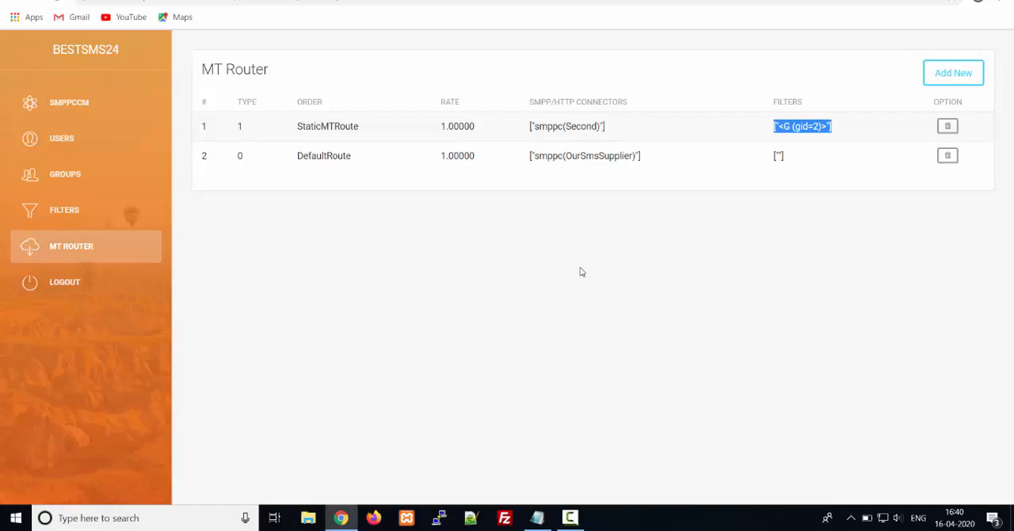
mouse_move(452, 243)
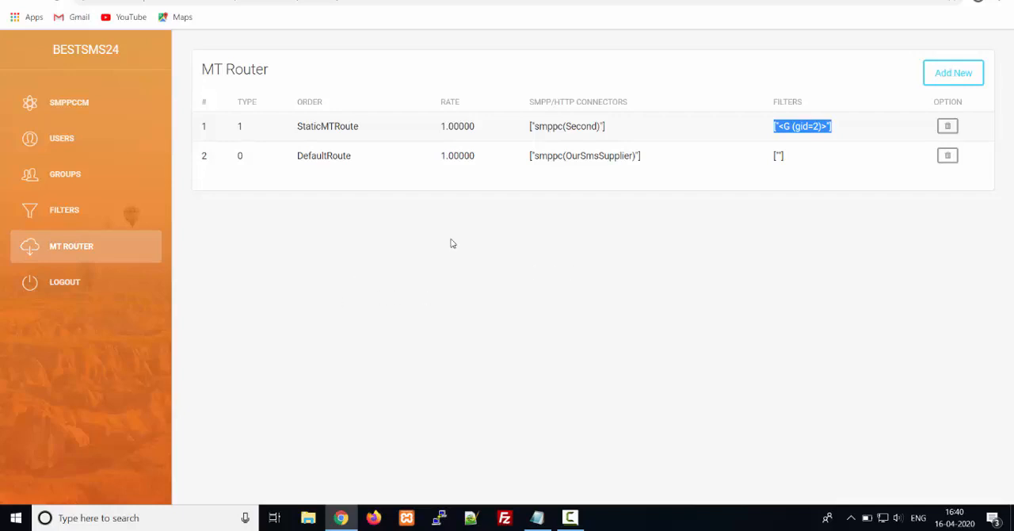
mouse_move(65, 282)
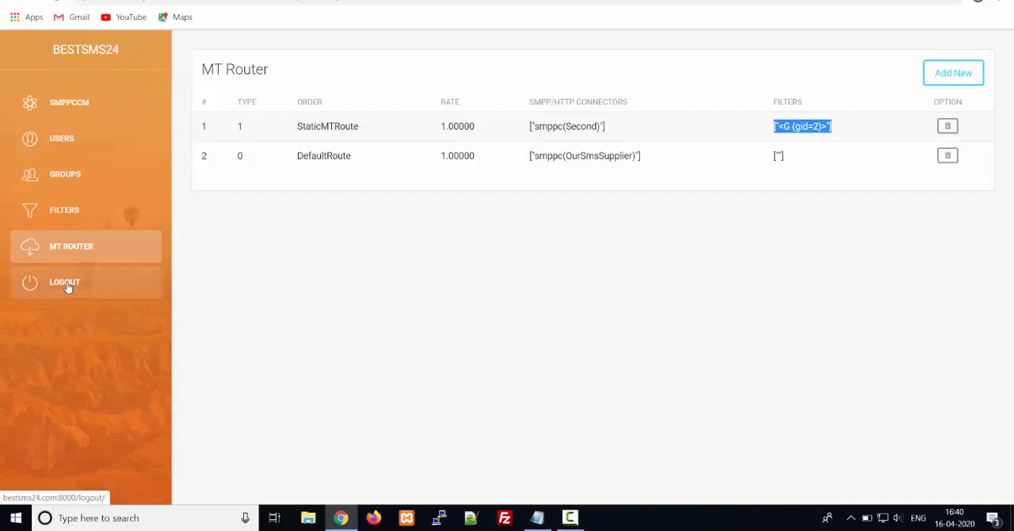
- Log out of the admin panel and sign in as admin to the web panel
click(65, 282)
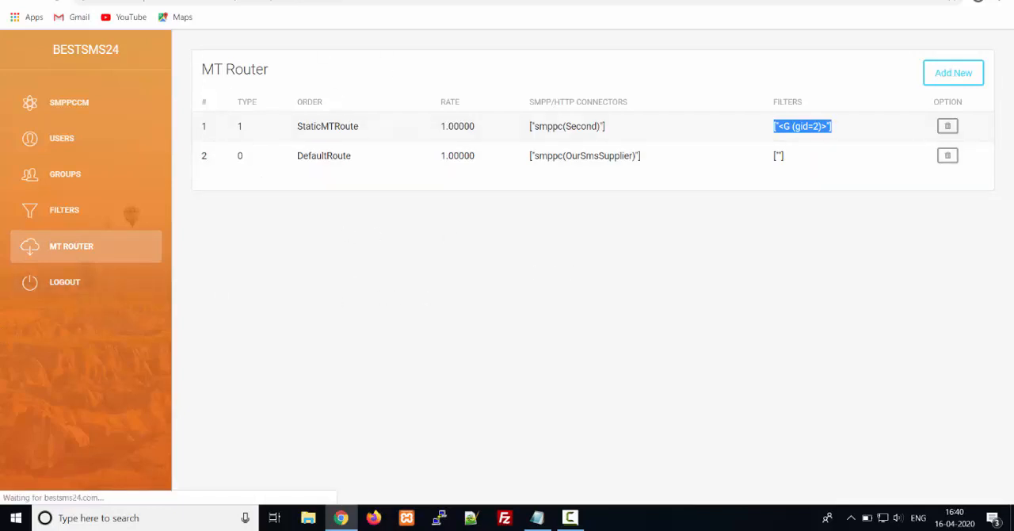
click(64, 282)
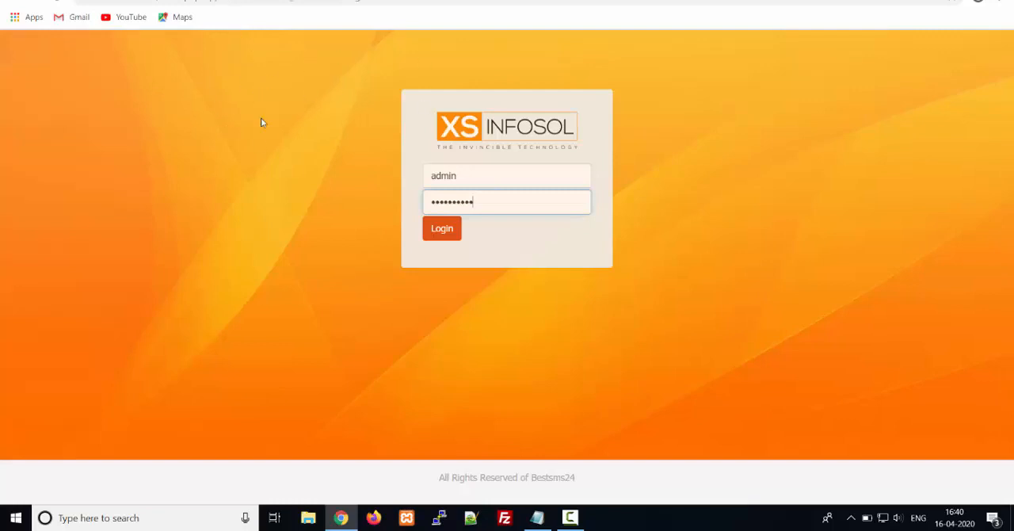
mouse_move(493, 179)
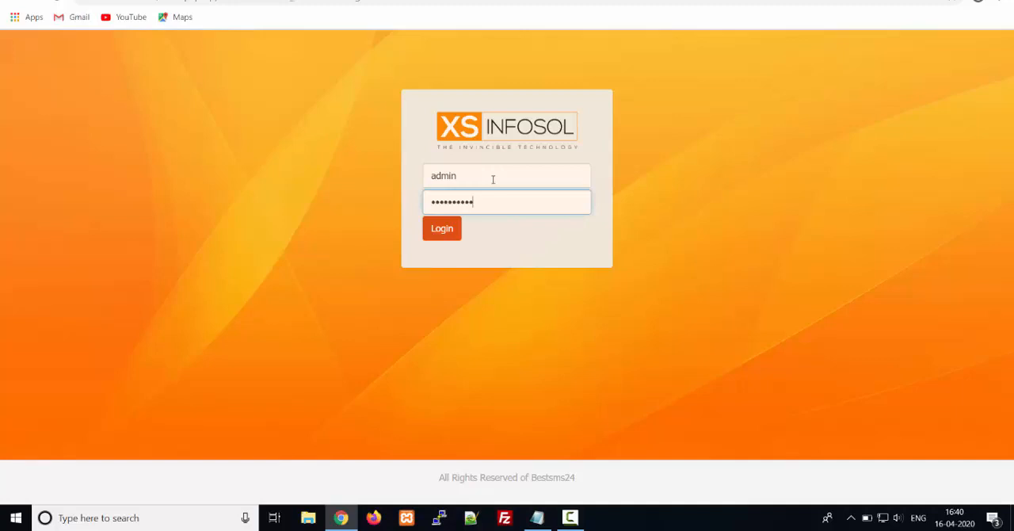
click(441, 229)
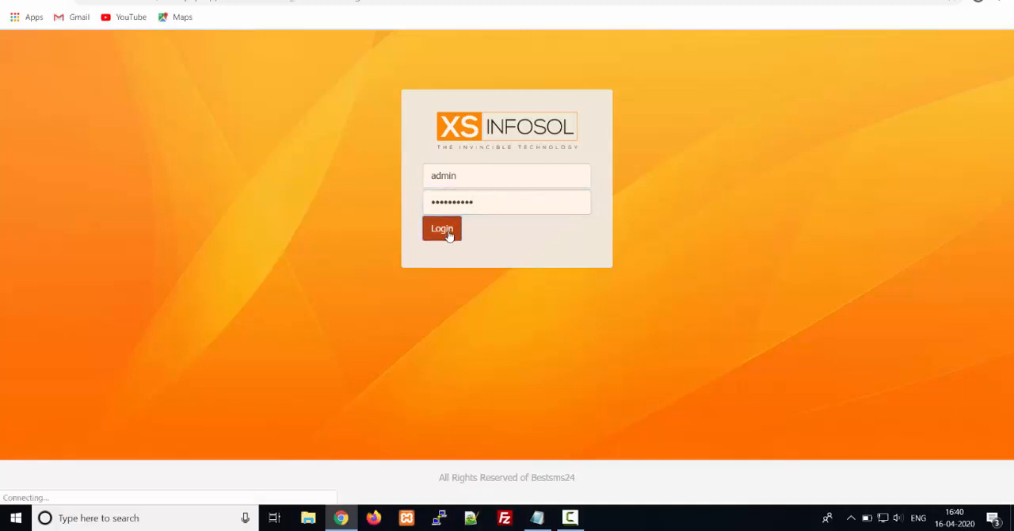
click(441, 228)
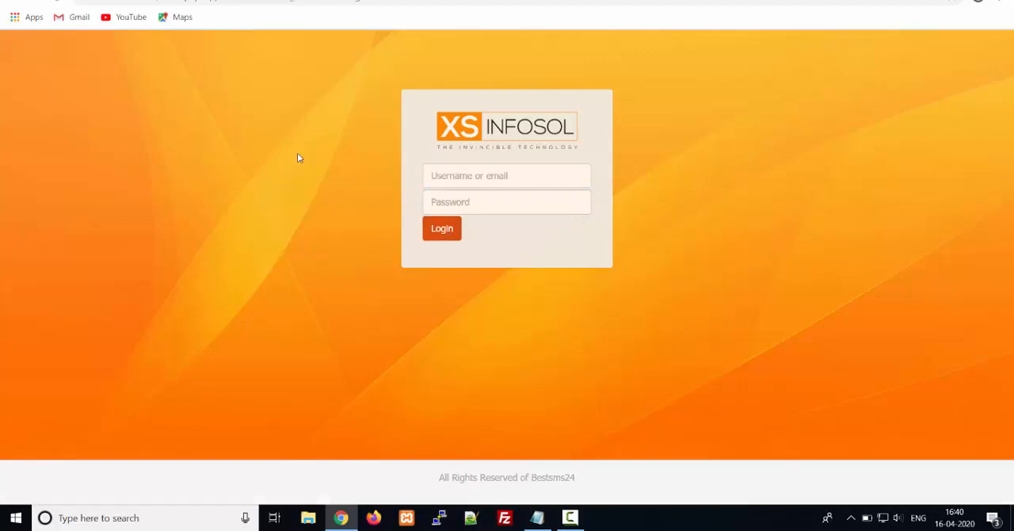
click(506, 175)
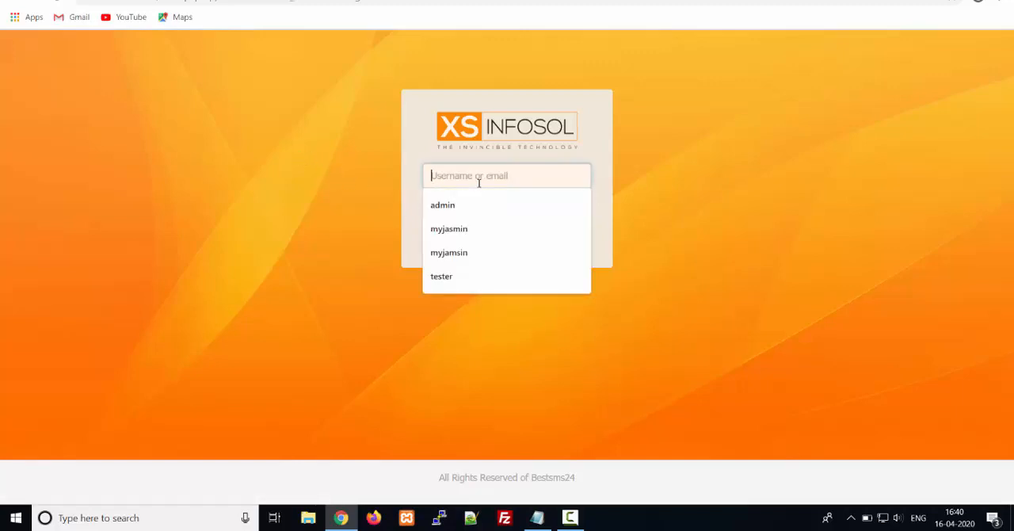
click(442, 204)
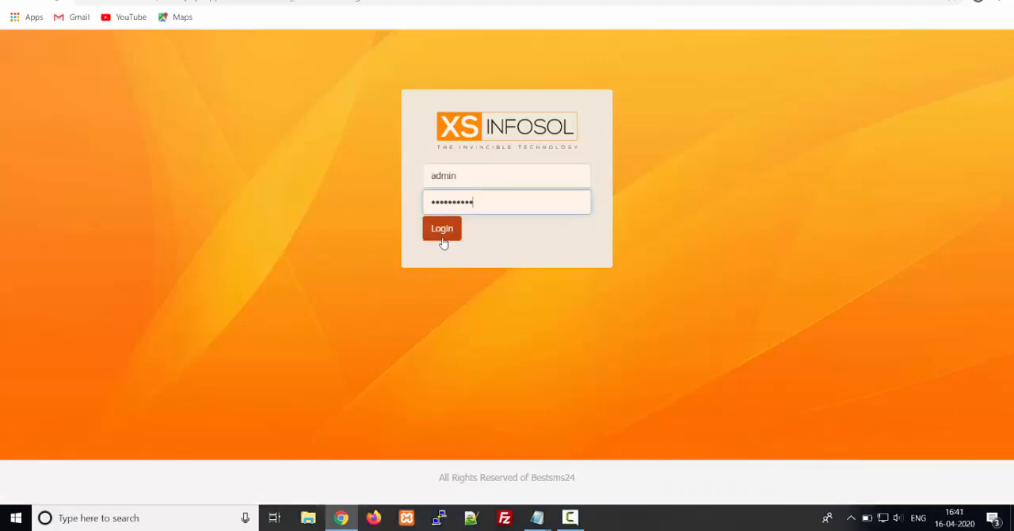
click(441, 228)
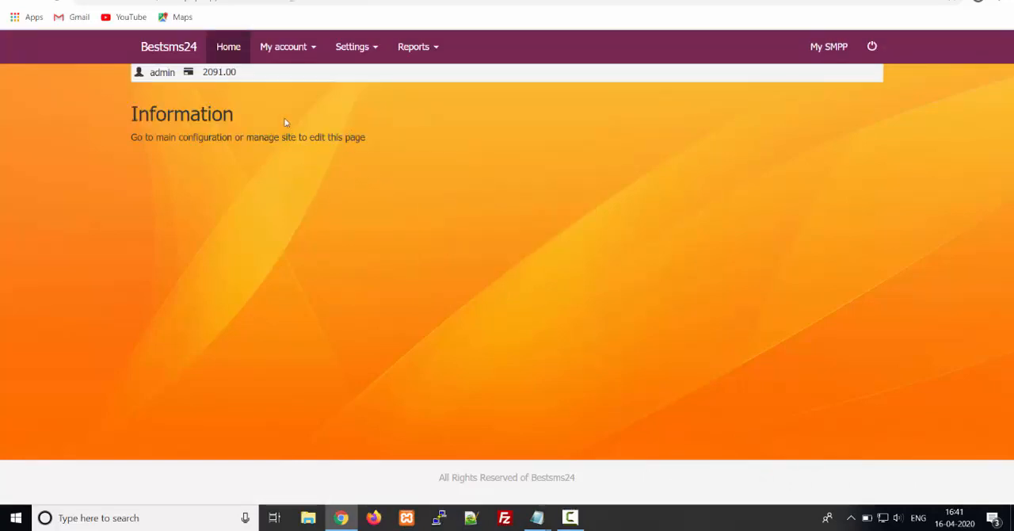
mouse_move(292, 71)
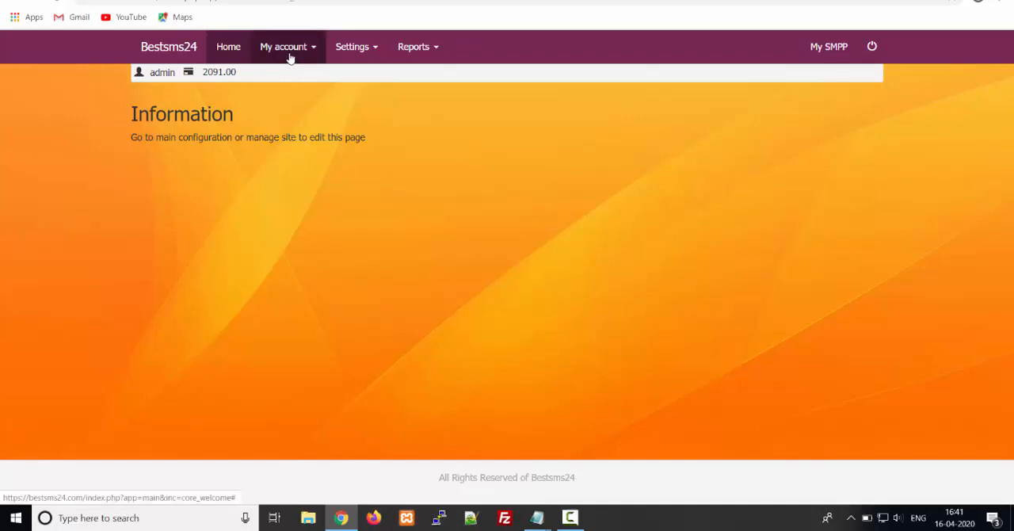
- Visit Compose message, then Send from file, both under My account
click(283, 47)
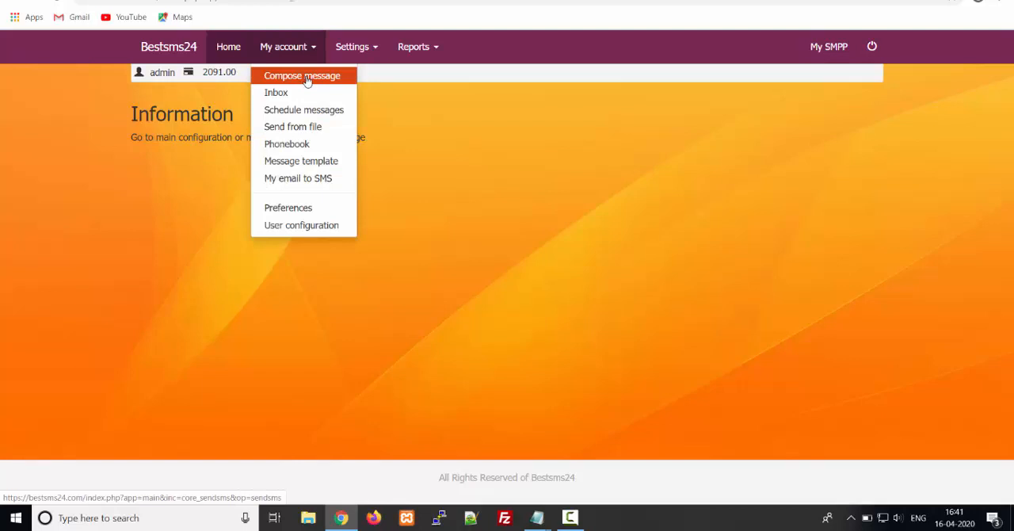
click(302, 76)
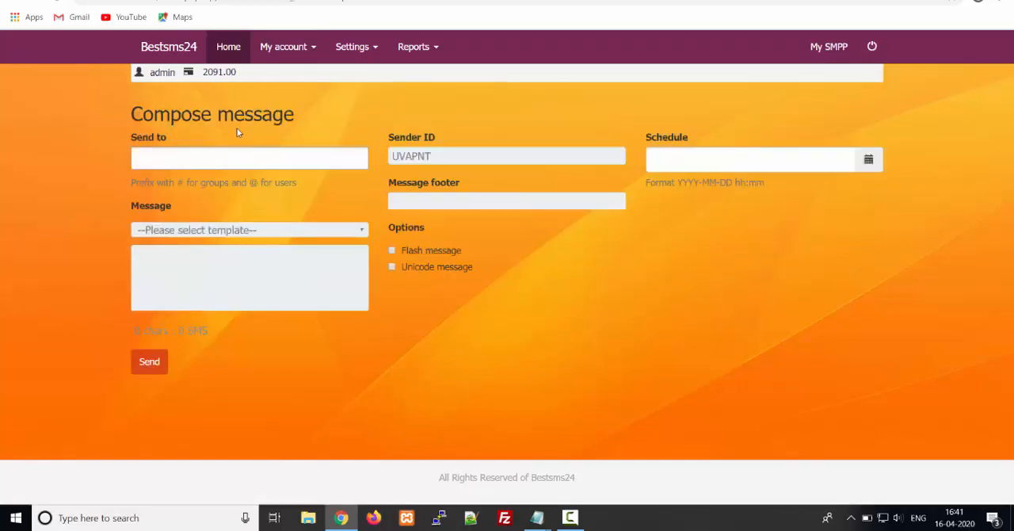
click(283, 46)
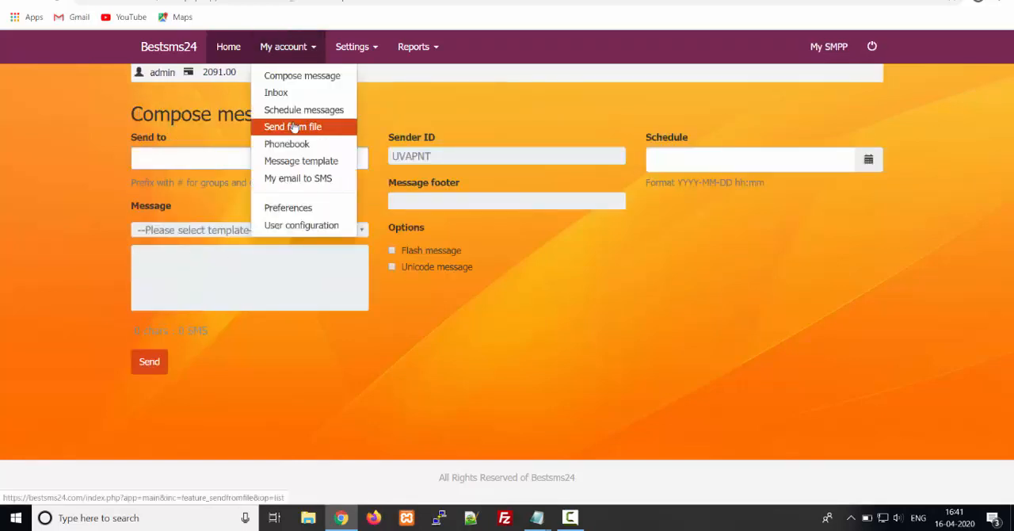
click(292, 126)
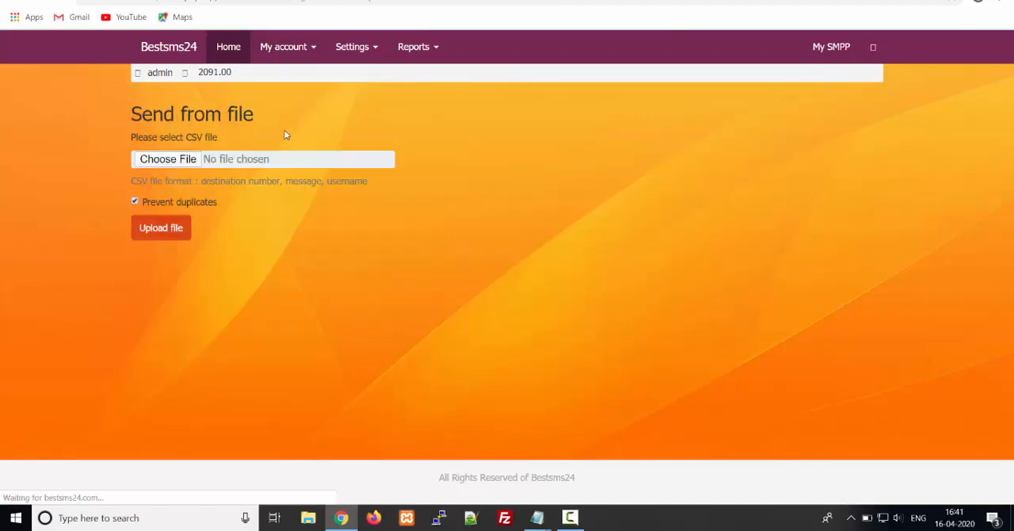
click(286, 47)
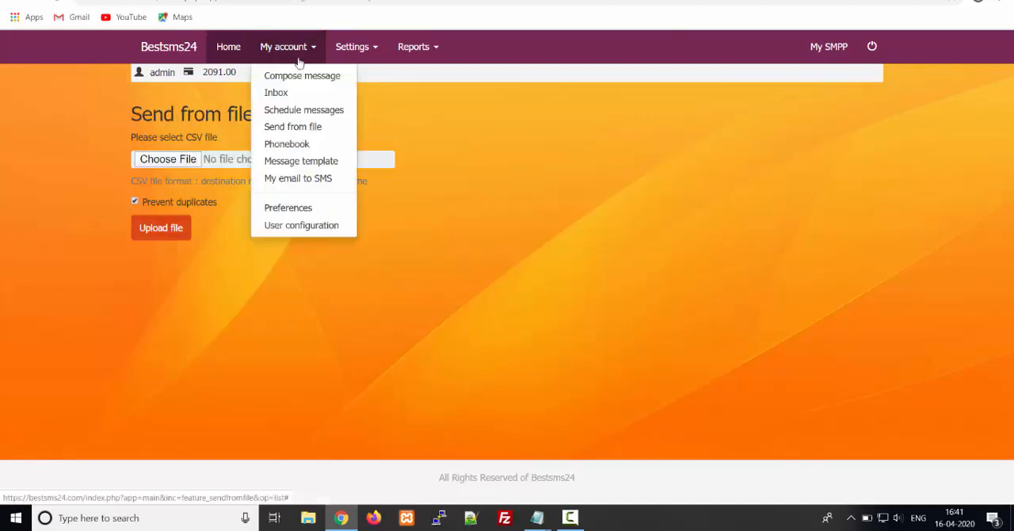
mouse_move(301, 225)
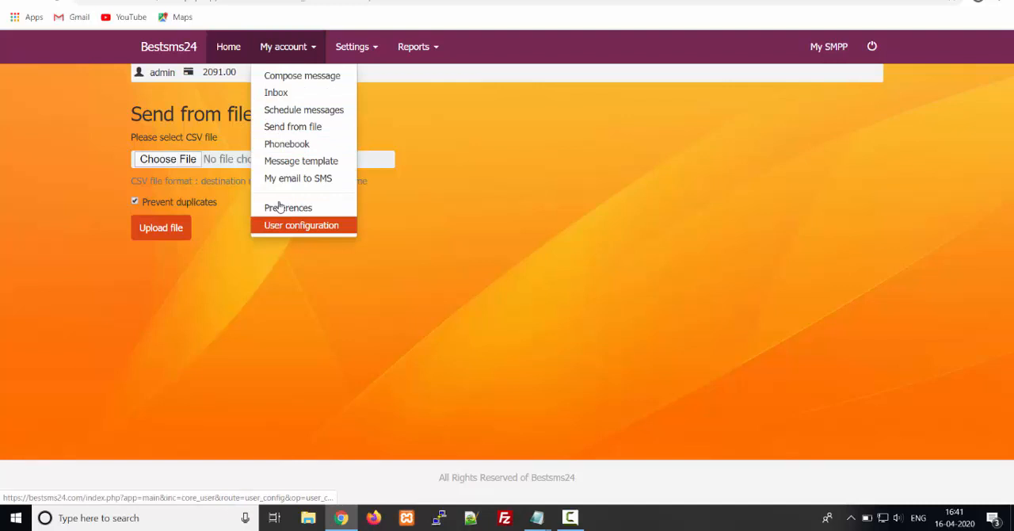
click(352, 47)
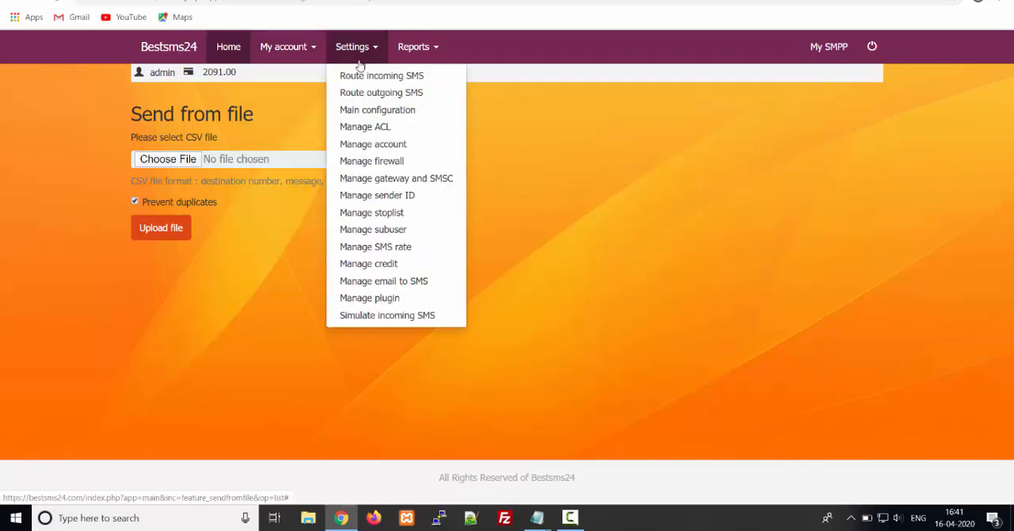
mouse_move(381, 93)
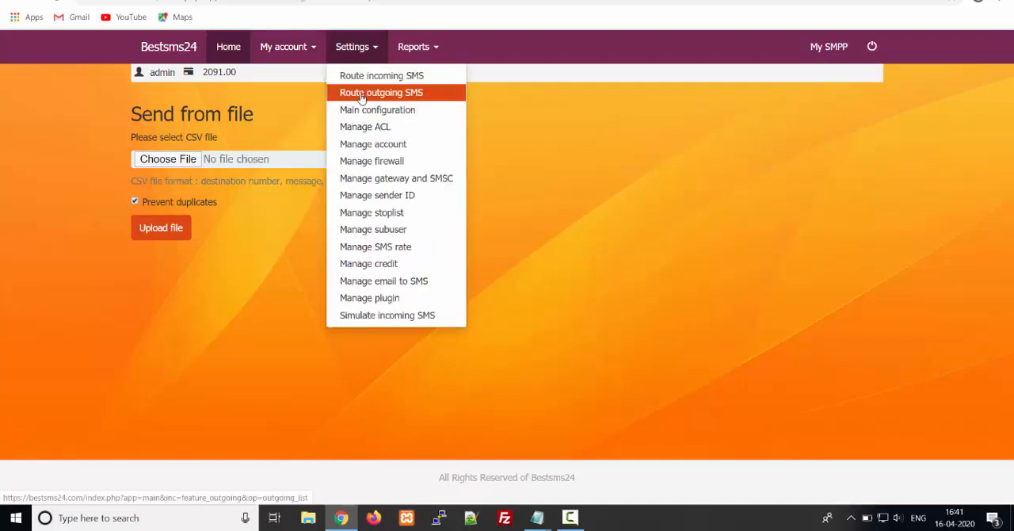
- View the outgoing SMS routes, then scroll through the Manage gateway and SMSC list
click(380, 92)
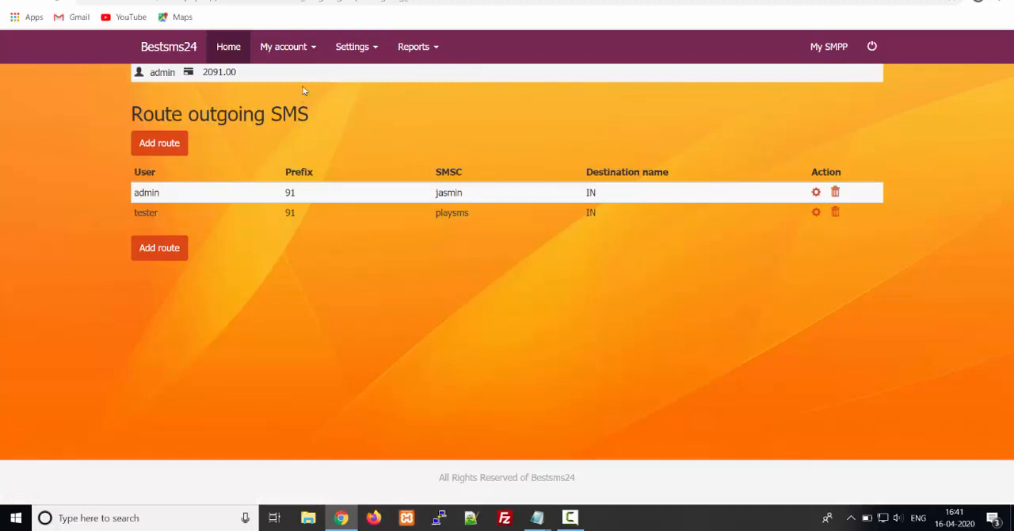
click(351, 46)
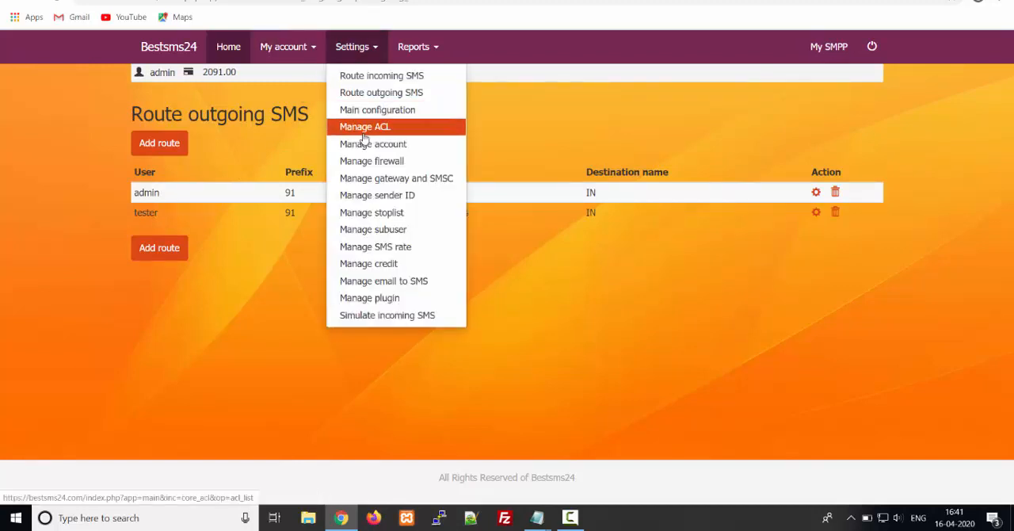
click(396, 177)
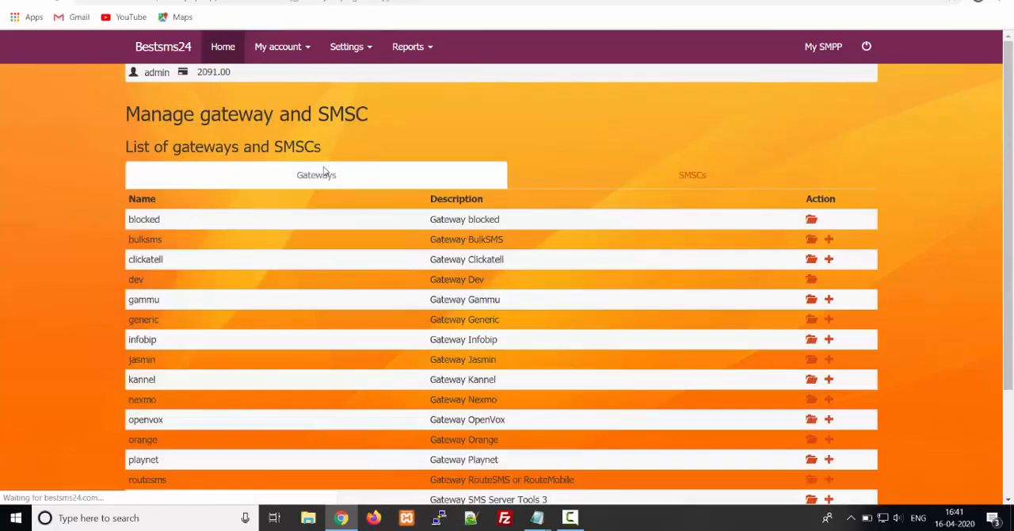
scroll(down, 3)
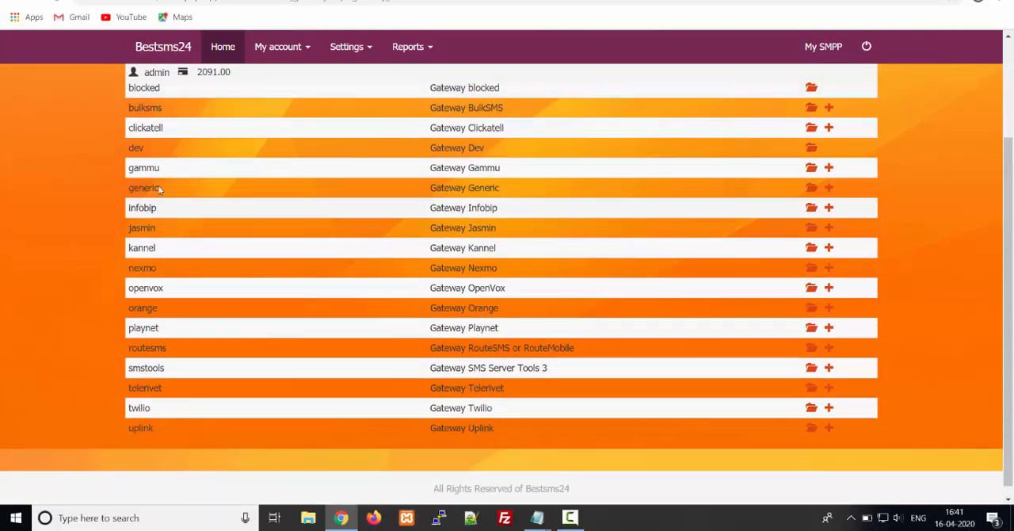
scroll(up, 3)
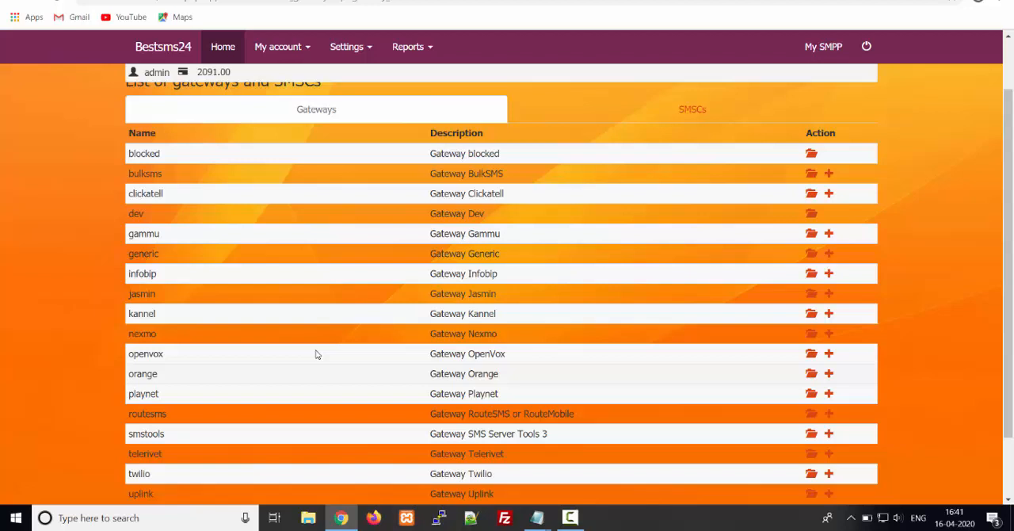
click(347, 46)
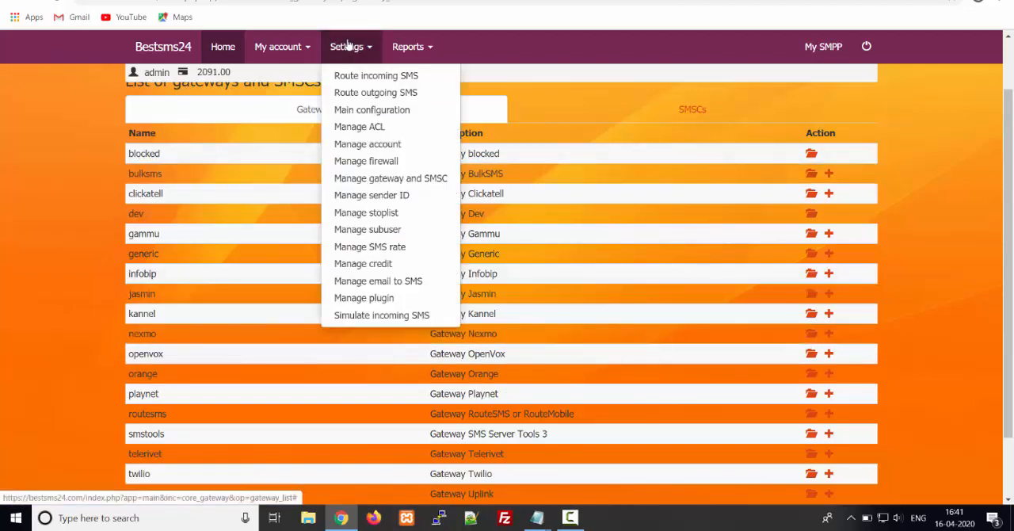
mouse_move(371, 194)
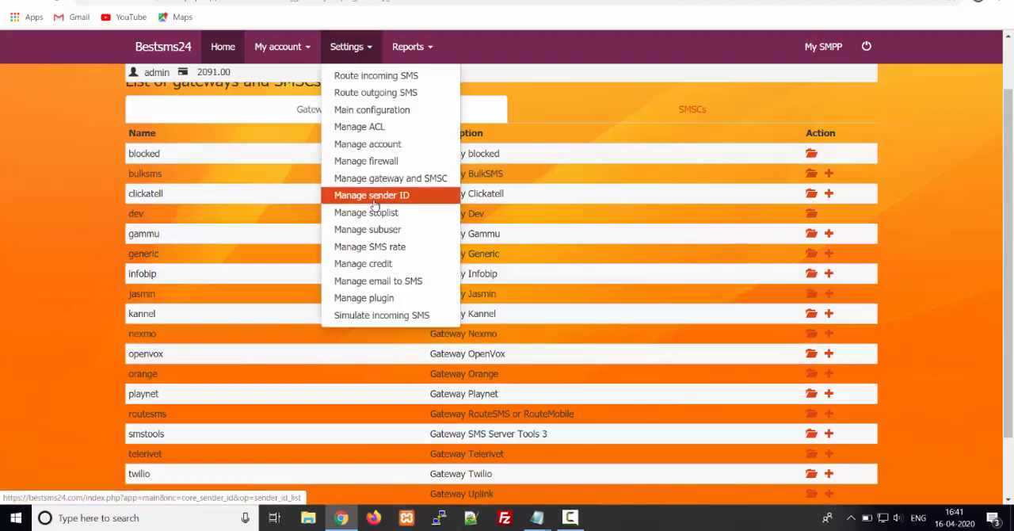
mouse_move(400, 204)
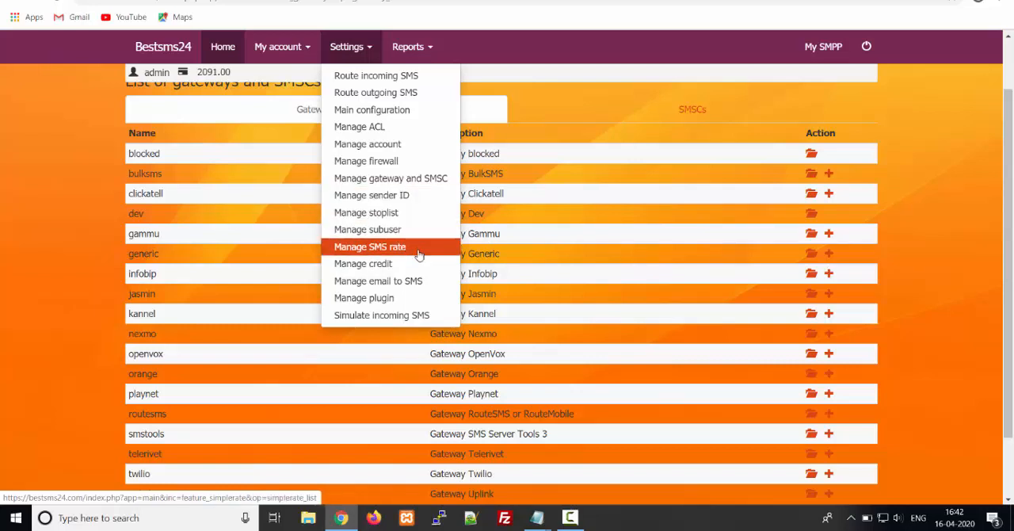
mouse_move(362, 263)
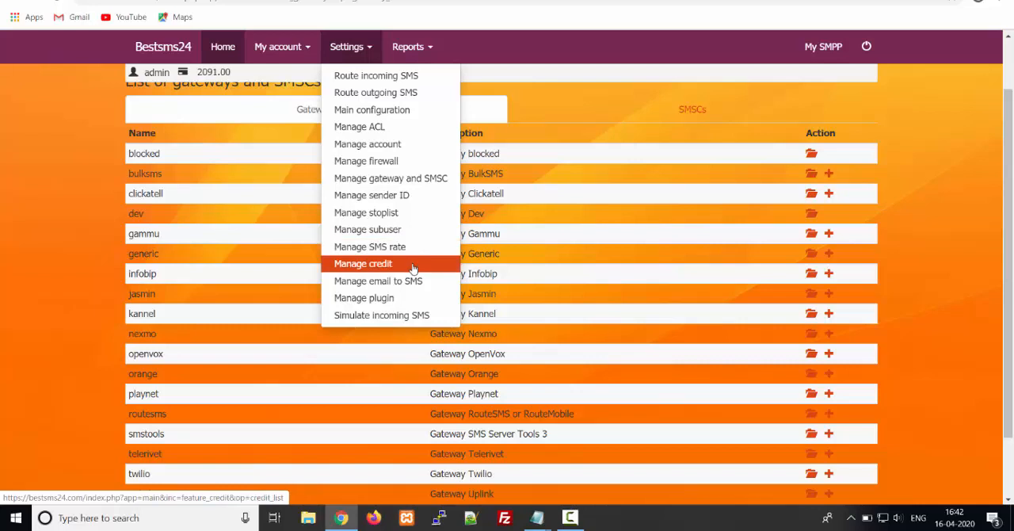
mouse_move(410, 46)
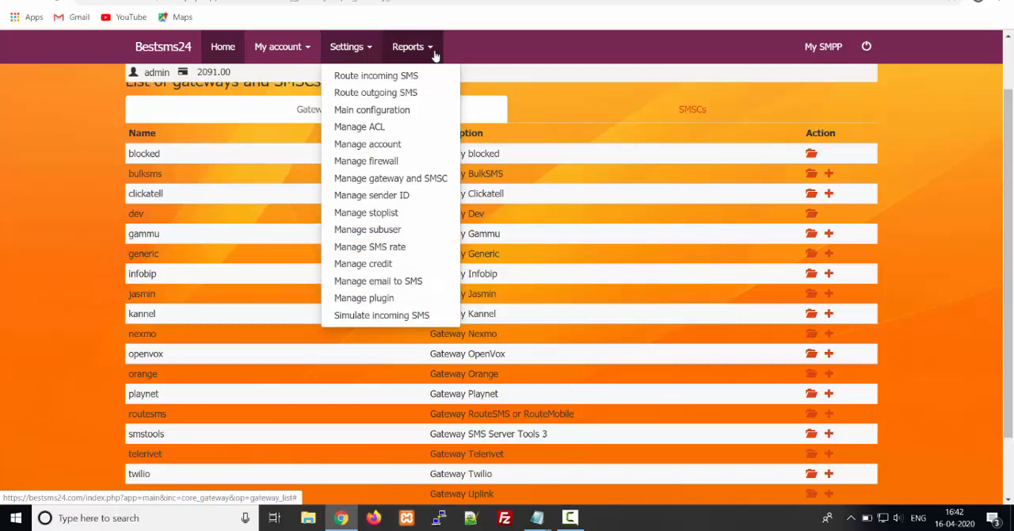
- Browse the Settings items, then bring up the Reports menu
click(408, 46)
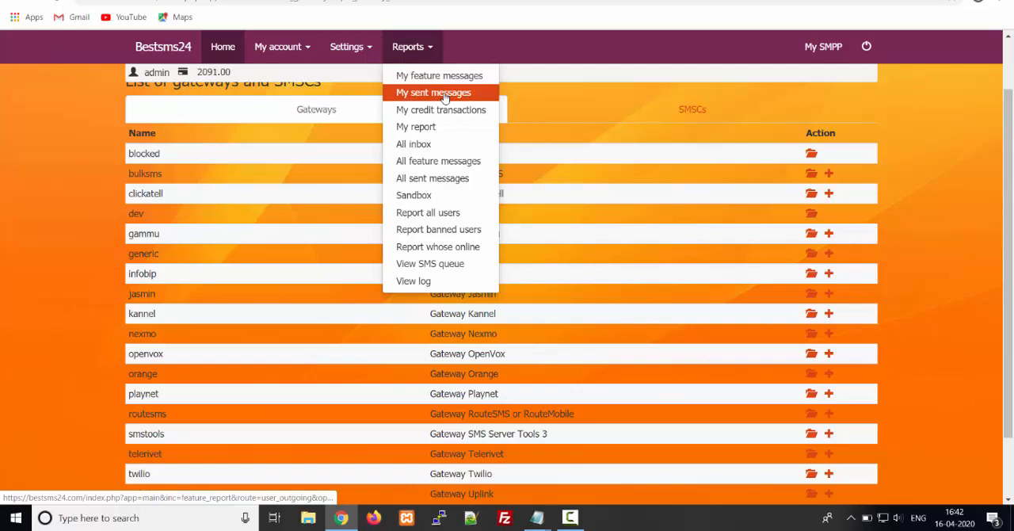
- Scroll through My sent messages, showing recent test SMS with rate and cost
click(433, 92)
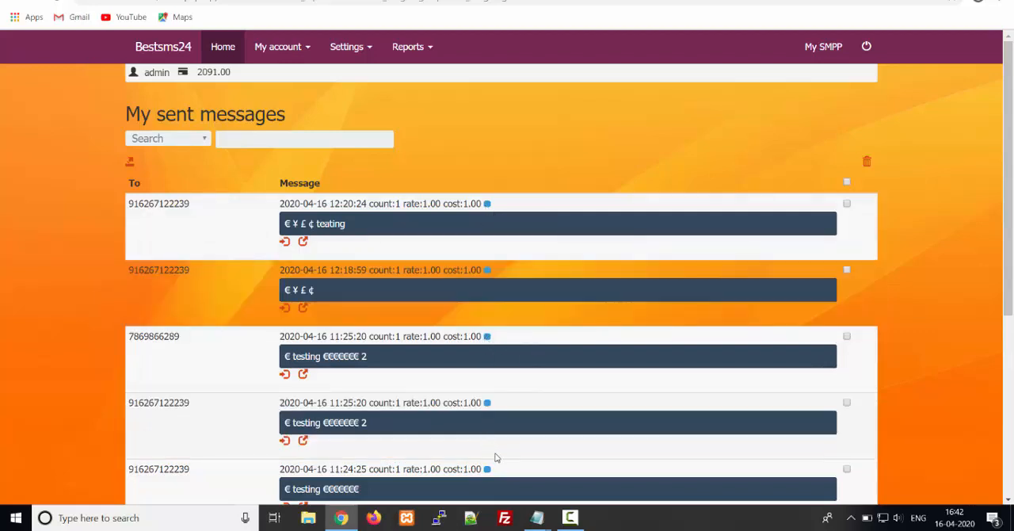
scroll(down, 3)
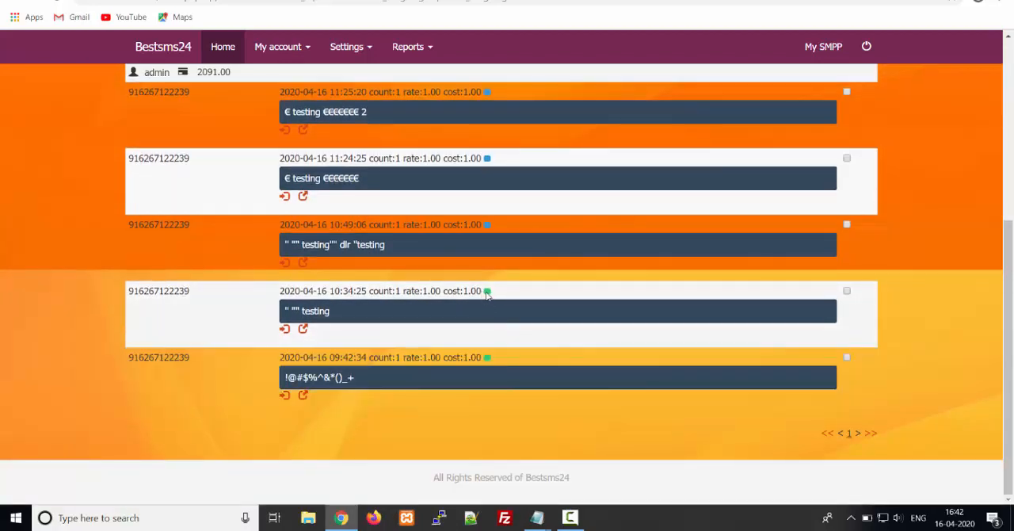
scroll(up, 3)
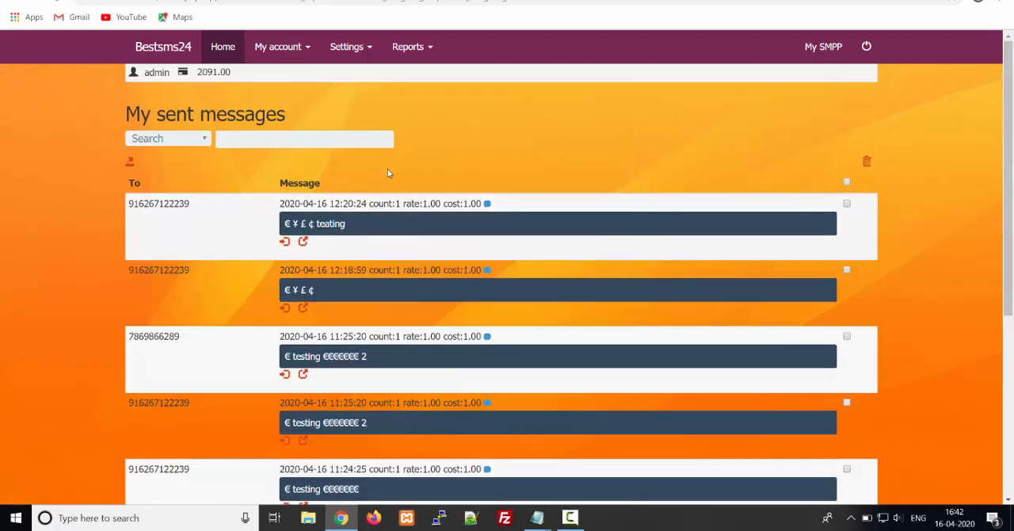
click(408, 46)
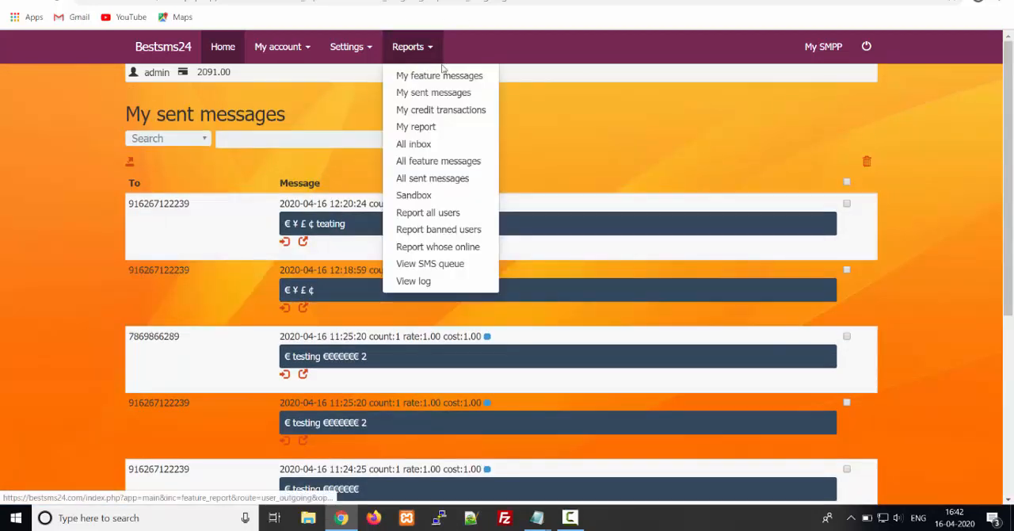
mouse_move(437, 246)
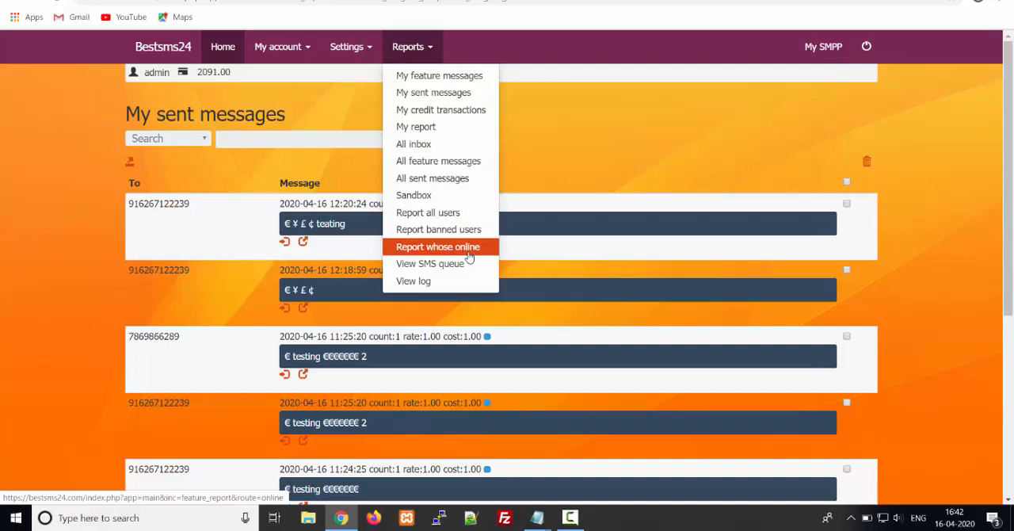
- Check the online users report and the empty SMS queue
click(437, 246)
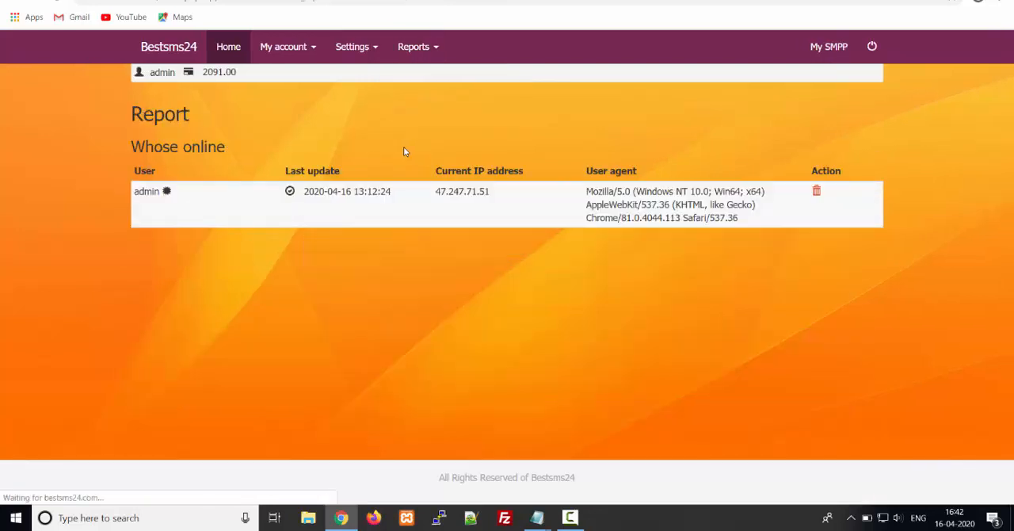
click(413, 46)
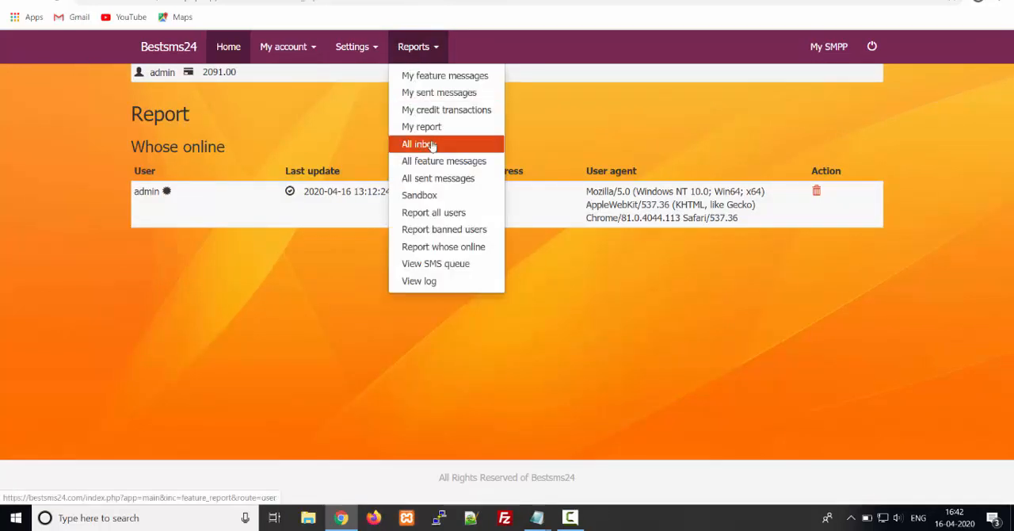
mouse_move(435, 263)
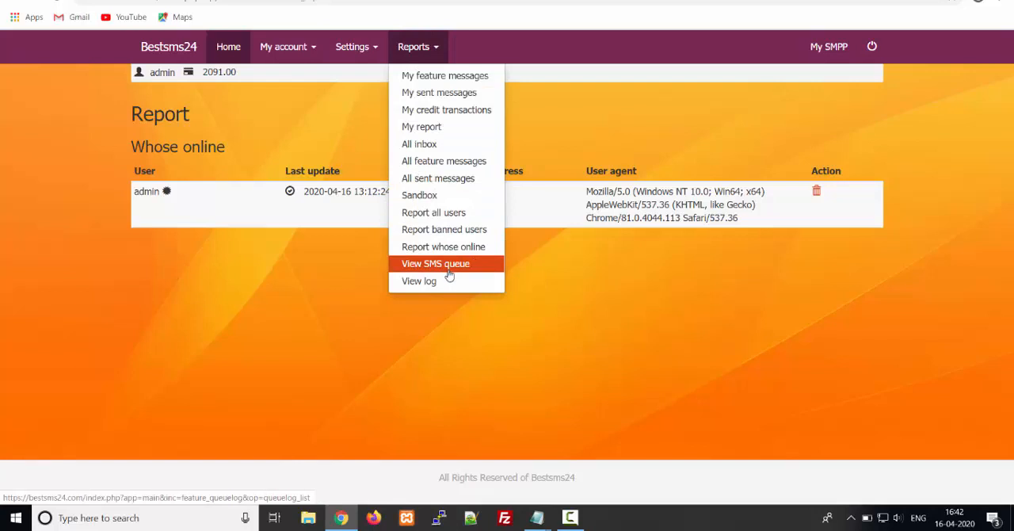
click(435, 263)
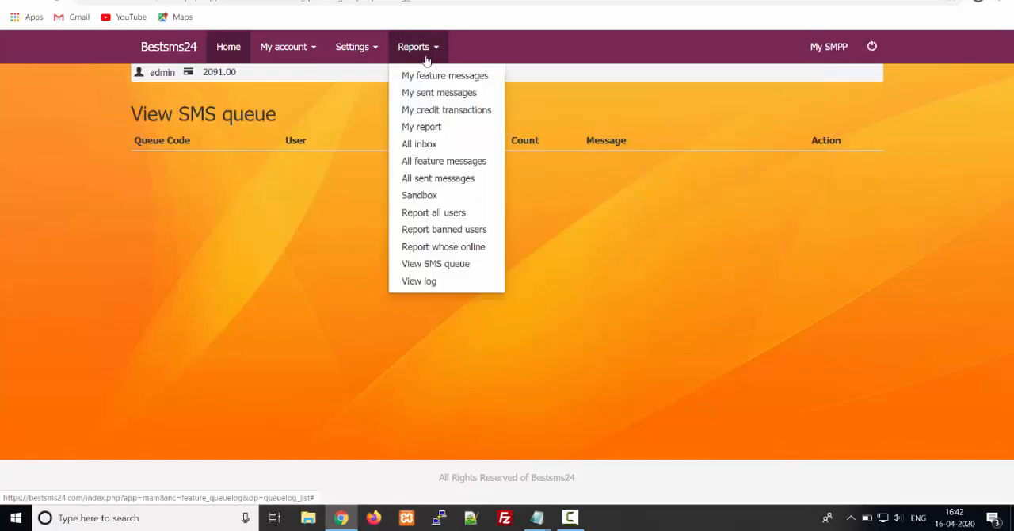
mouse_move(435, 264)
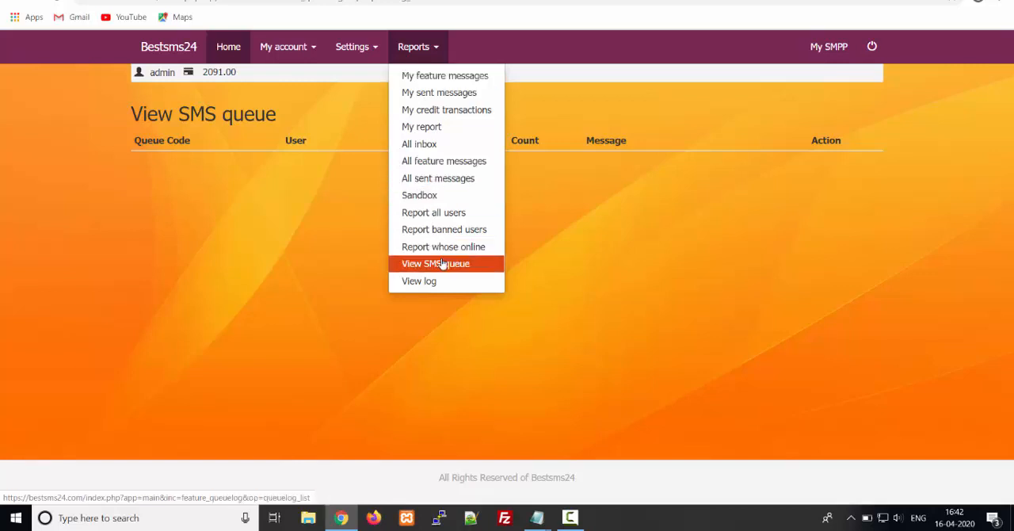
click(435, 263)
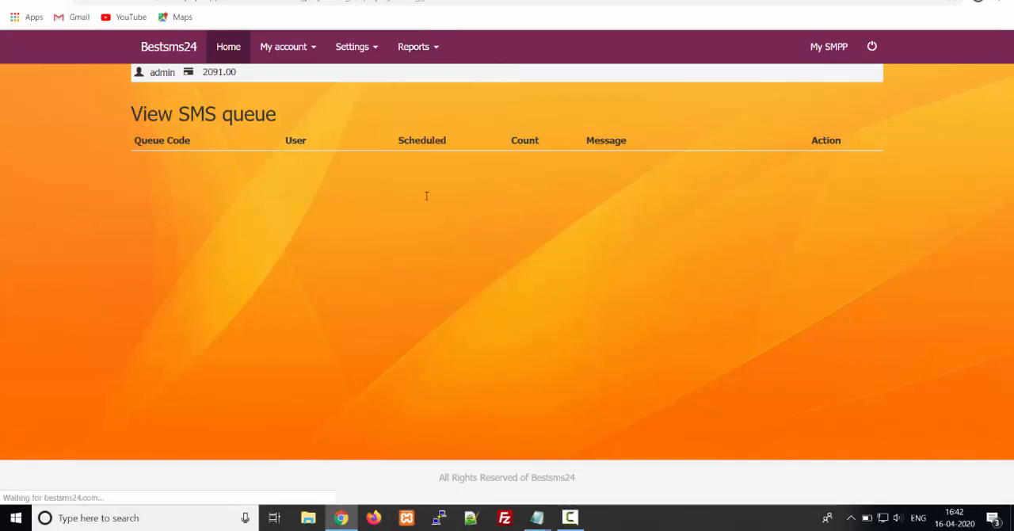
click(413, 46)
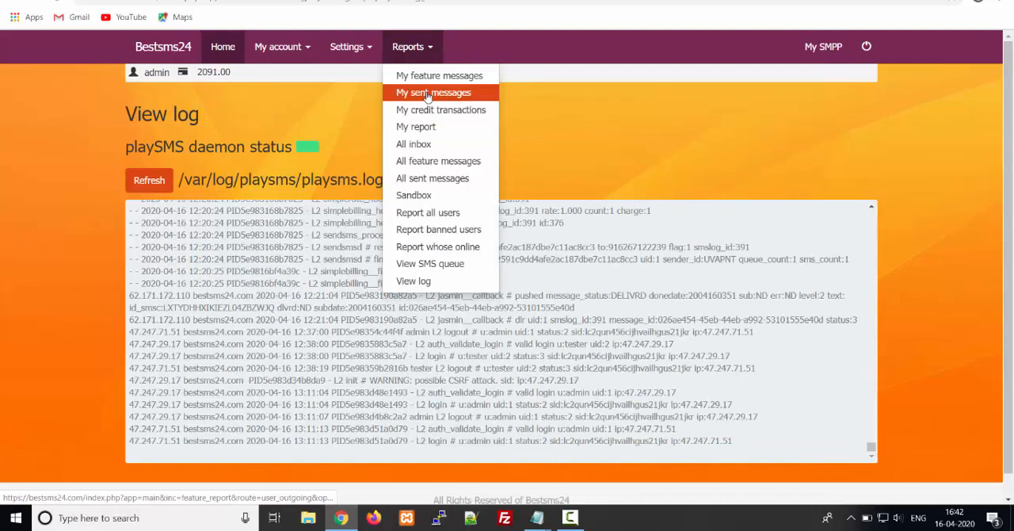
mouse_move(723, 97)
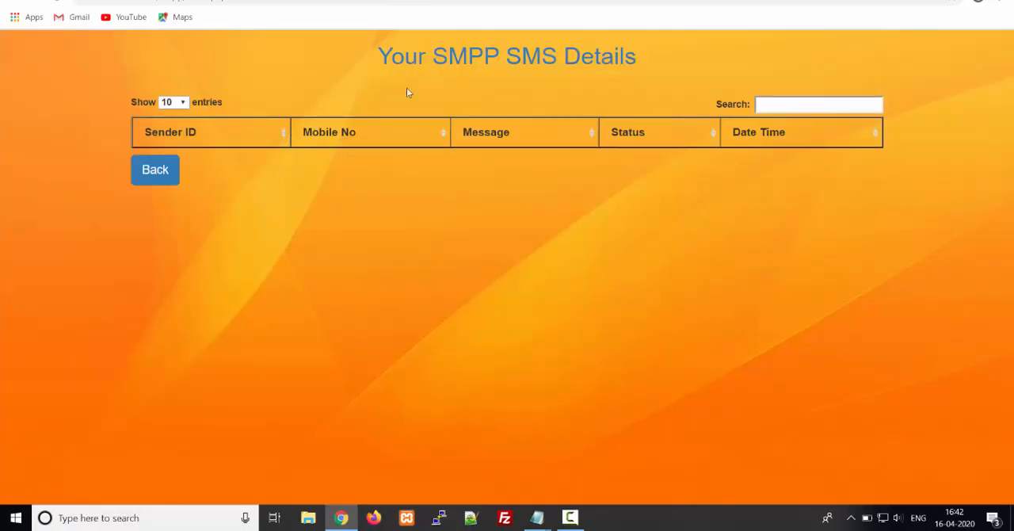
mouse_move(283, 165)
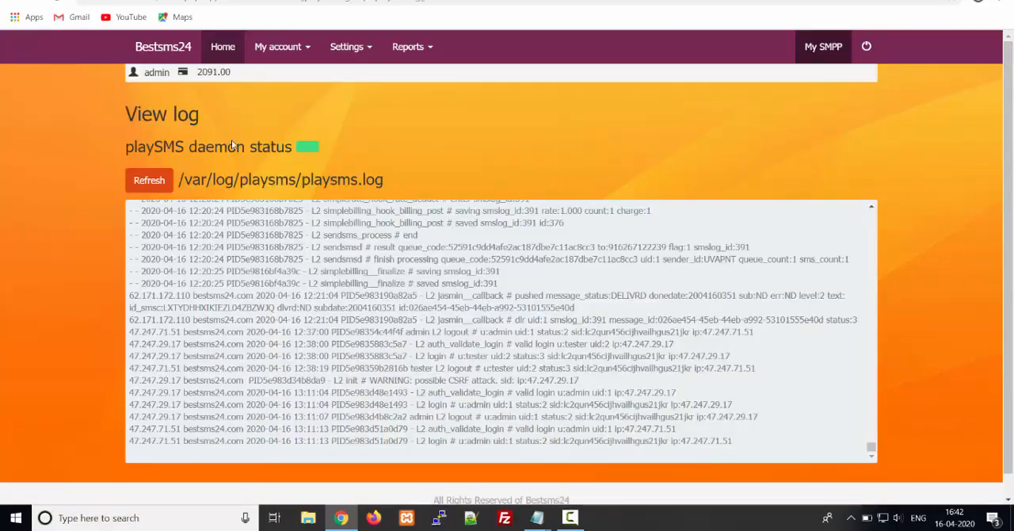
- Open My SMPP to show the Your SMPP SMS Details page
click(822, 45)
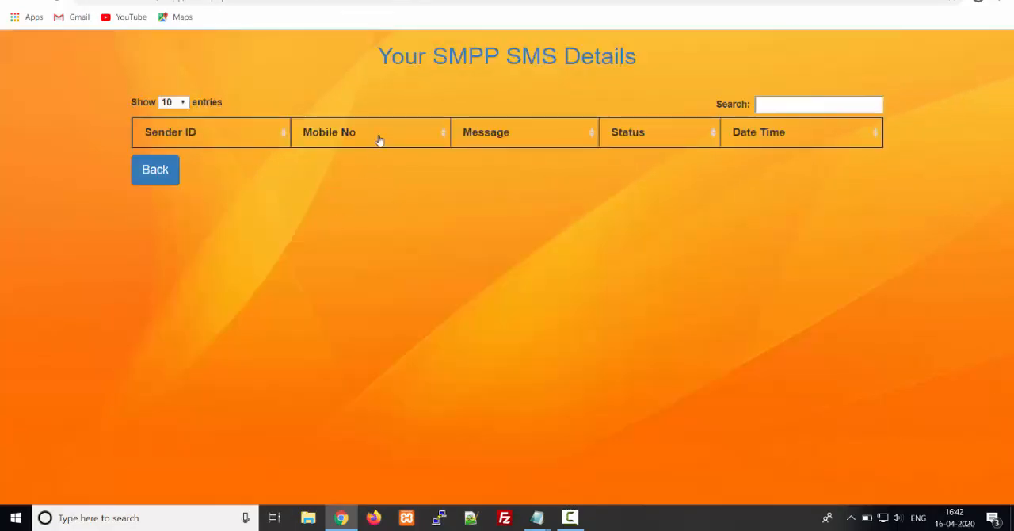
mouse_move(395, 84)
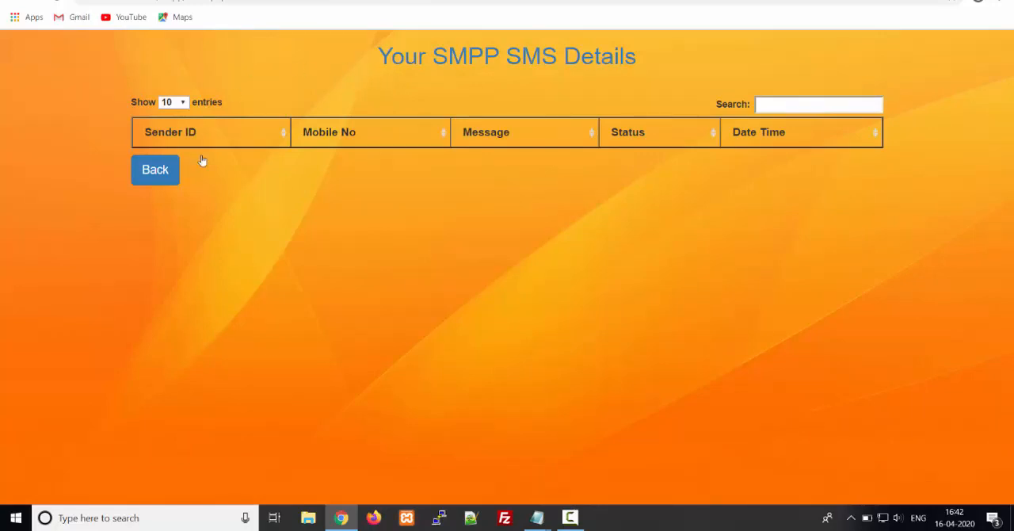
mouse_move(445, 166)
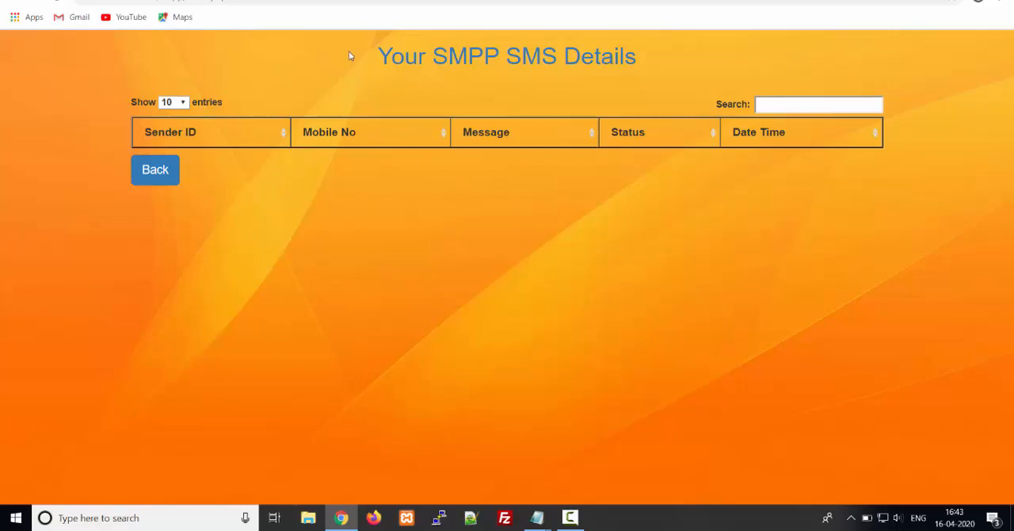
- Select the Your SMPP SMS Details heading, then go back to the Information home page
triple_click(506, 56)
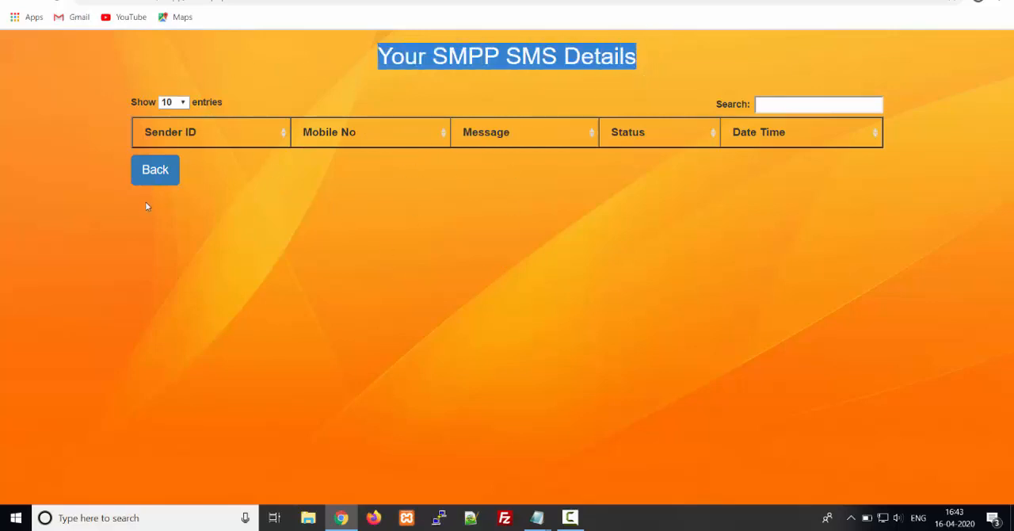
mouse_move(328, 243)
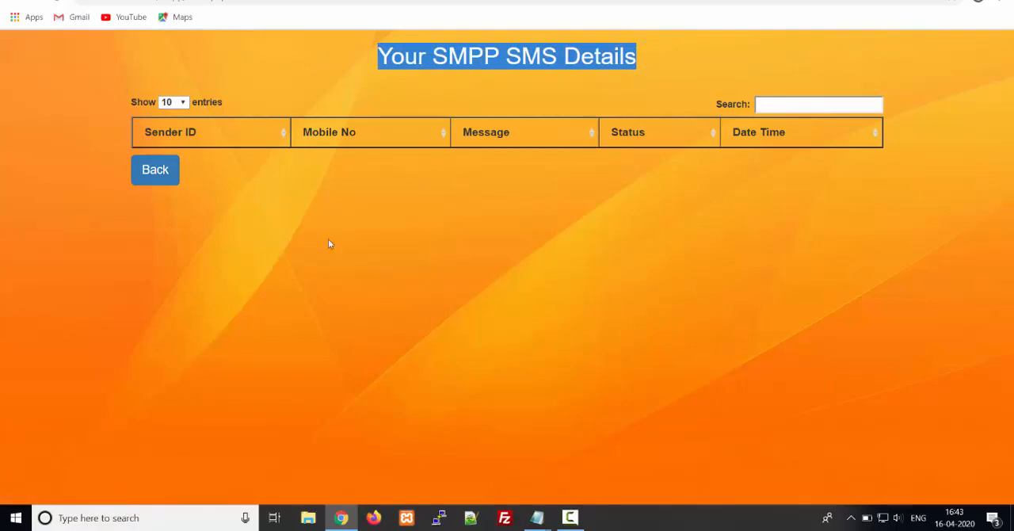
mouse_move(367, 138)
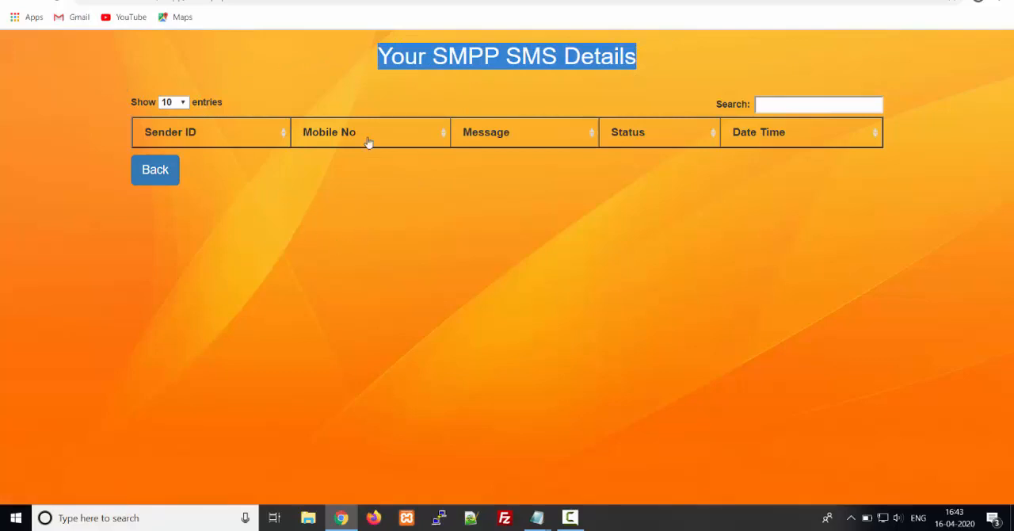
mouse_move(409, 177)
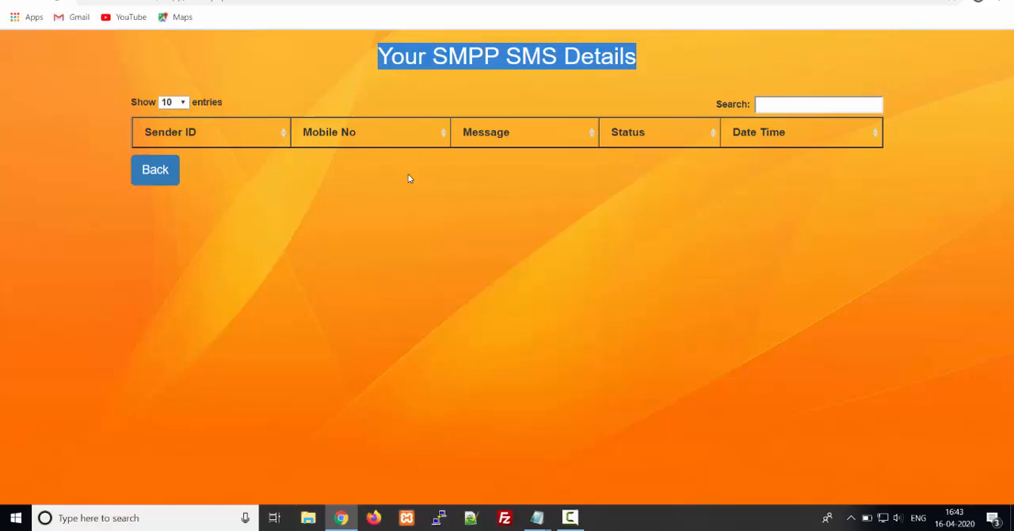
mouse_move(444, 212)
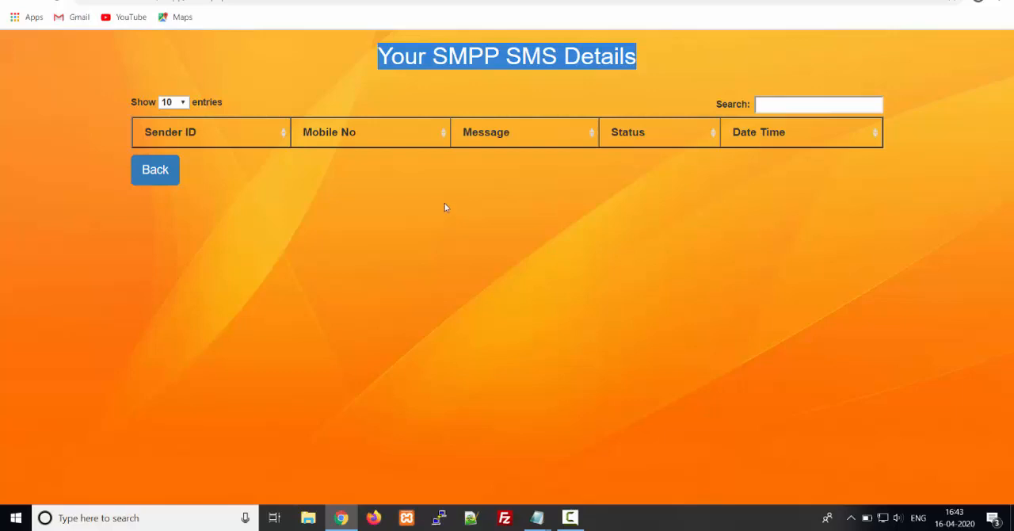
mouse_move(284, 128)
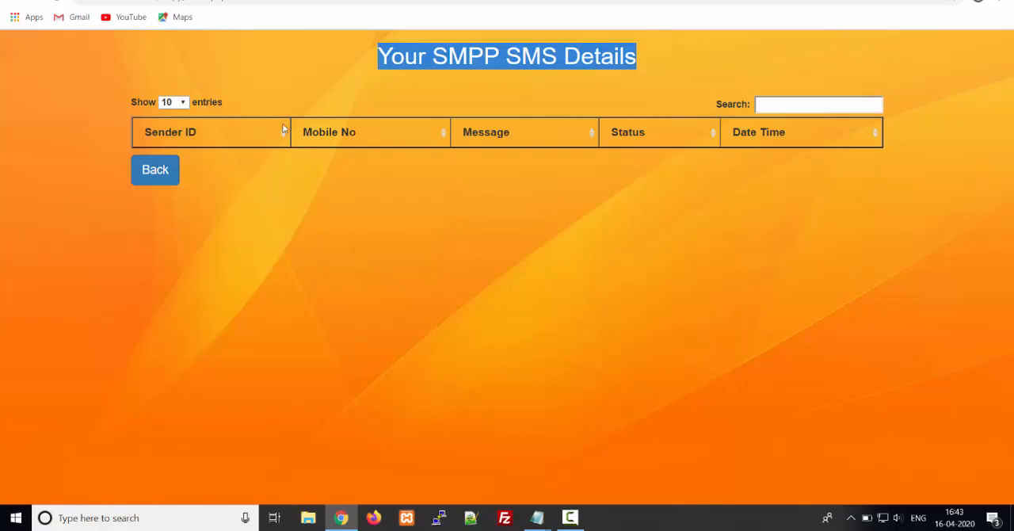
mouse_move(430, 119)
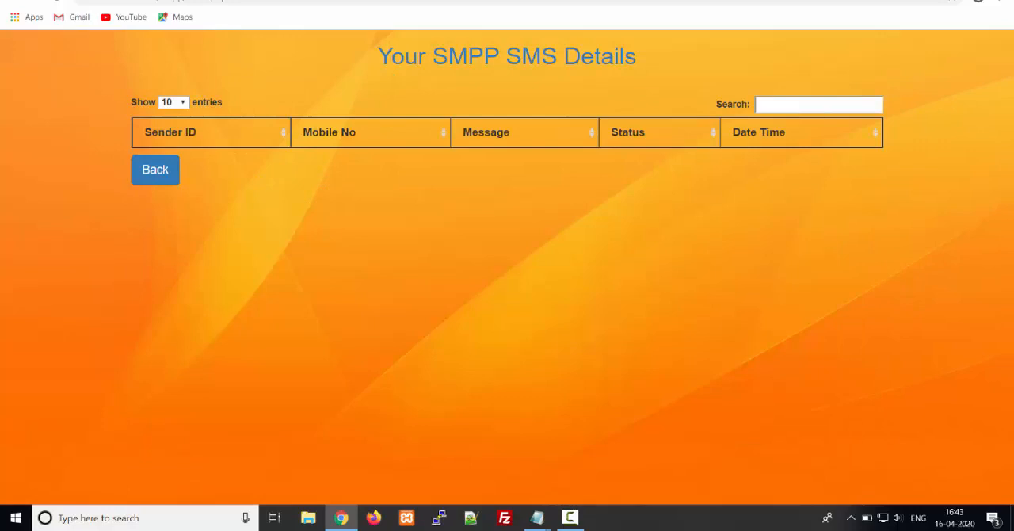
click(155, 170)
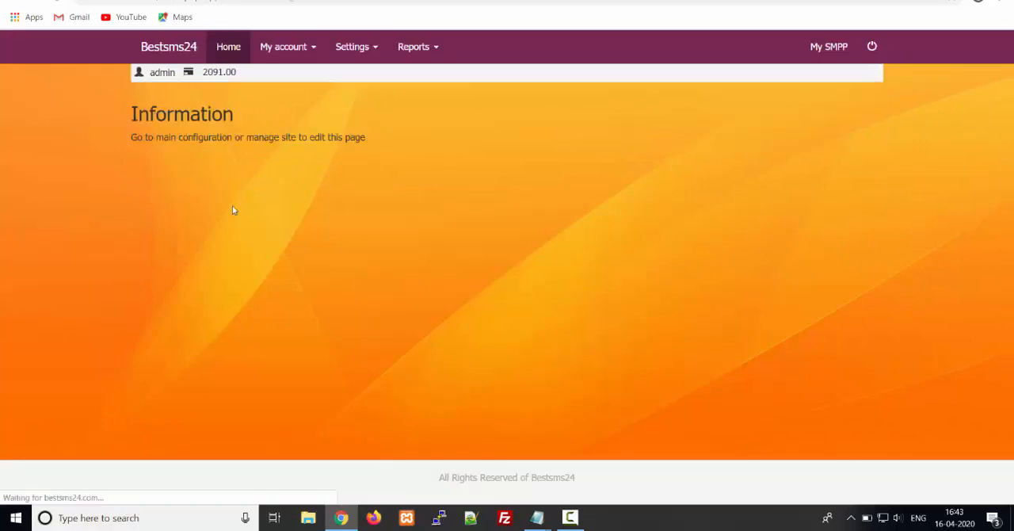
mouse_move(352, 46)
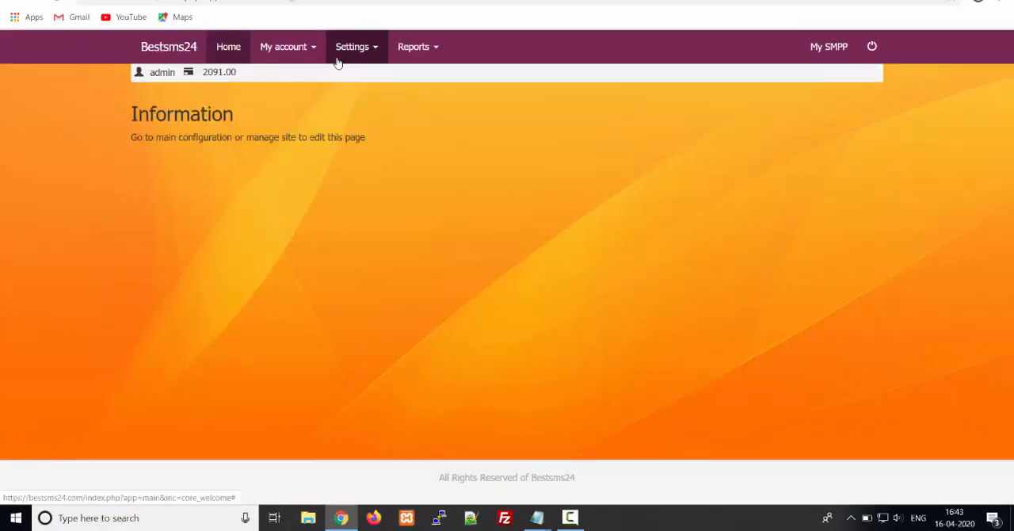
mouse_move(732, 112)
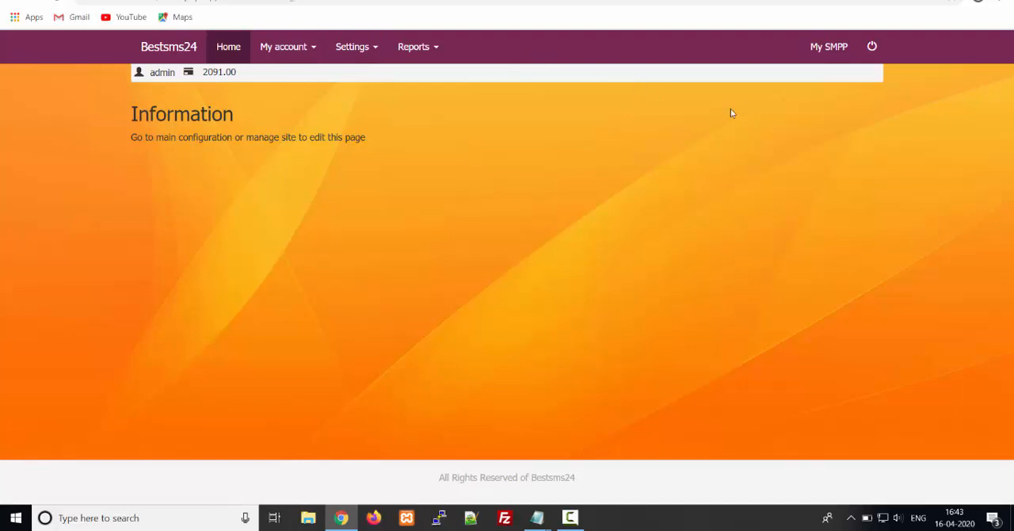
mouse_move(726, 116)
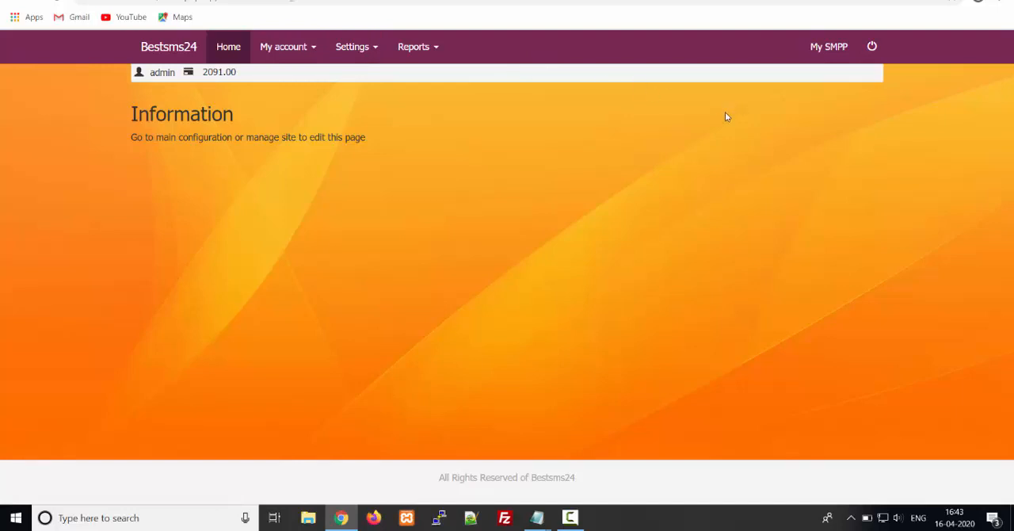
mouse_move(666, 141)
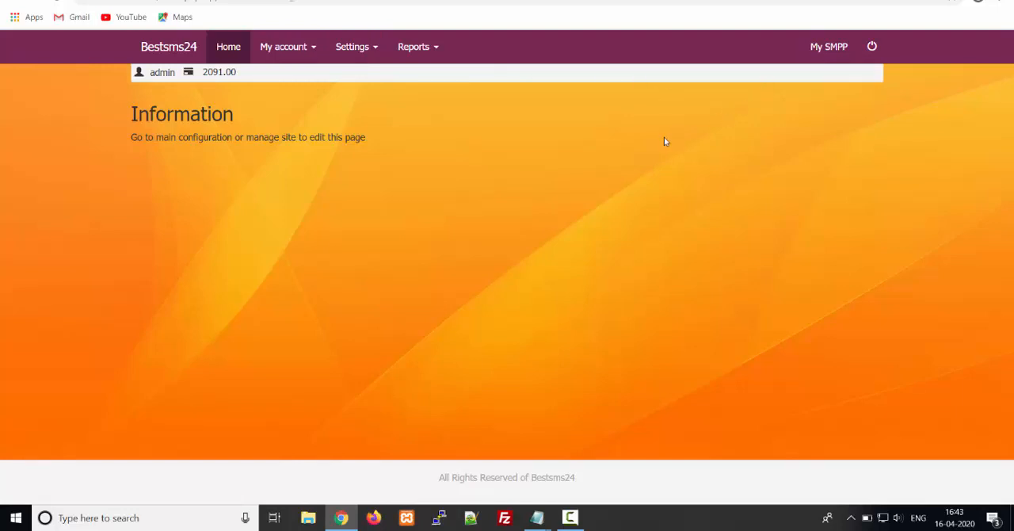
mouse_move(654, 141)
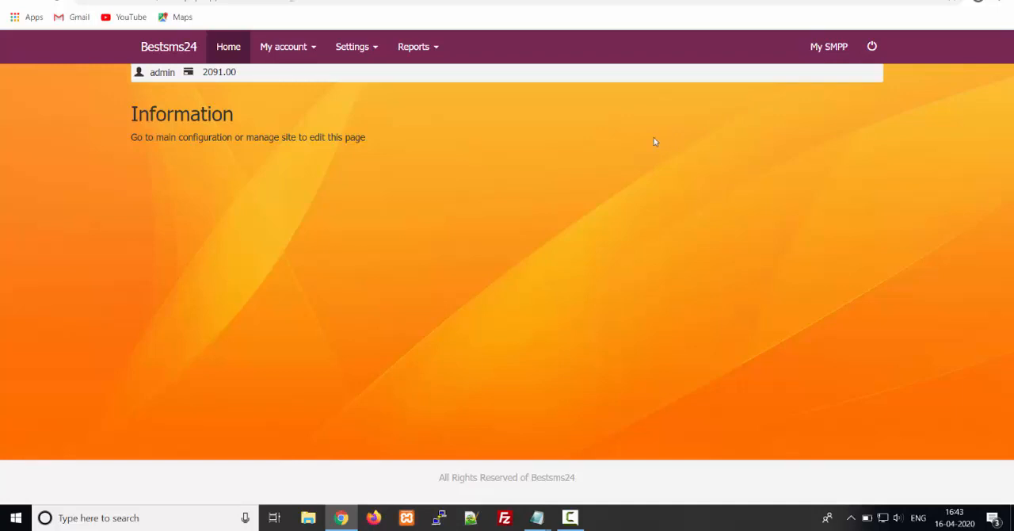
mouse_move(453, 165)
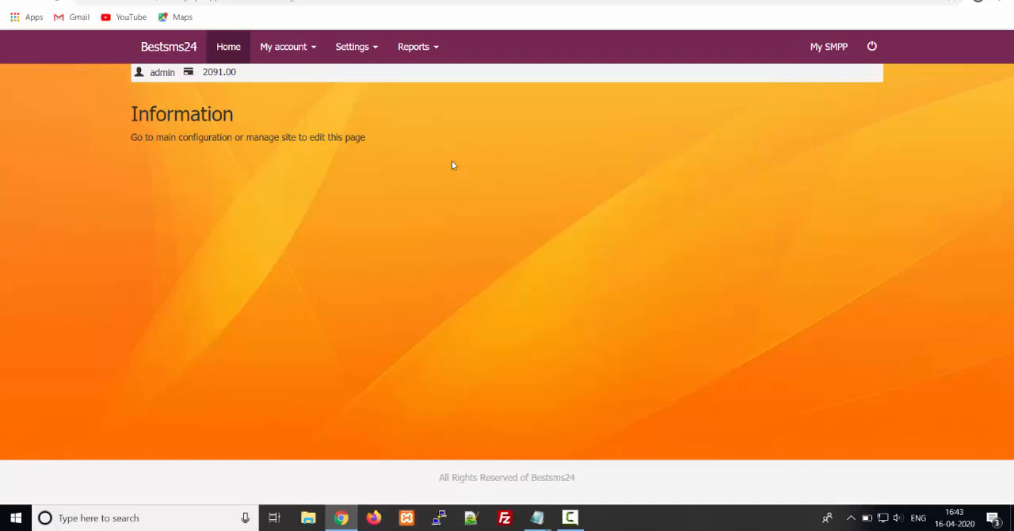
mouse_move(872, 46)
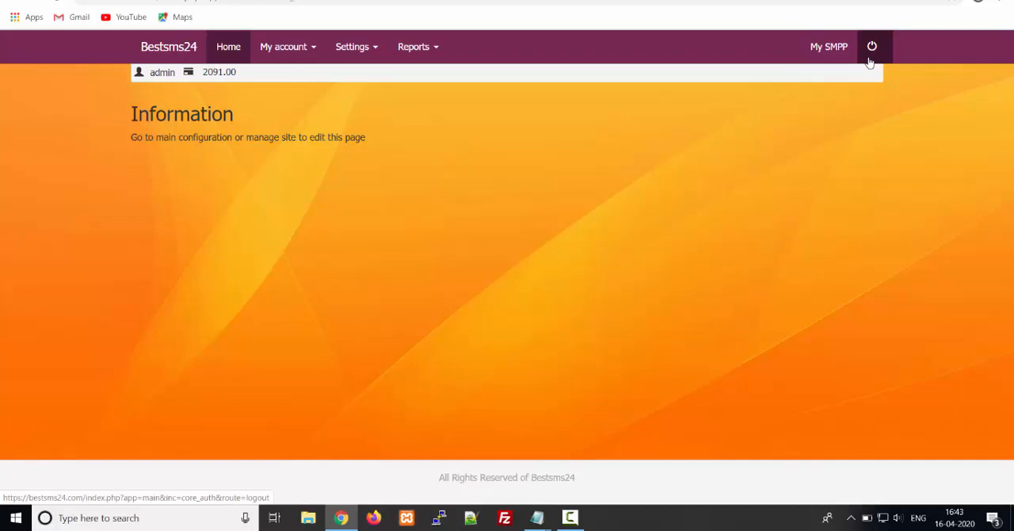